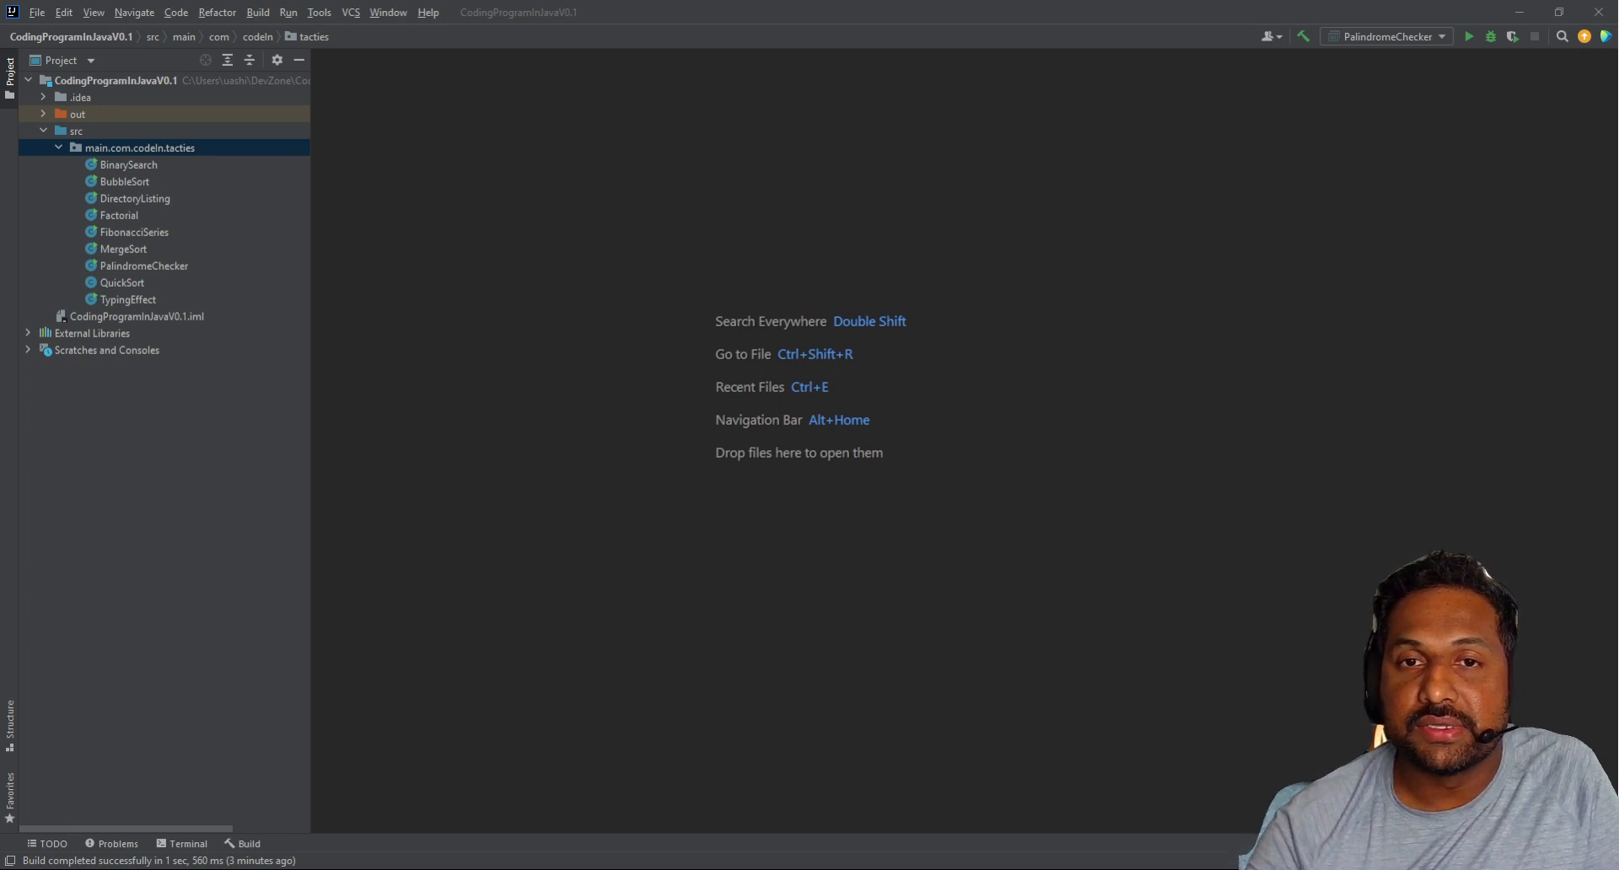
Step: Create a new Java class AnagramChecker in the tacties package
{"action": "left_click", "coordinate": [140, 149]}
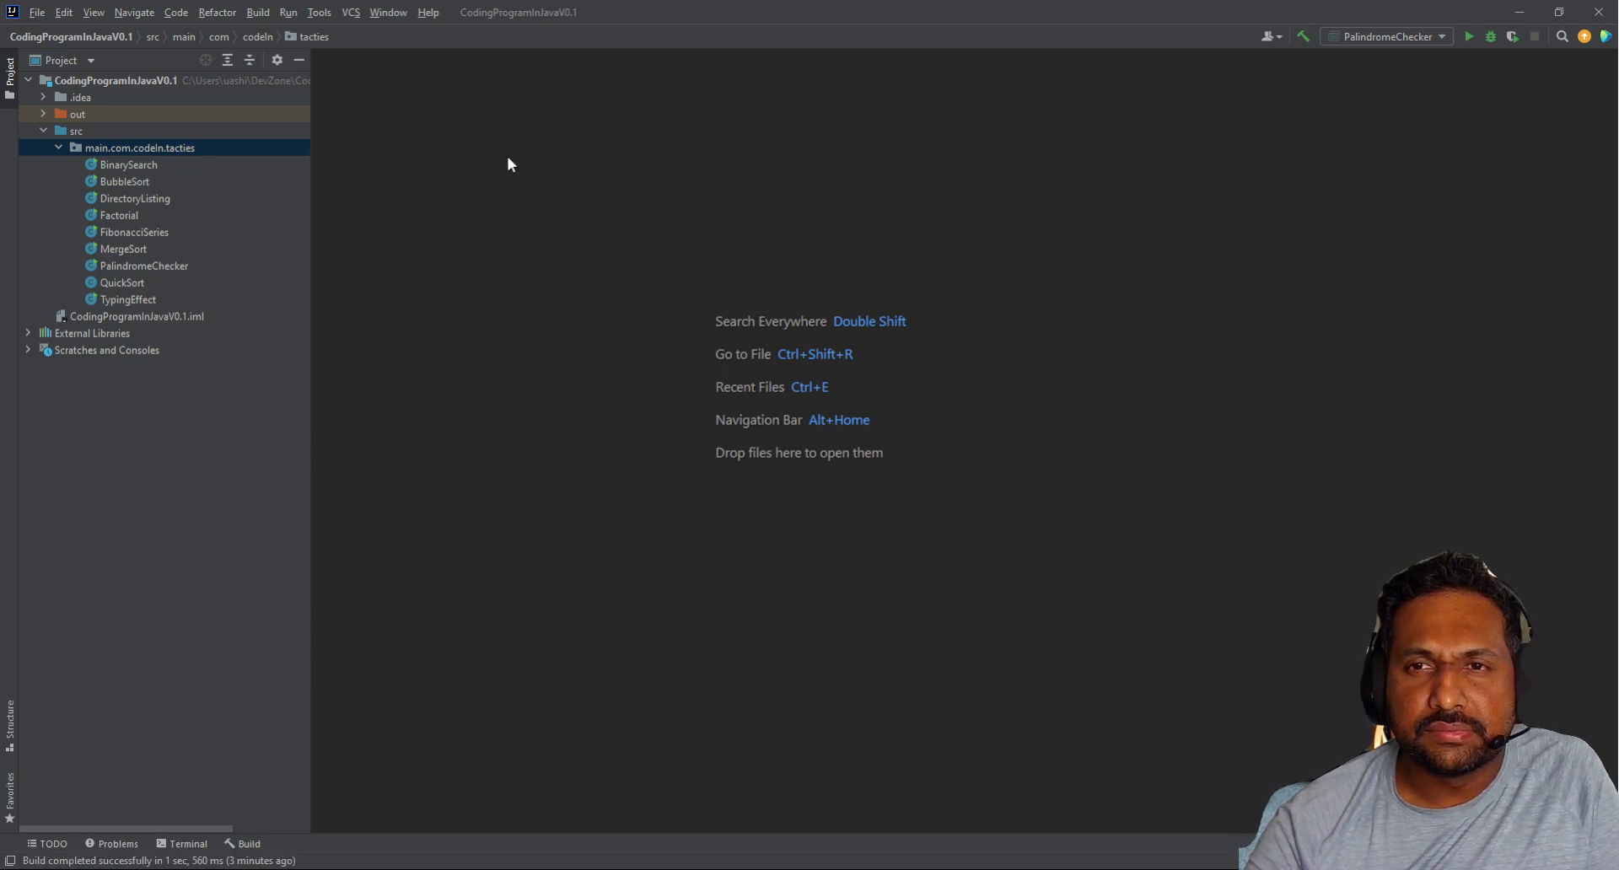
{"action": "mouse_move", "coordinate": [693, 423]}
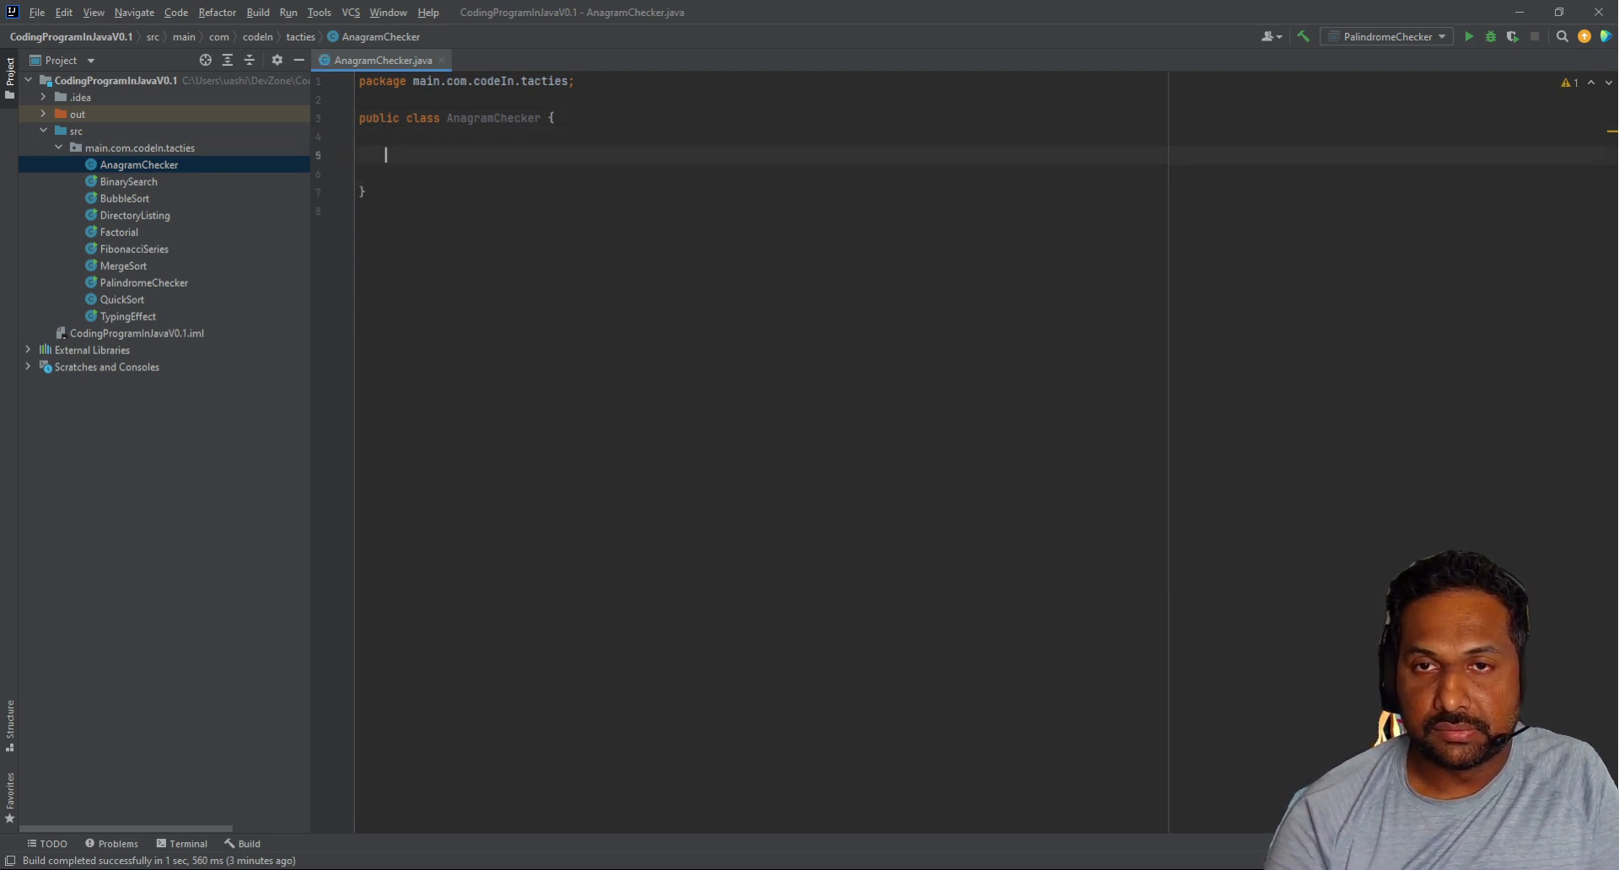
Step: Declare private static boolean areAnagram(String str1, String str2) with an empty body
{"action": "type", "text": "publi"}
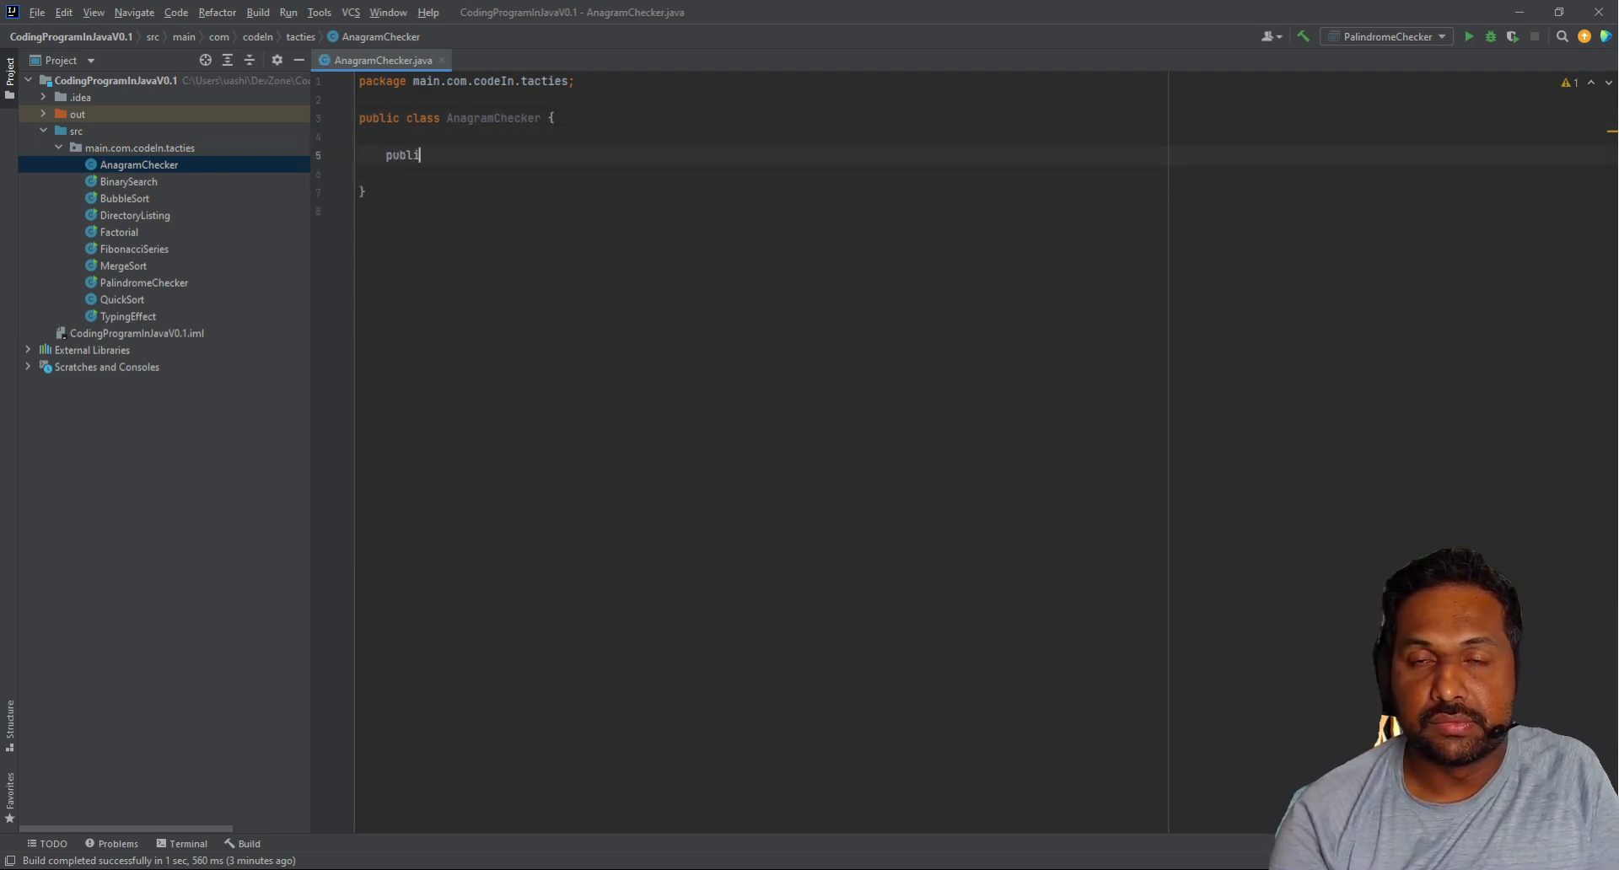
{"action": "type", "text": "priv"}
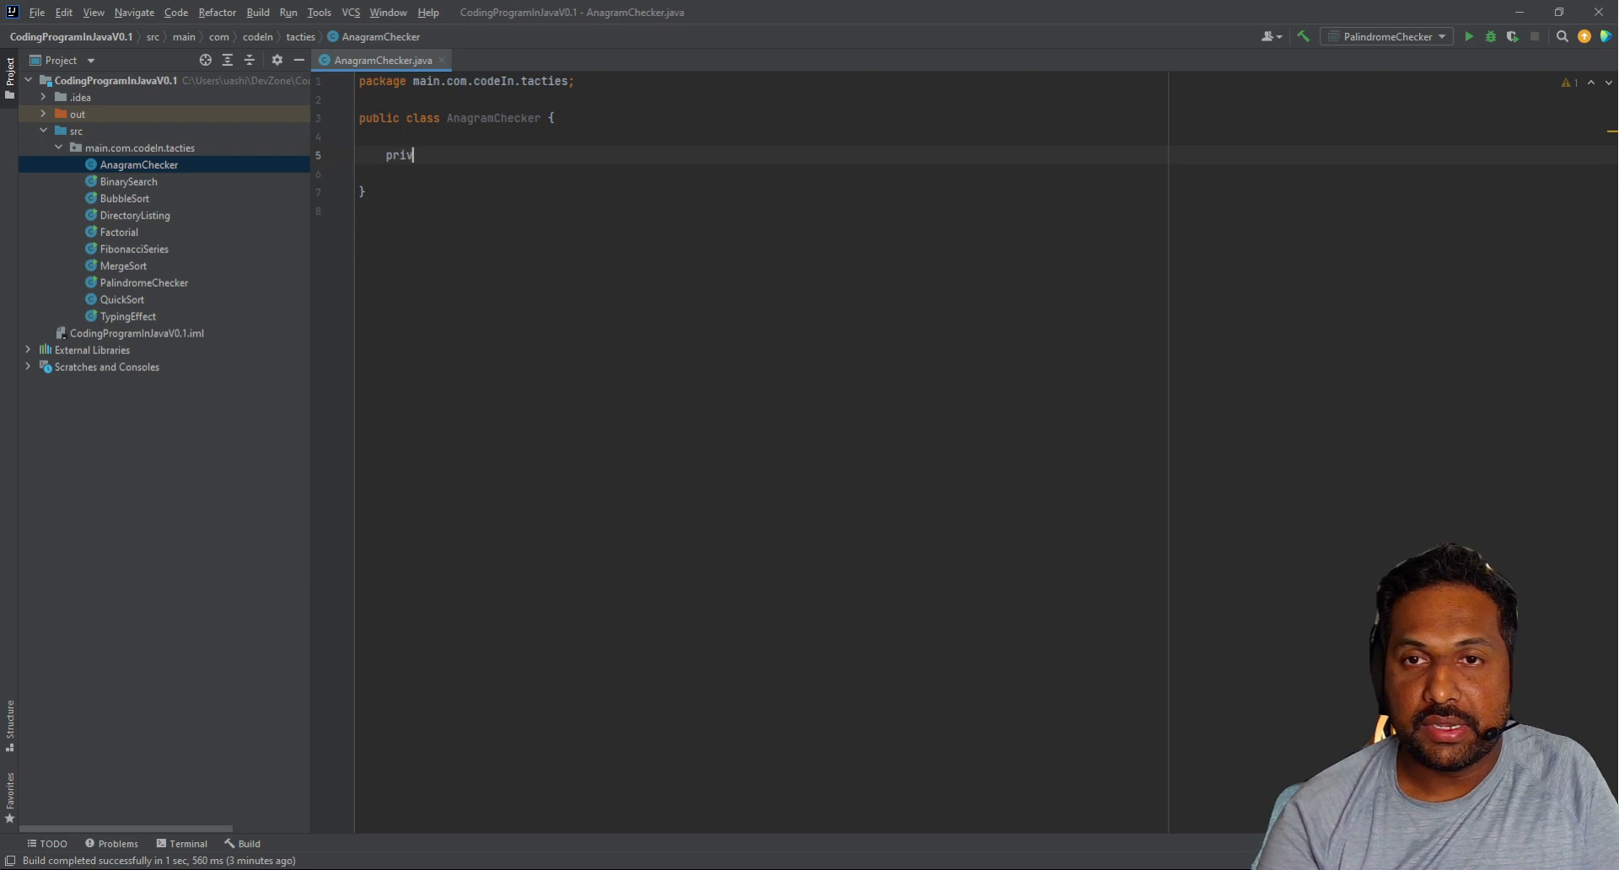
{"action": "type", "text": "ate static"}
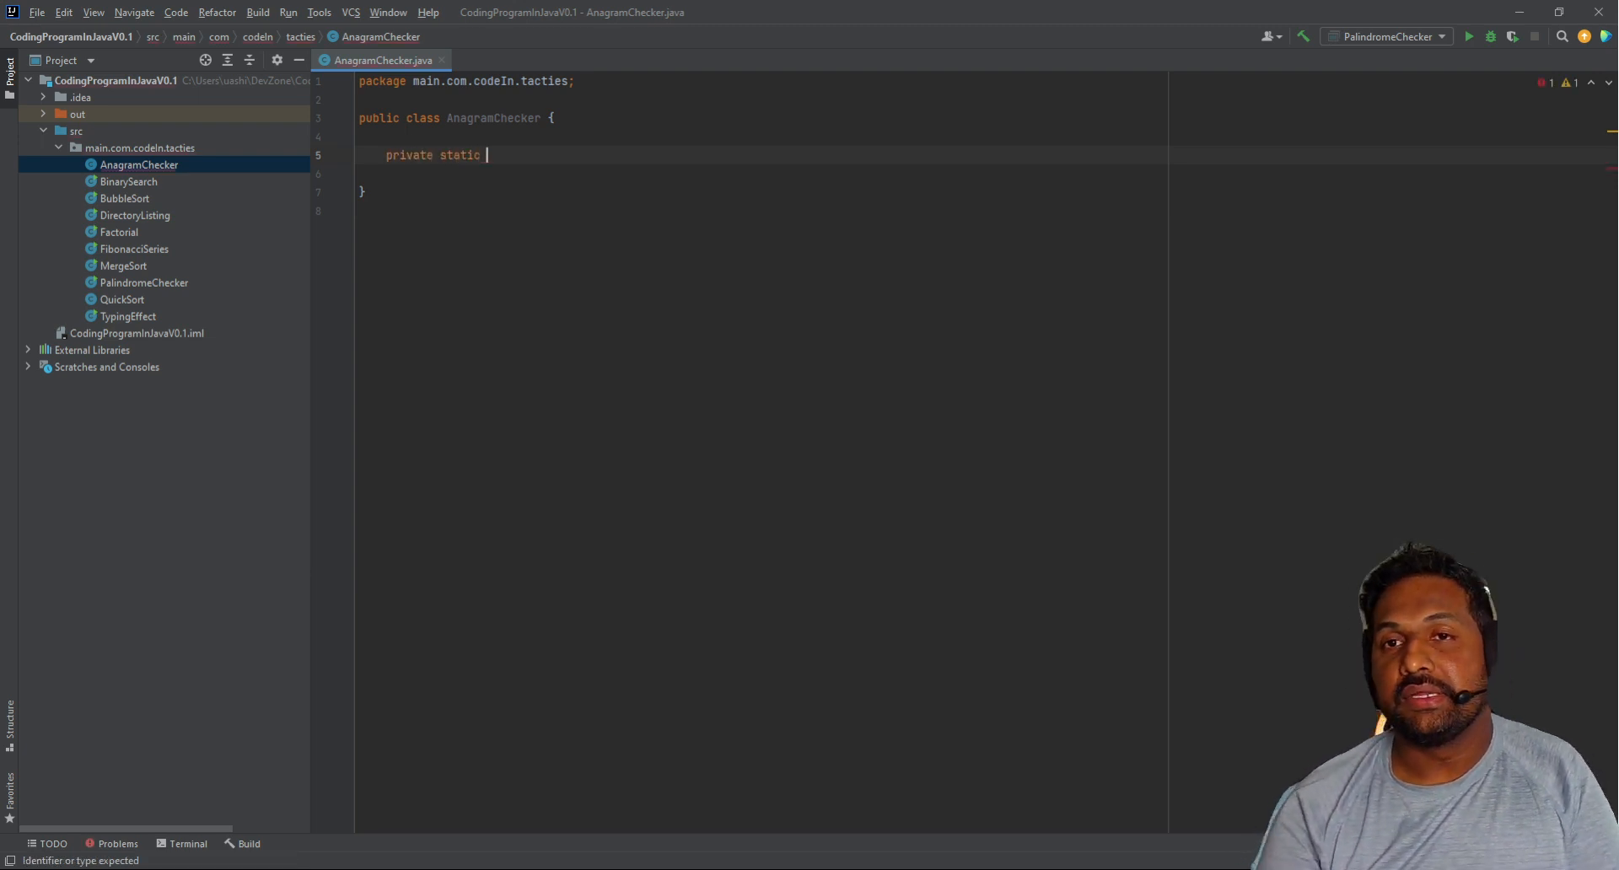
{"action": "type", "text": "bol"}
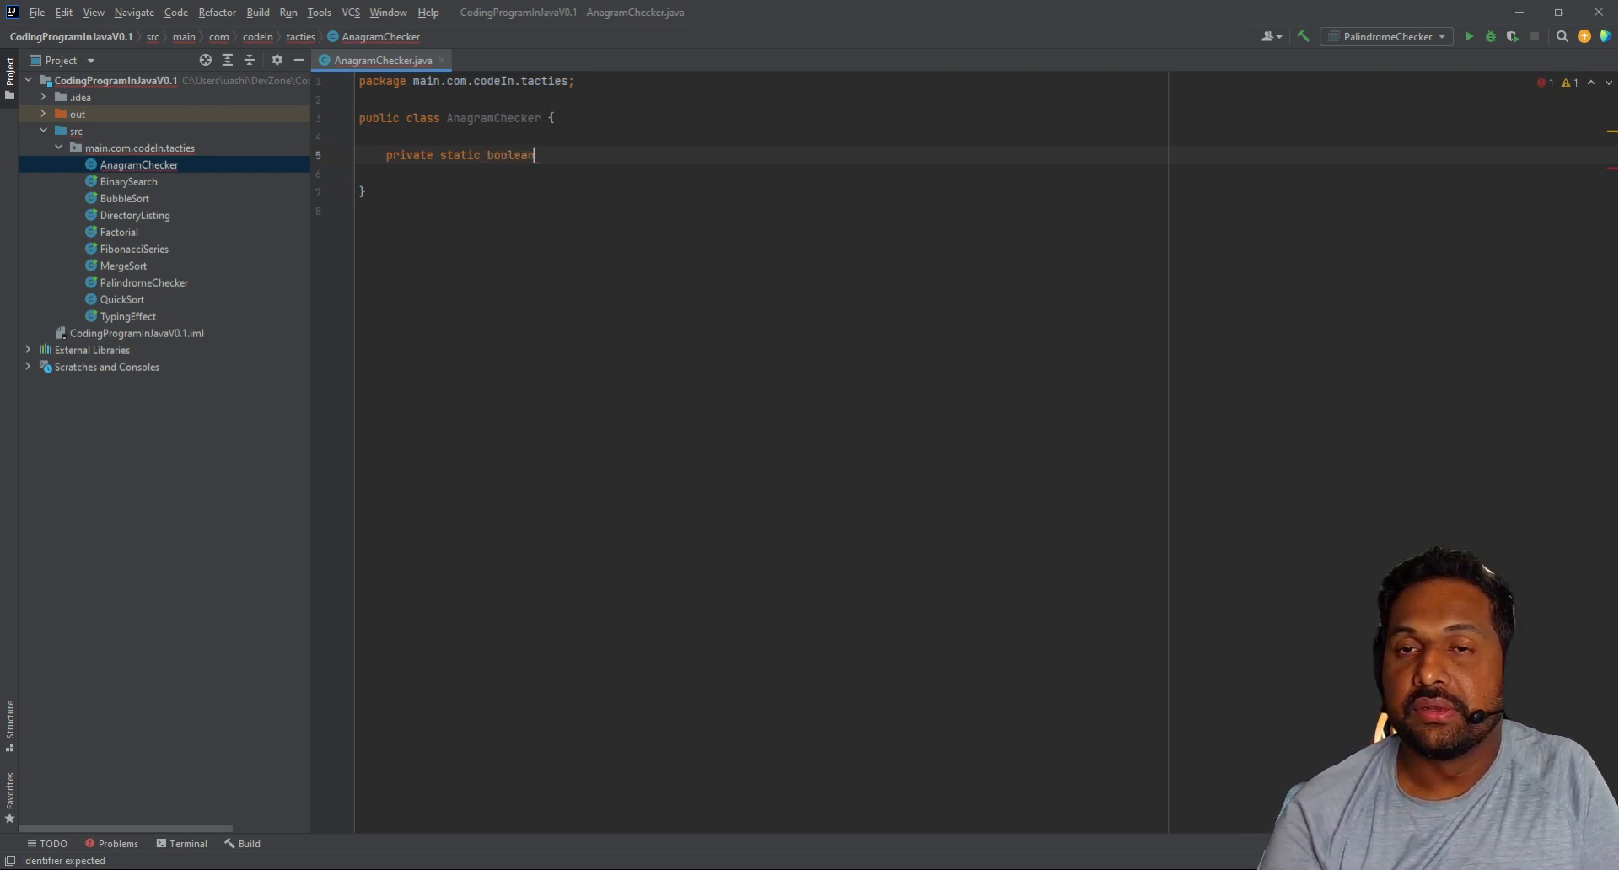
{"action": "type", "text": "areAg"}
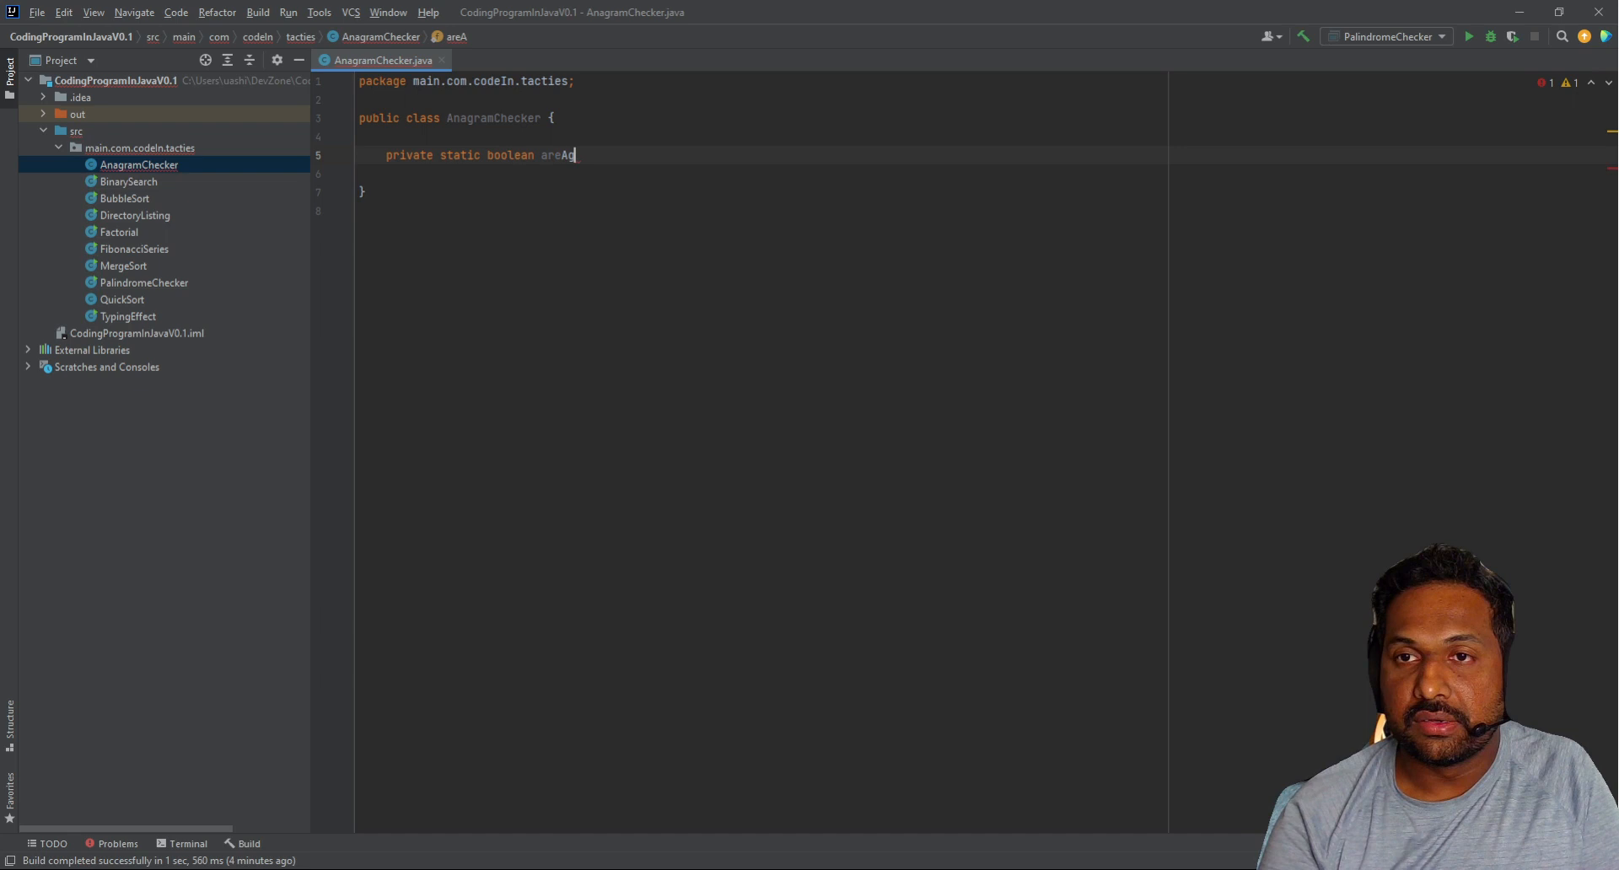
{"action": "type", "text": "nagra"}
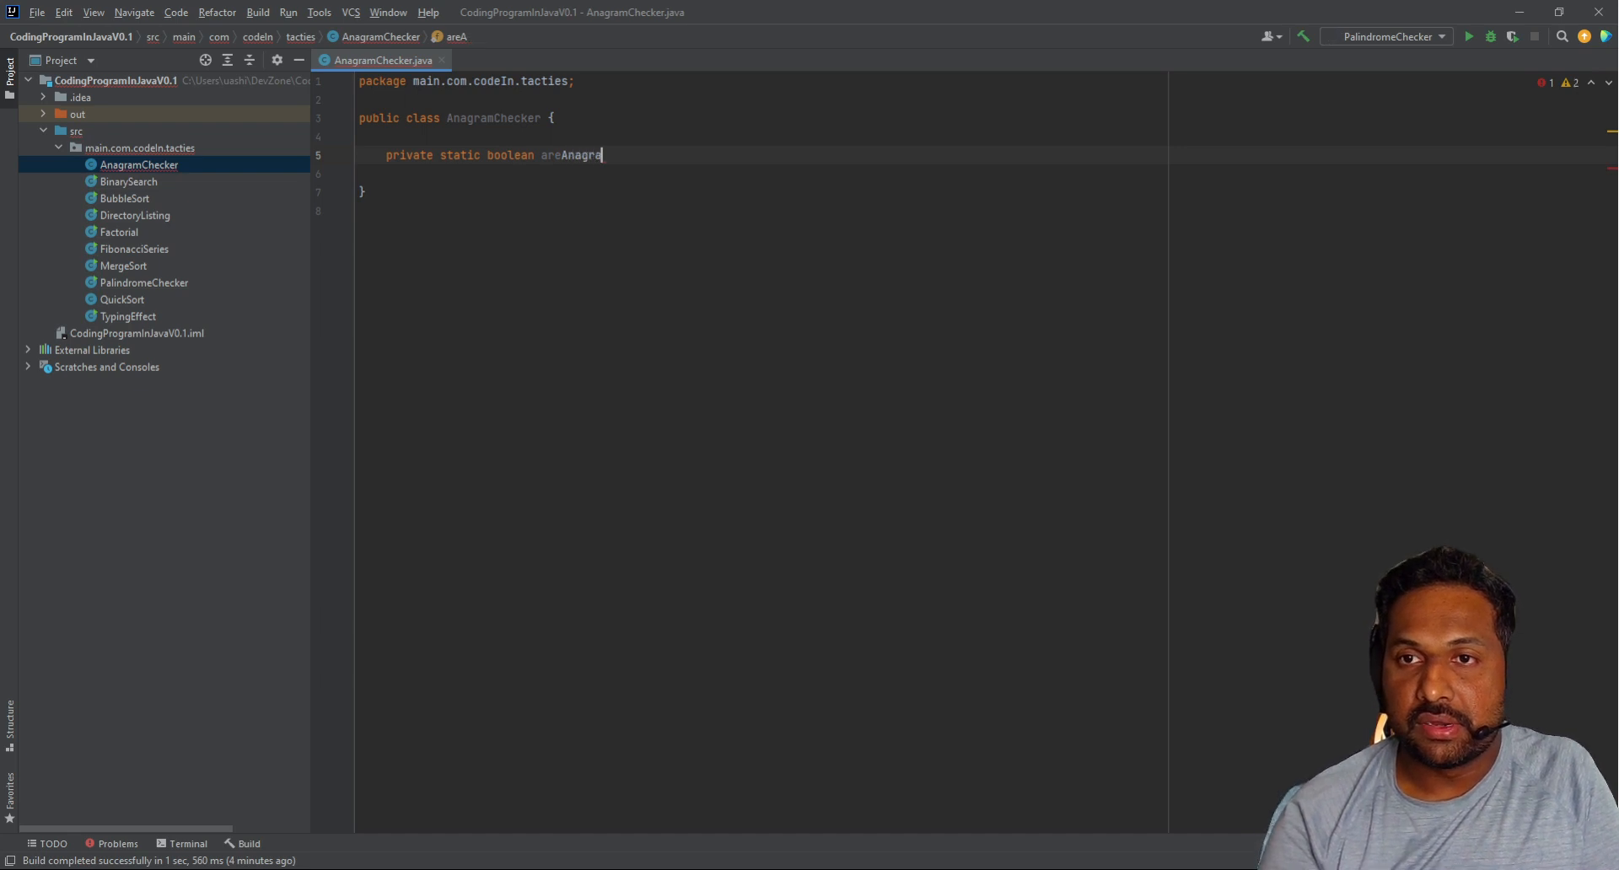
{"action": "type", "text": "m("}
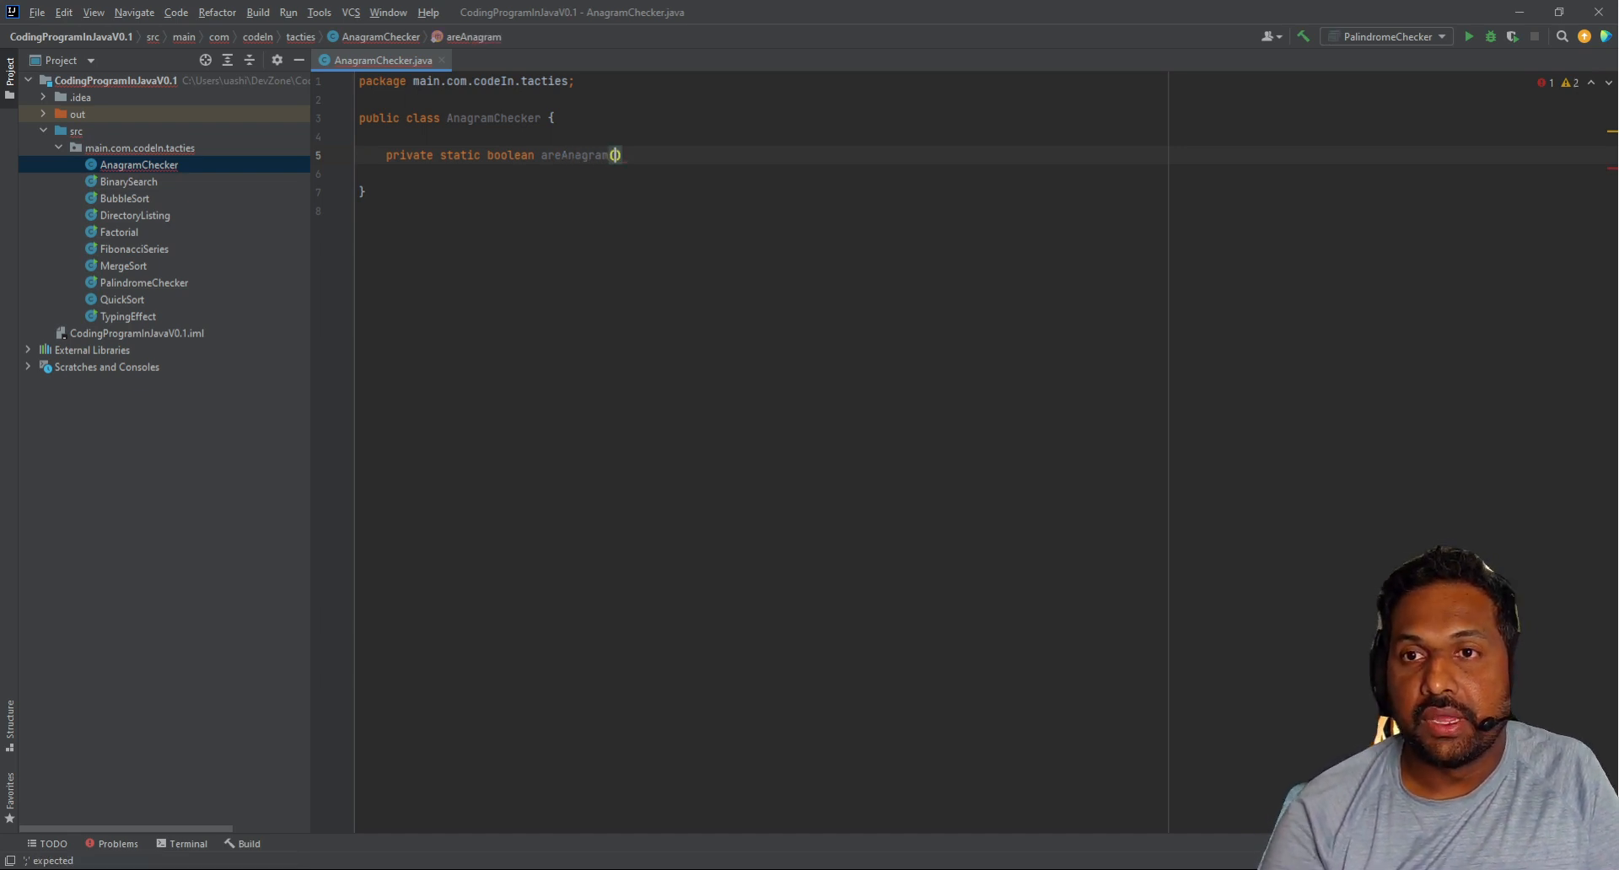
{"action": "type", "text": "String s"}
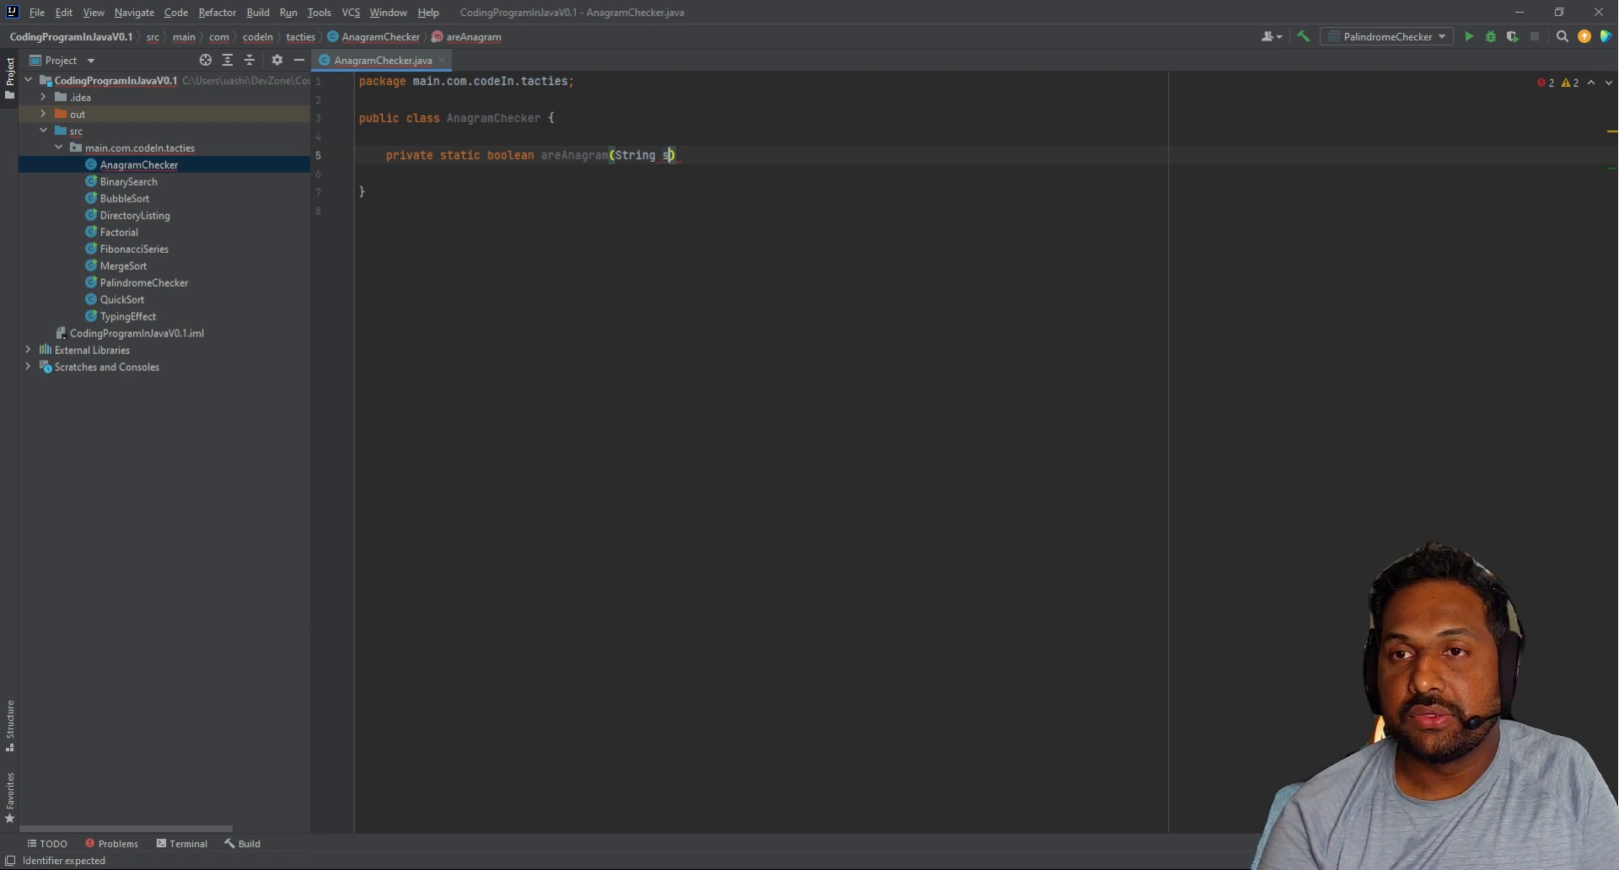
{"action": "type", "text": "tr1,"}
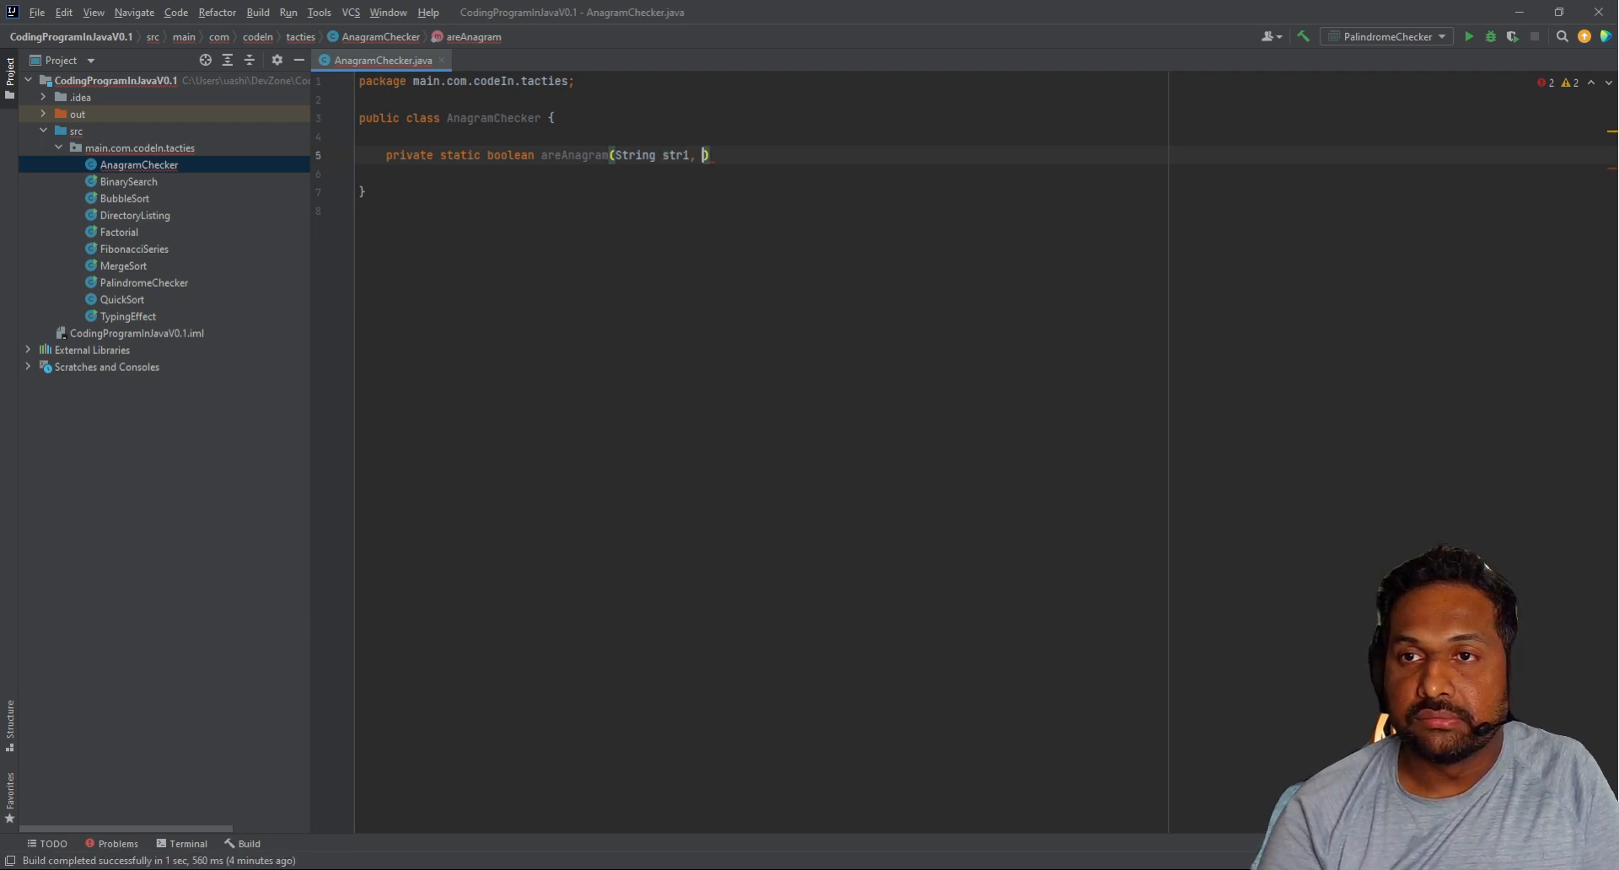
{"action": "type", "text": "String"}
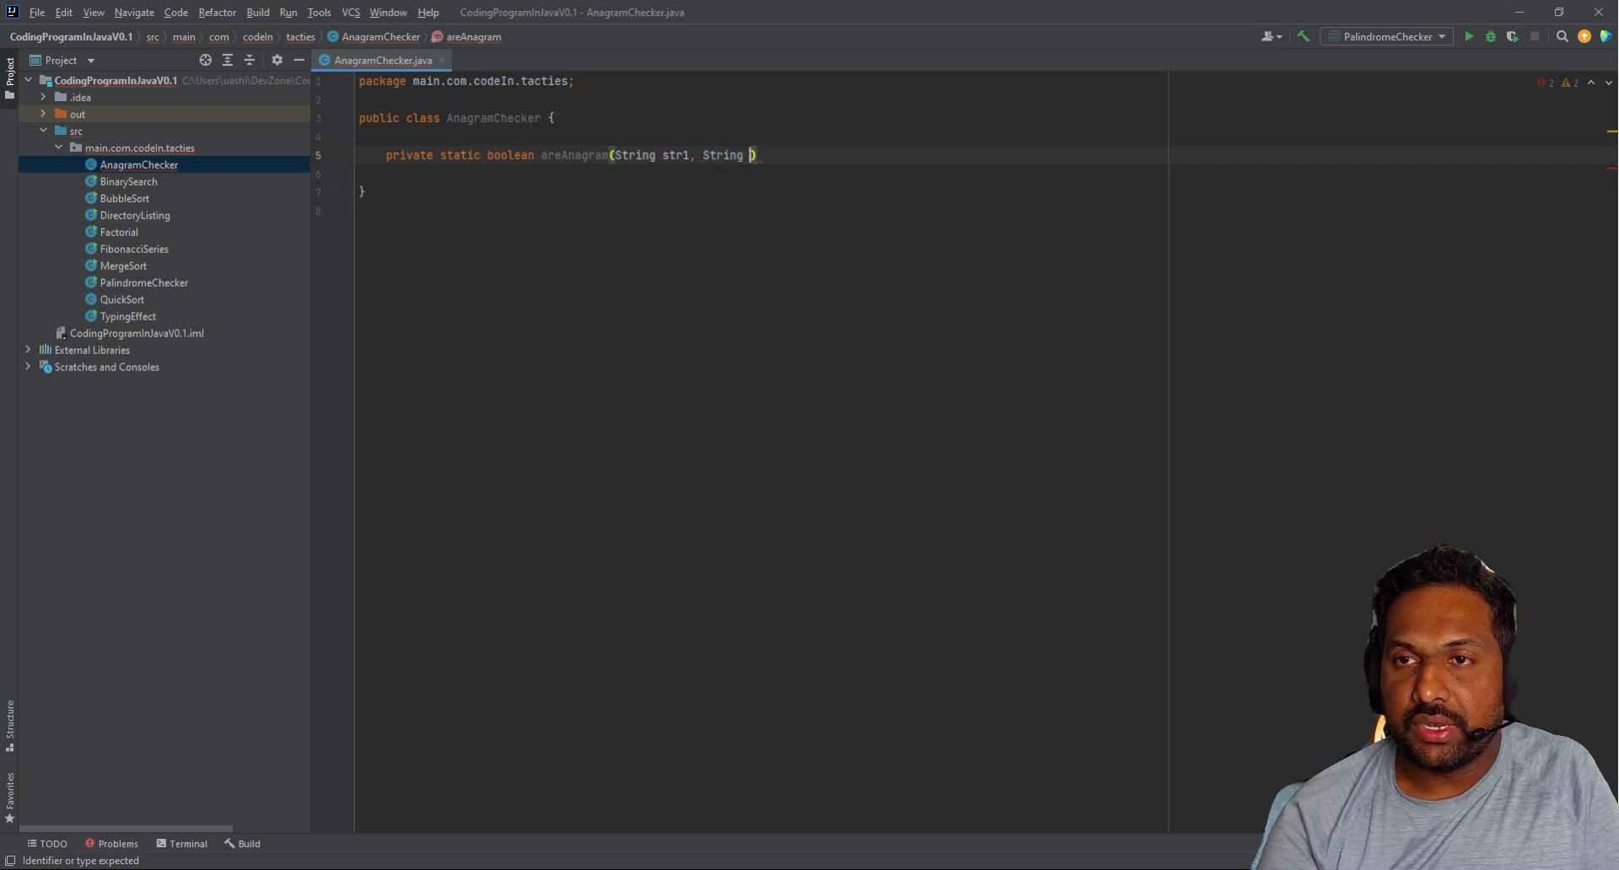
{"action": "type", "text": "str2)"}
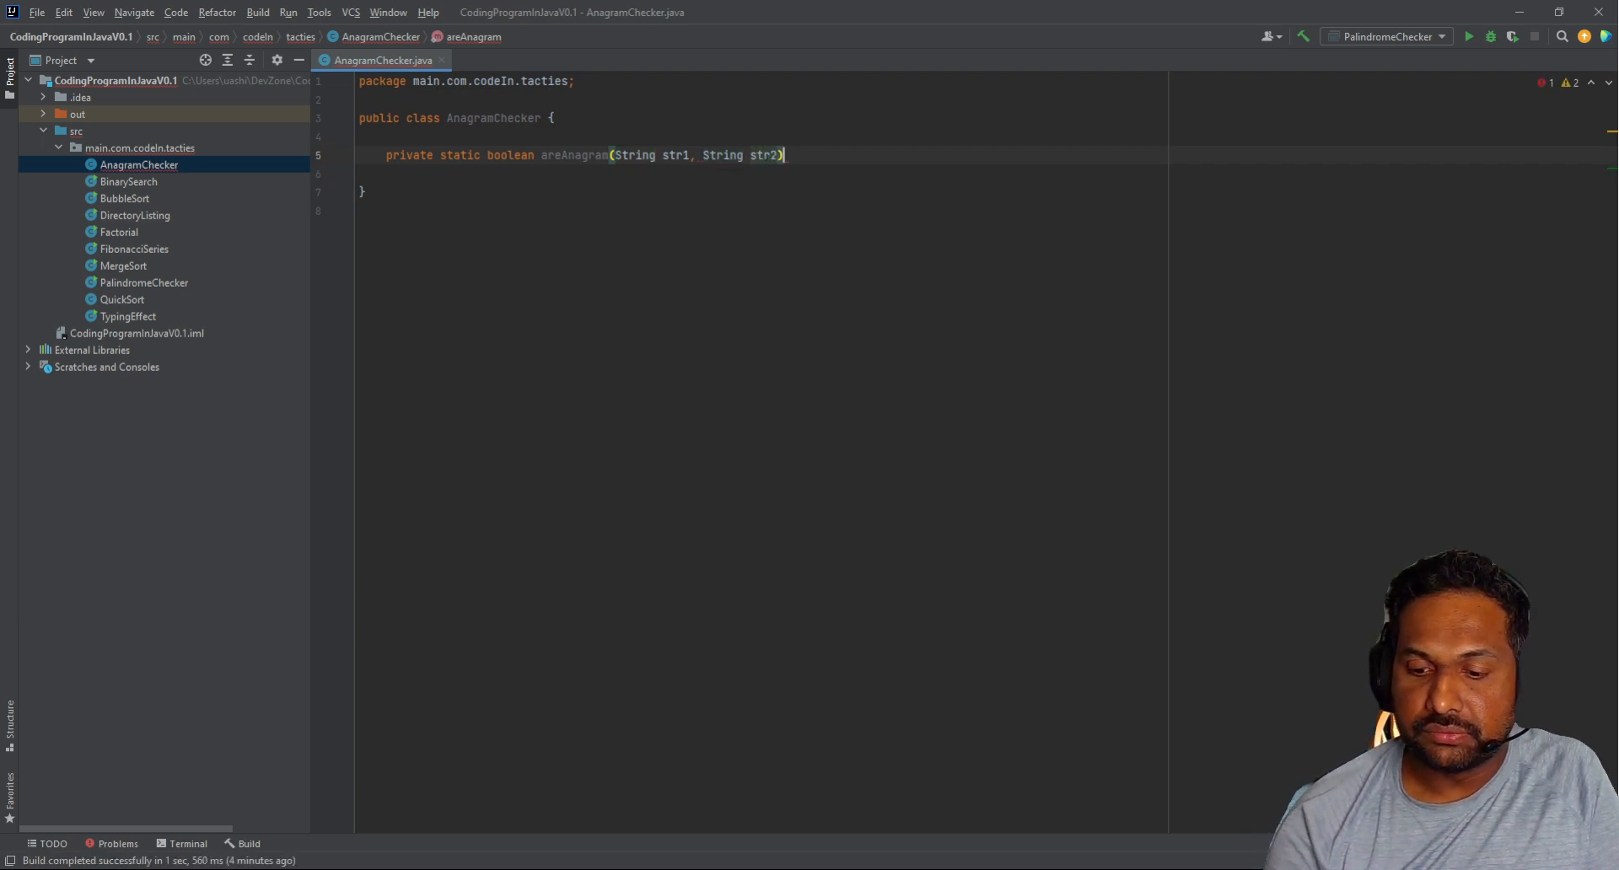
{"action": "type", "text": "{"}
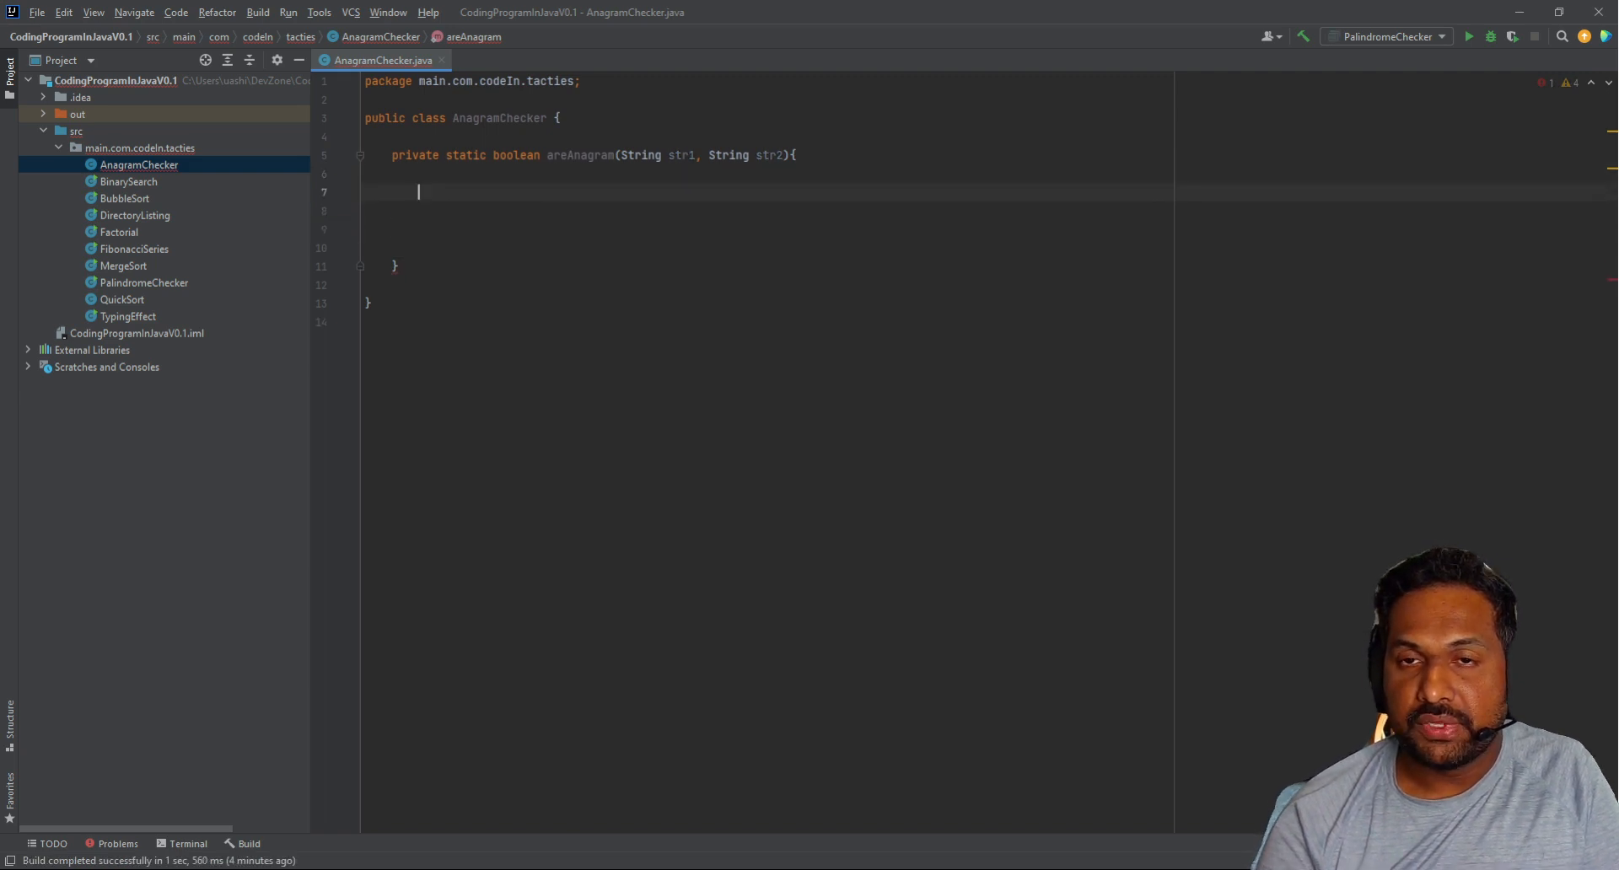
Step: Add if(str1.length()!=str2.length()) return false; and begin a char declaration
{"action": "type", "text": "if"}
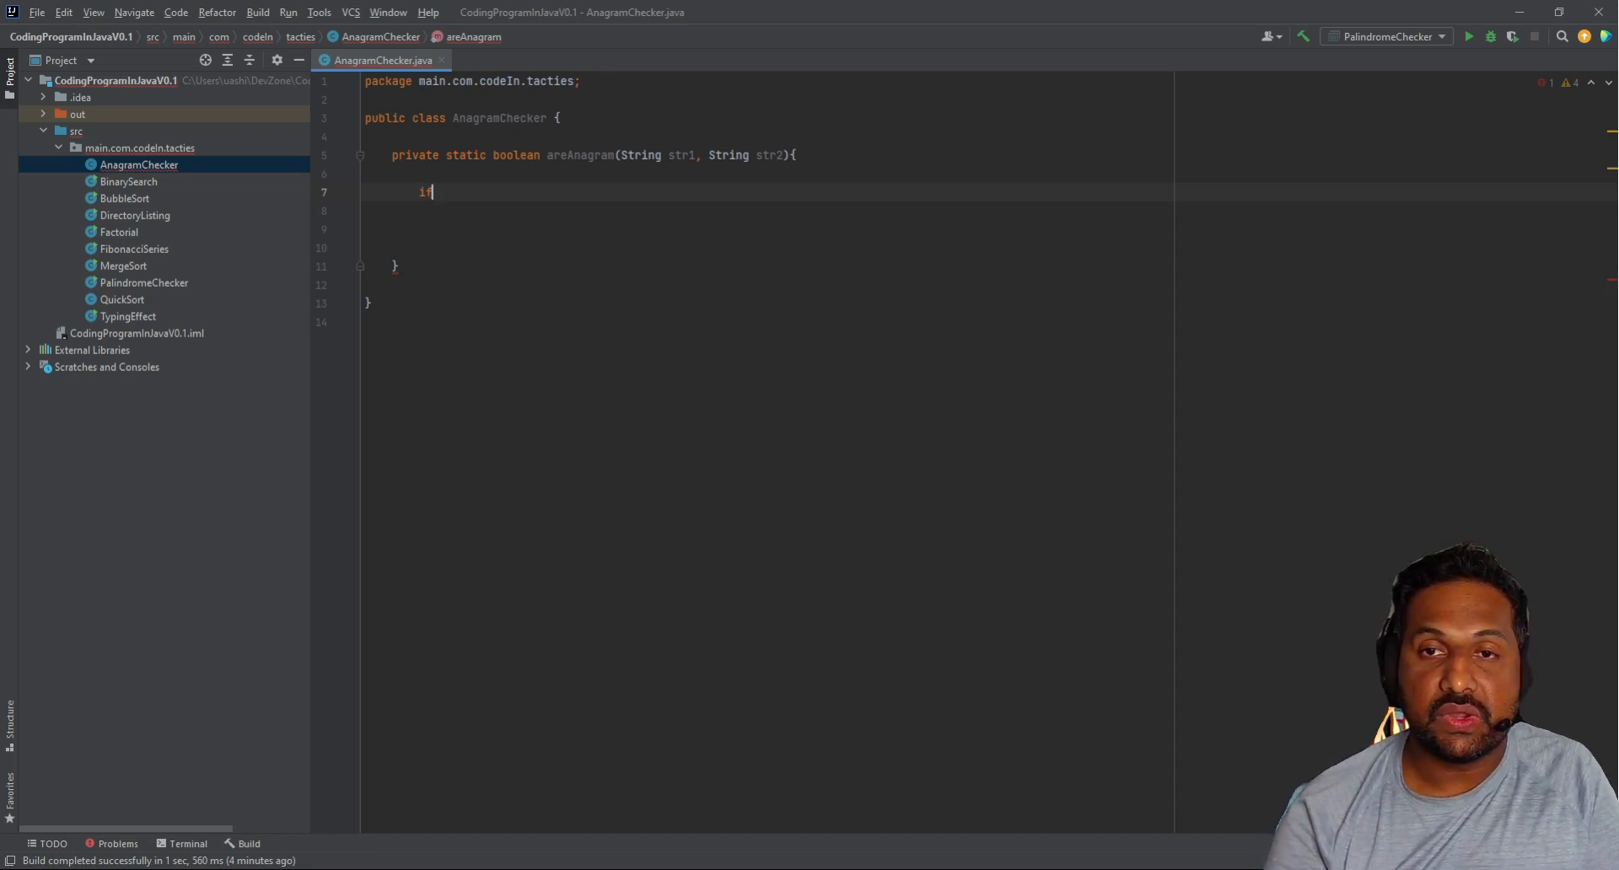
{"action": "type", "text": "()"}
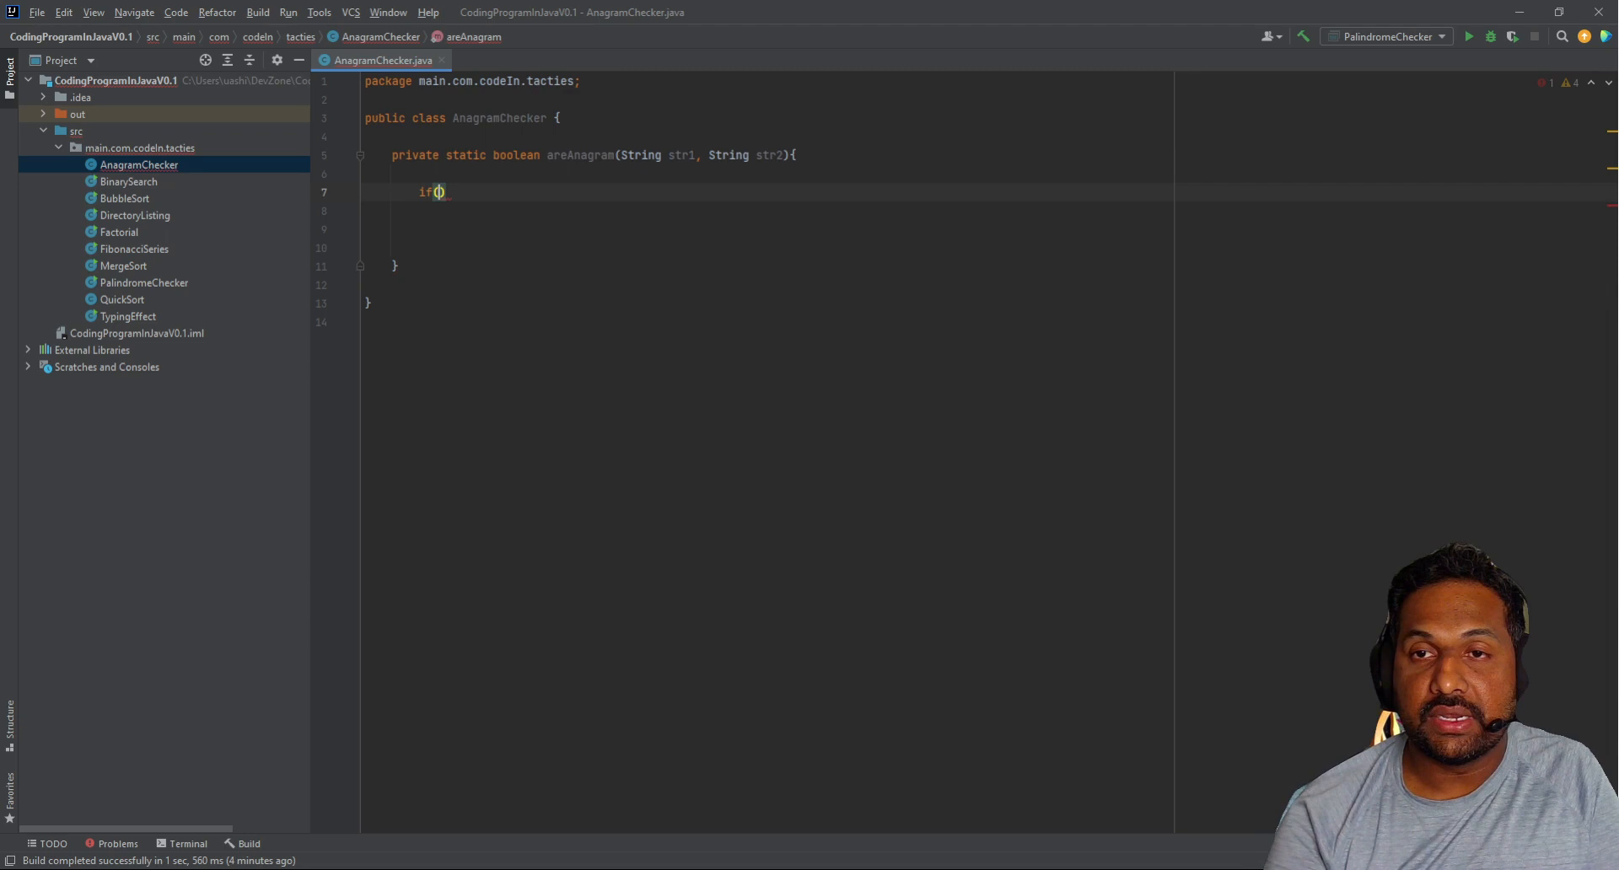
{"action": "type", "text": "str1."}
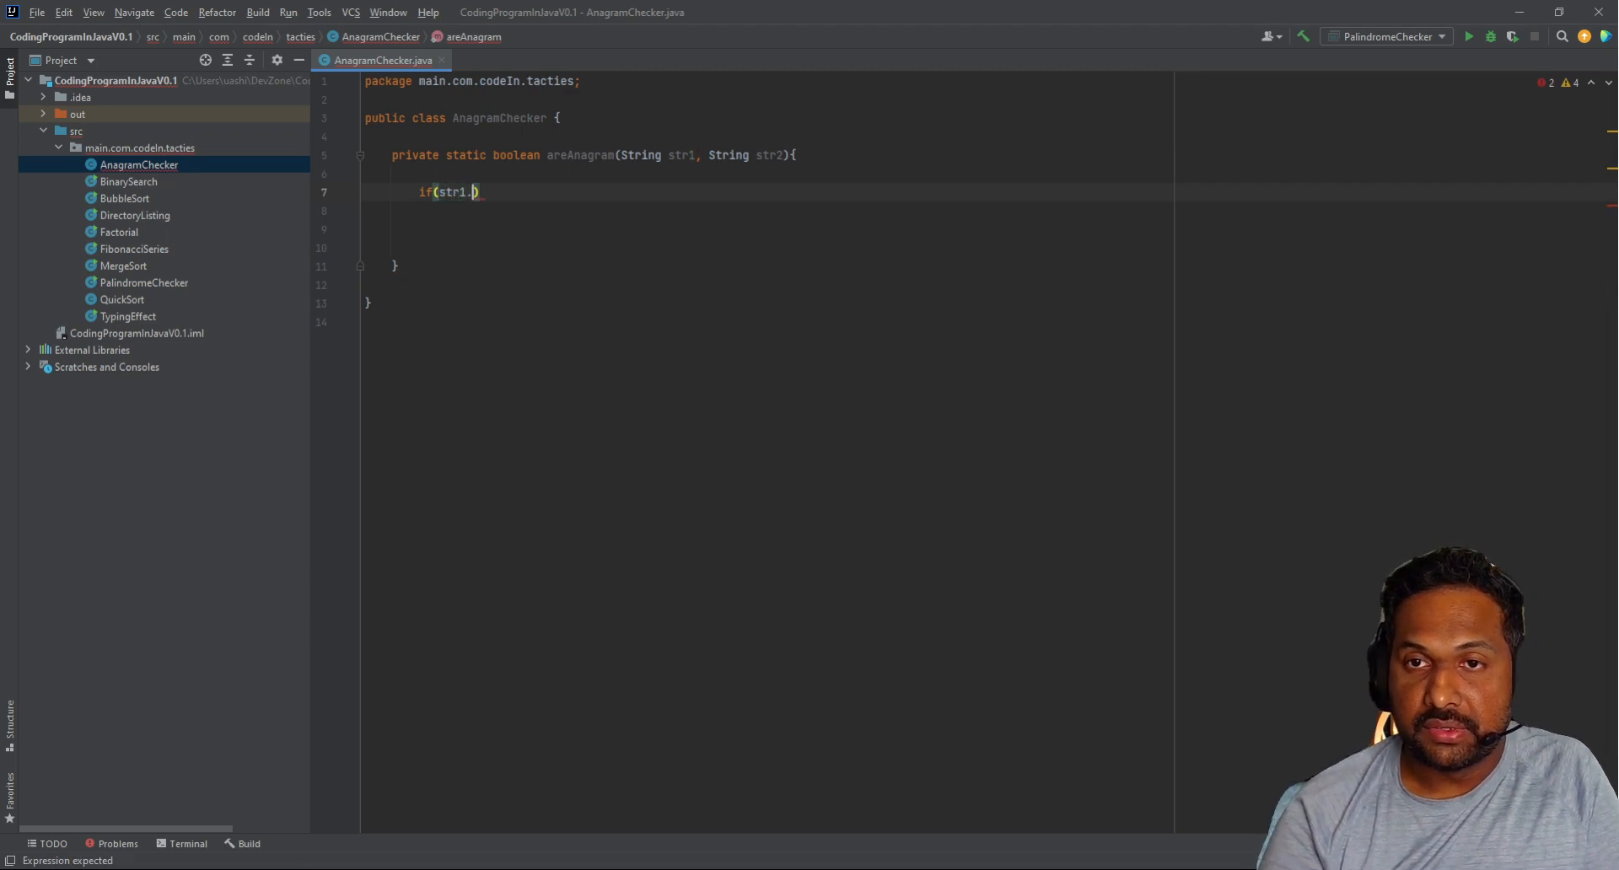
{"action": "type", "text": "length()"}
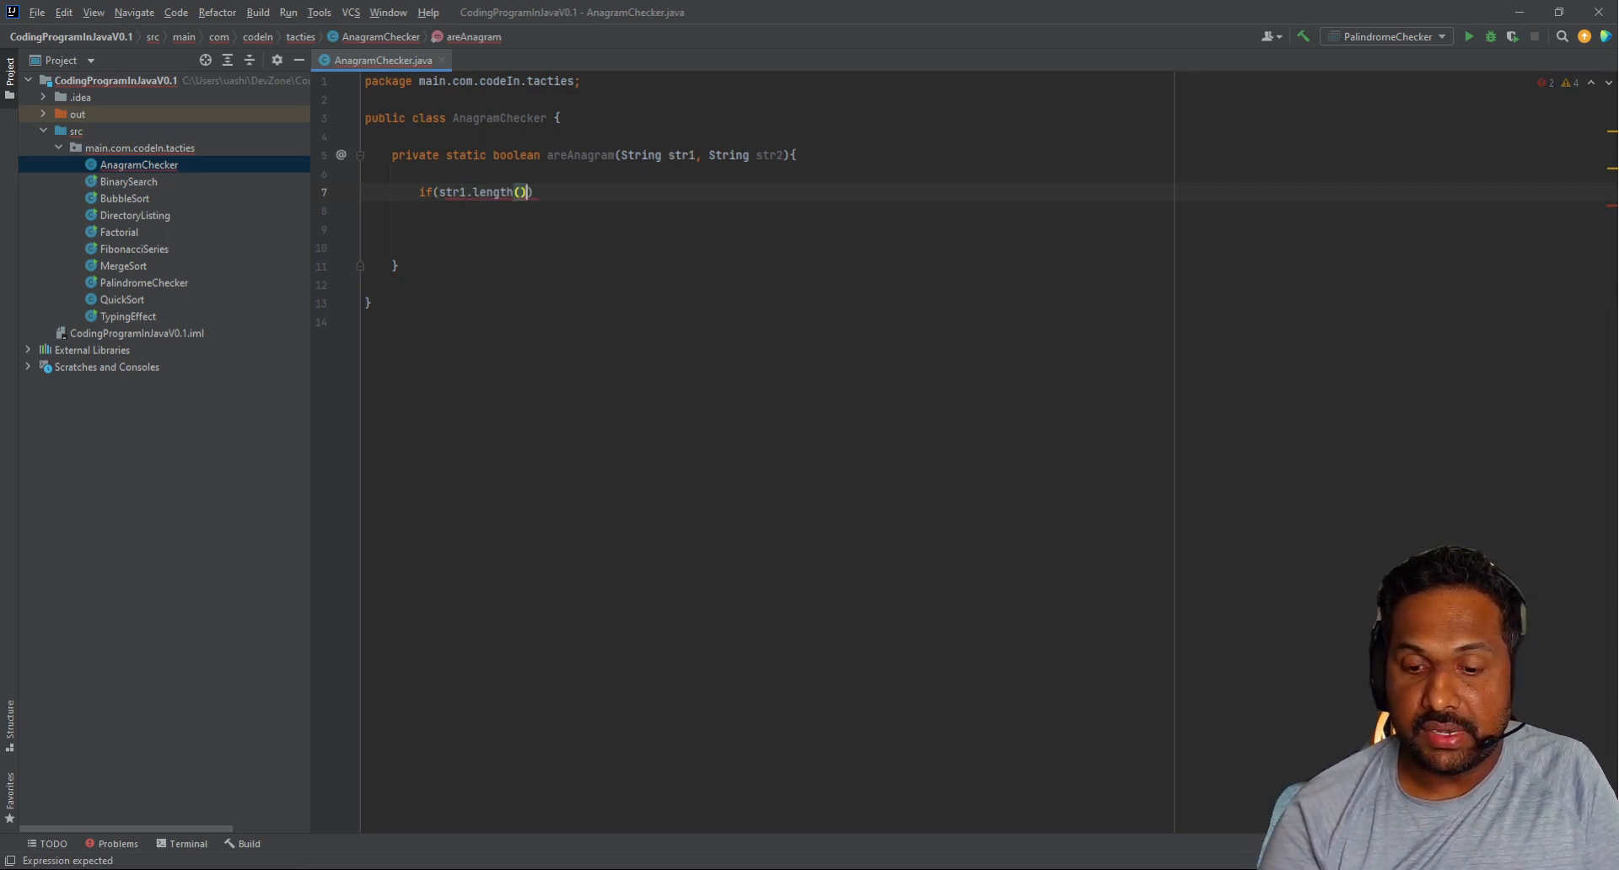
{"action": "type", "text": "!=str2."}
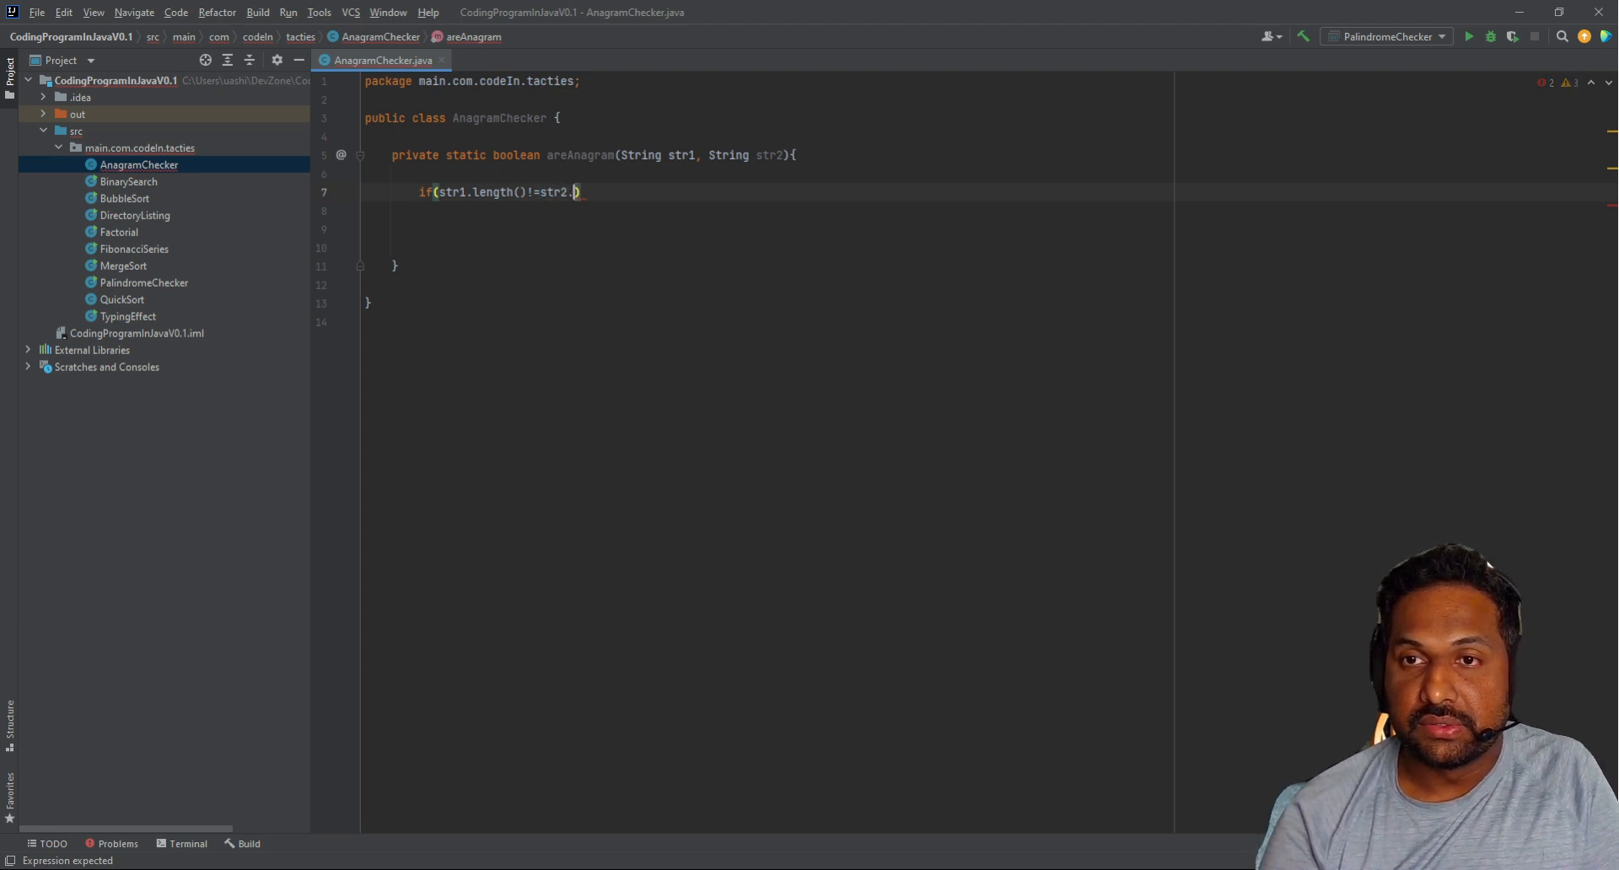
{"action": "type", "text": "length()"}
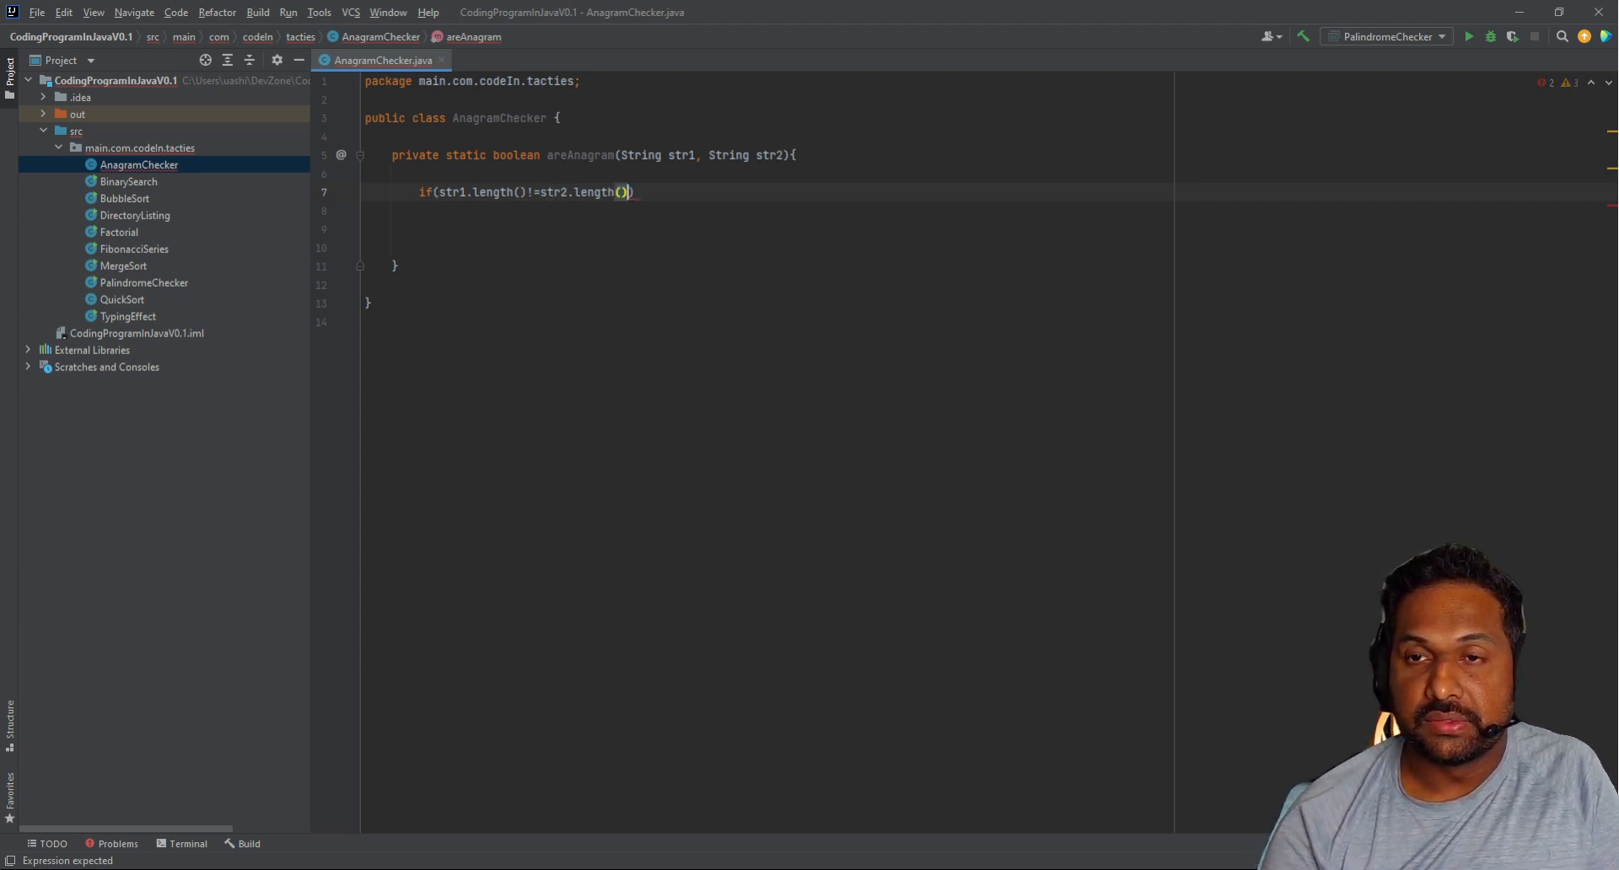
{"action": "type", "text": "return"}
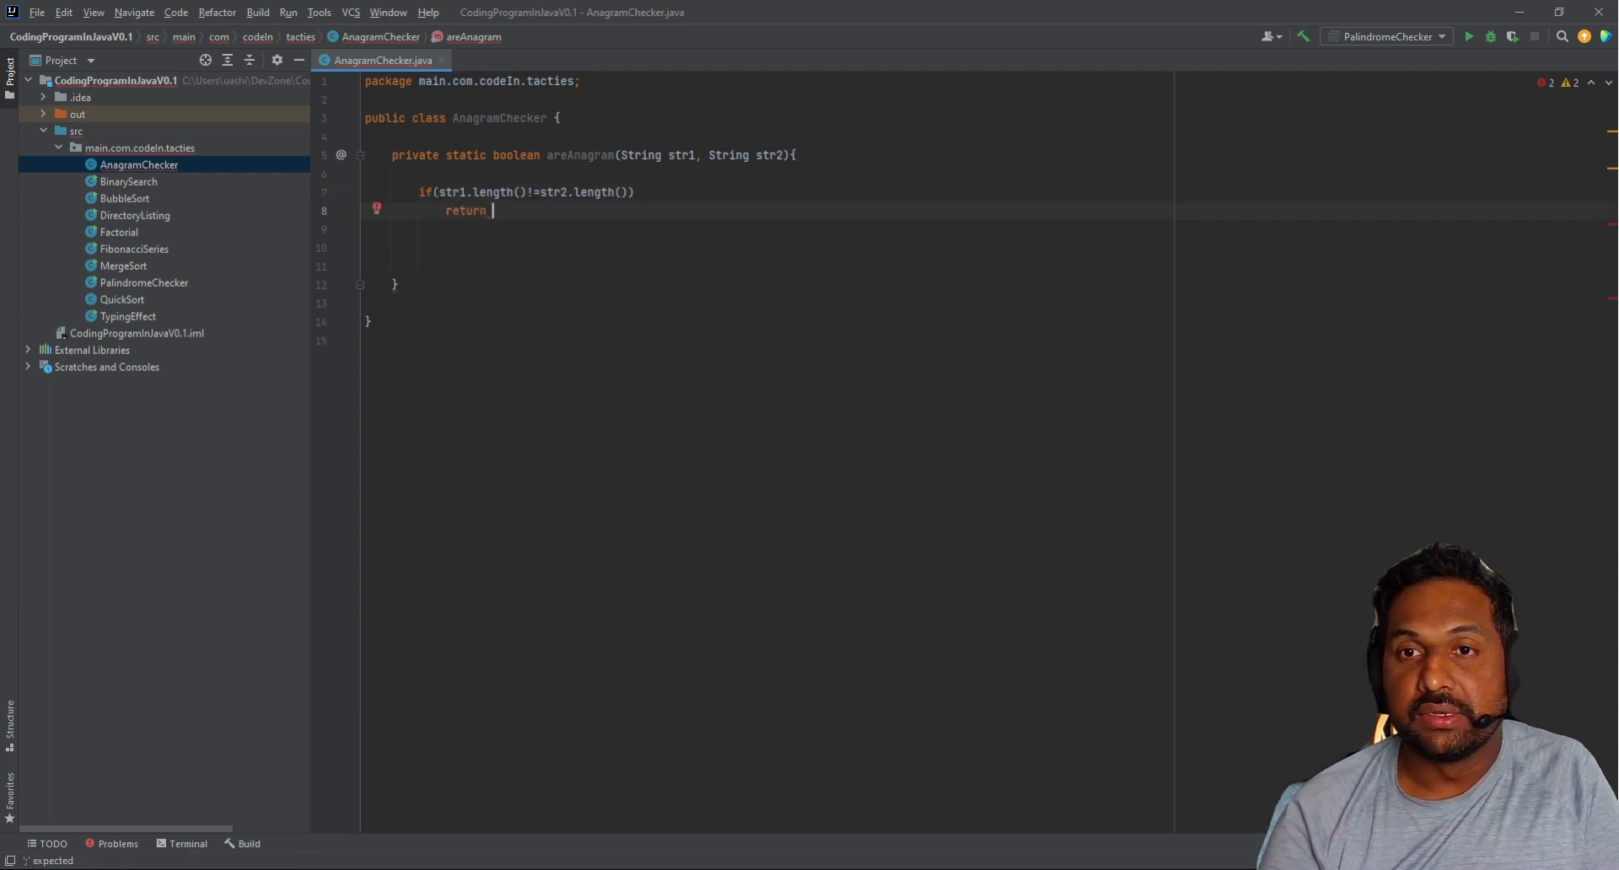
{"action": "type", "text": "false;"}
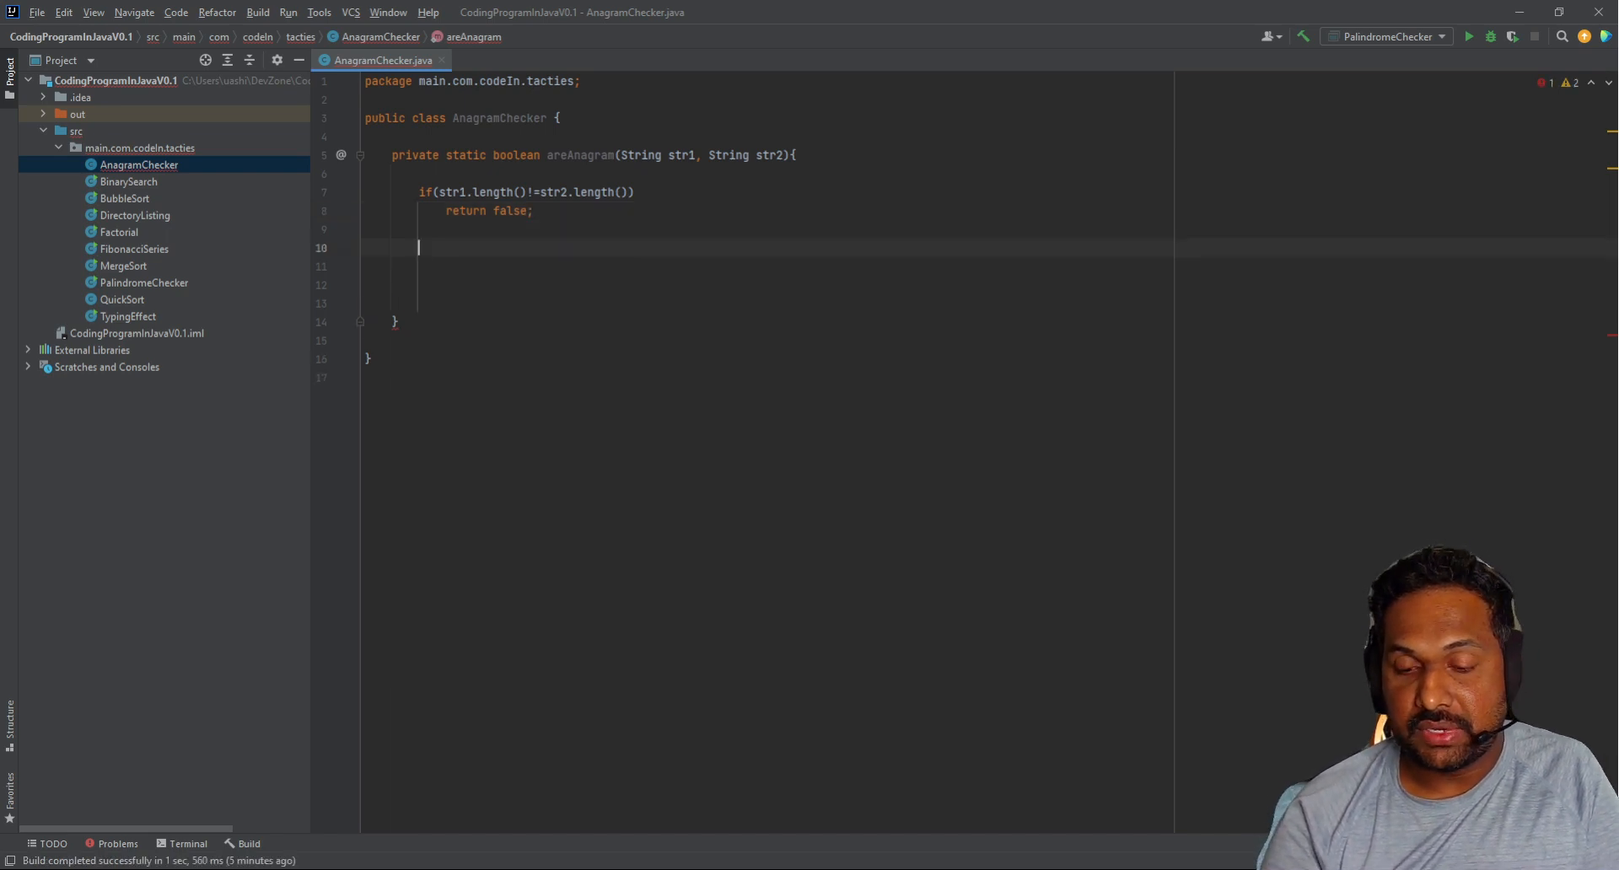
{"action": "mouse_move", "coordinate": [694, 418]}
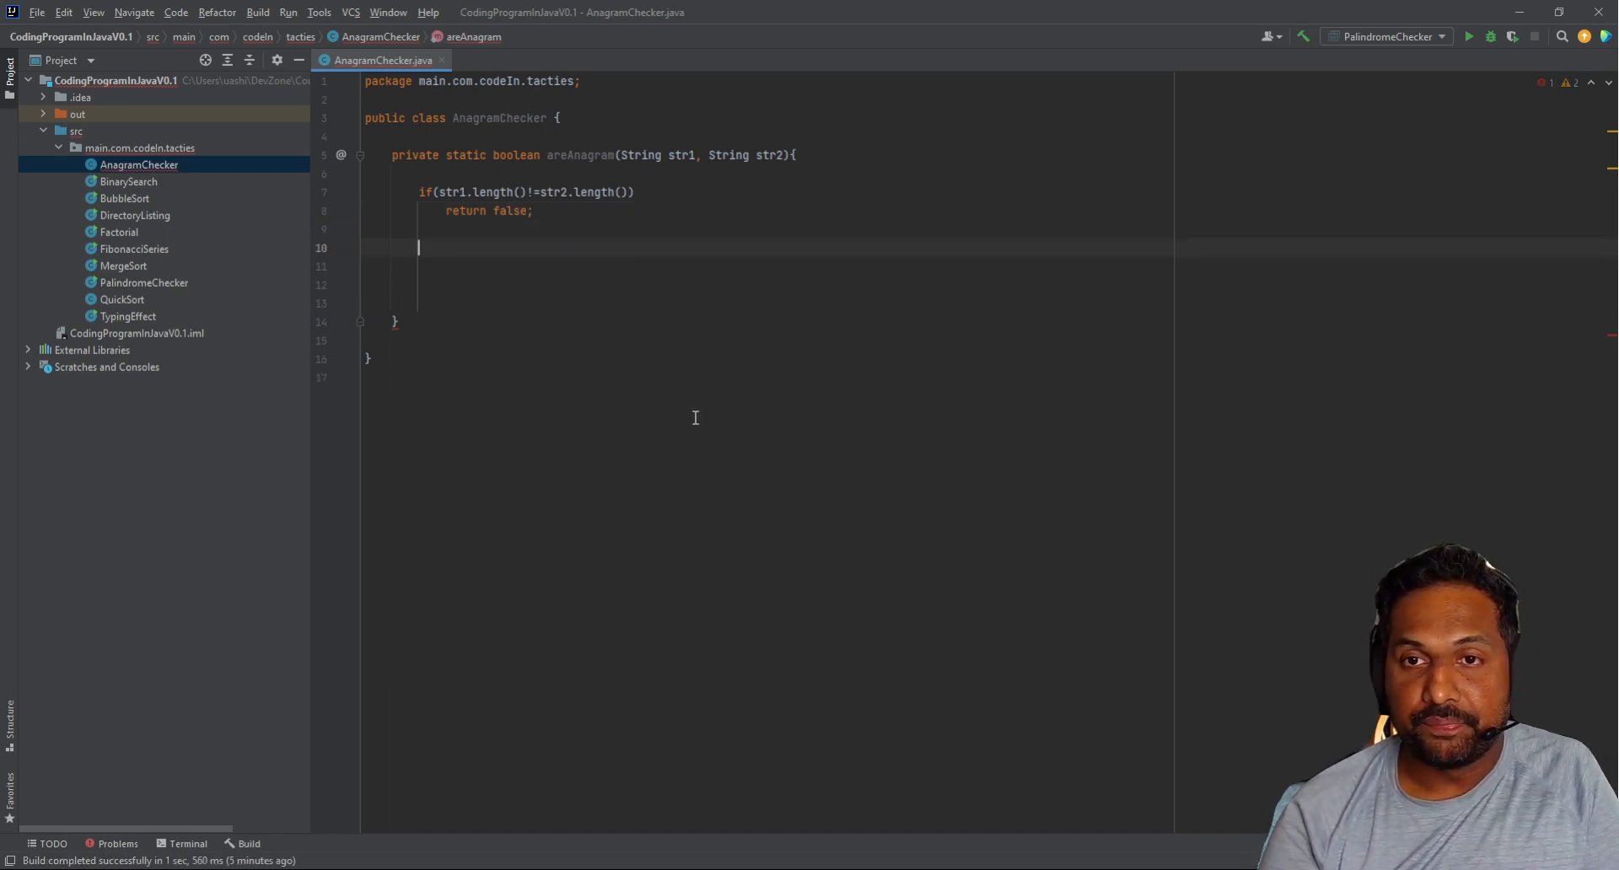
{"action": "type", "text": "char"}
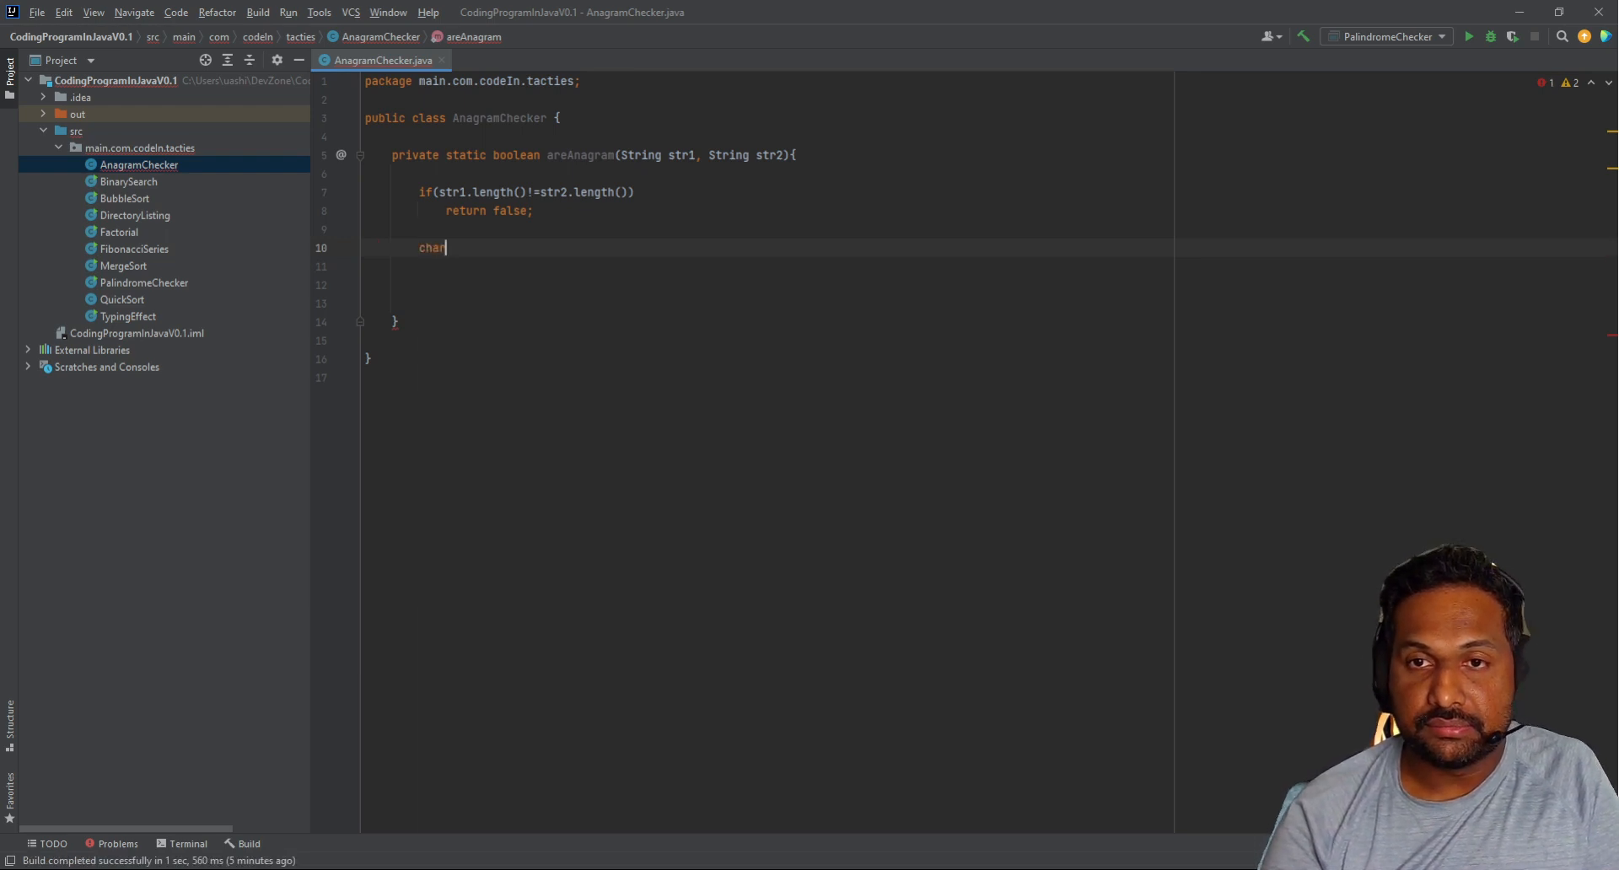
Step: Declare char[] str1Array = str1.toLowerCase().toCharArray();
{"action": "type", "text": "[]"}
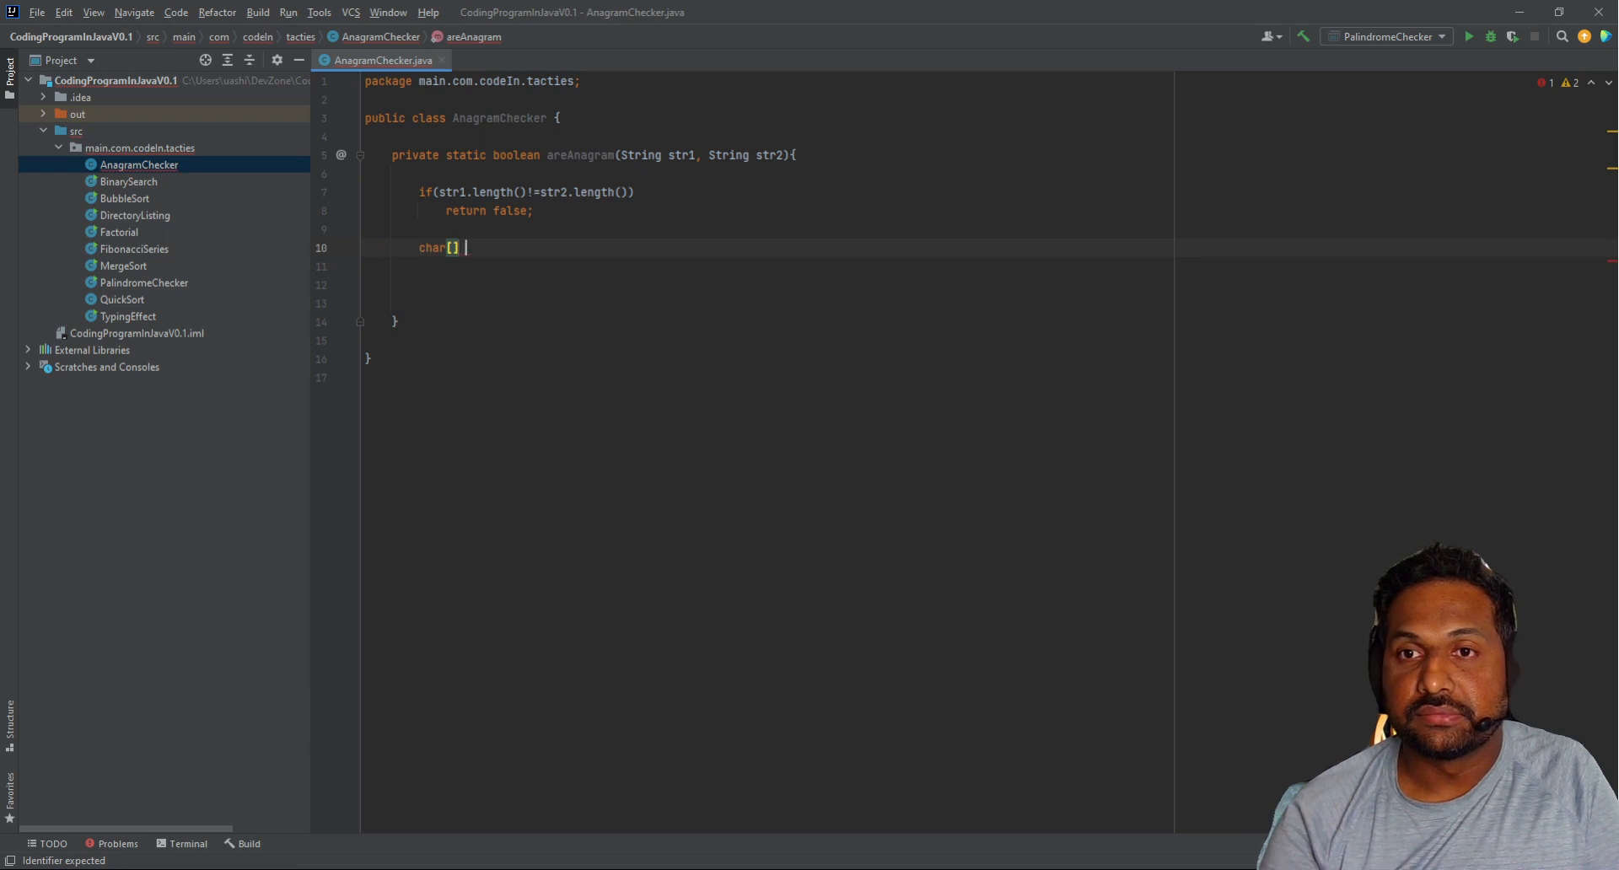
{"action": "type", "text": "str"}
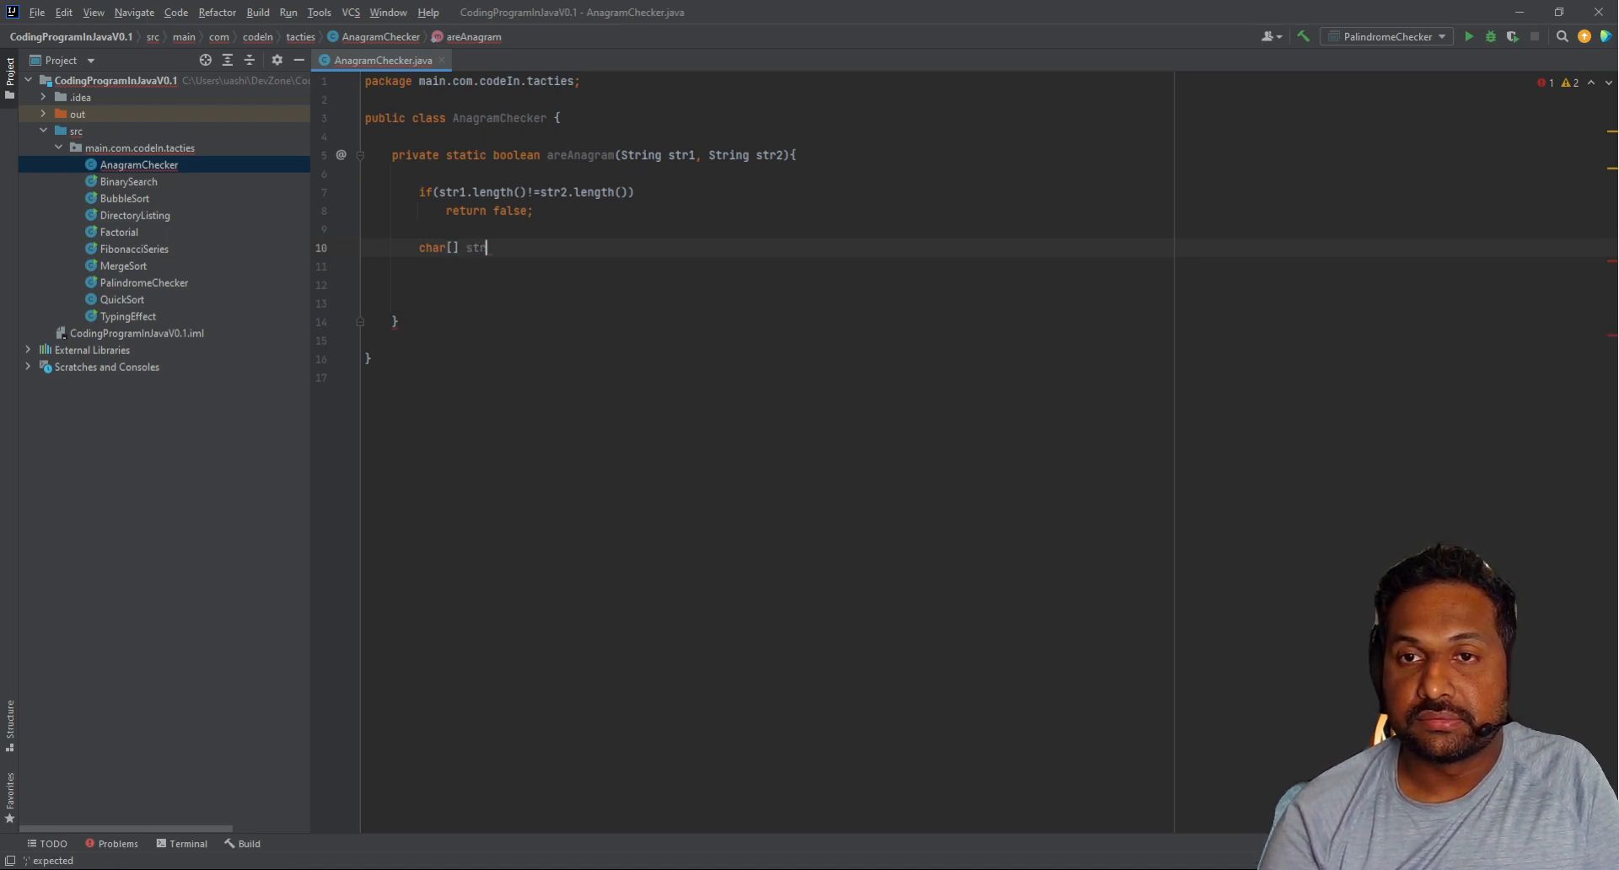
{"action": "type", "text": "Arre"}
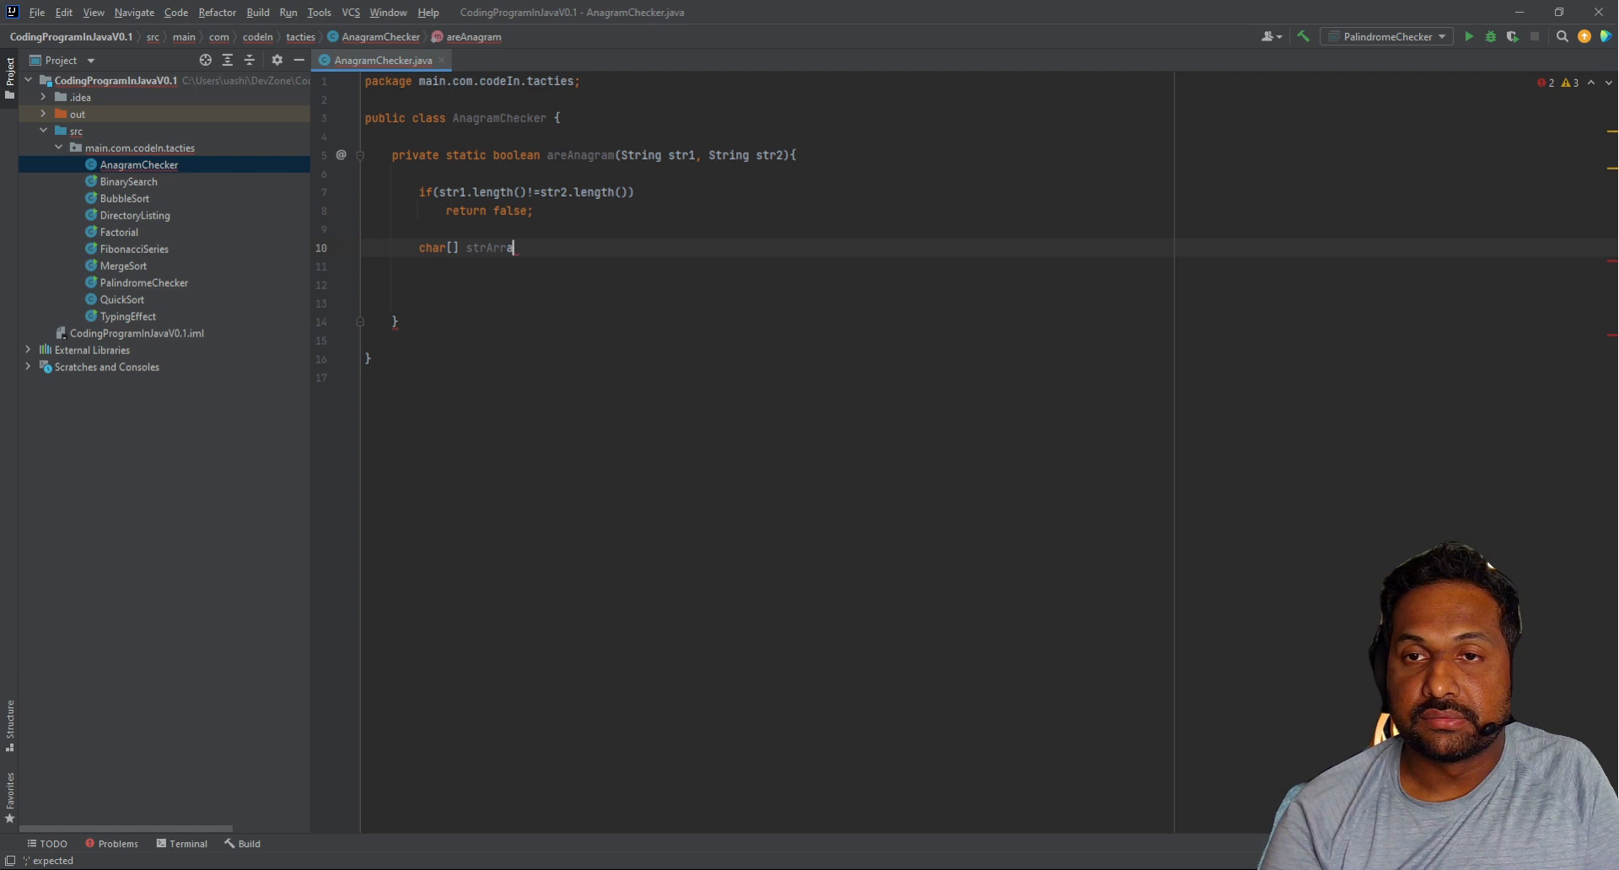
{"action": "type", "text": "=s"}
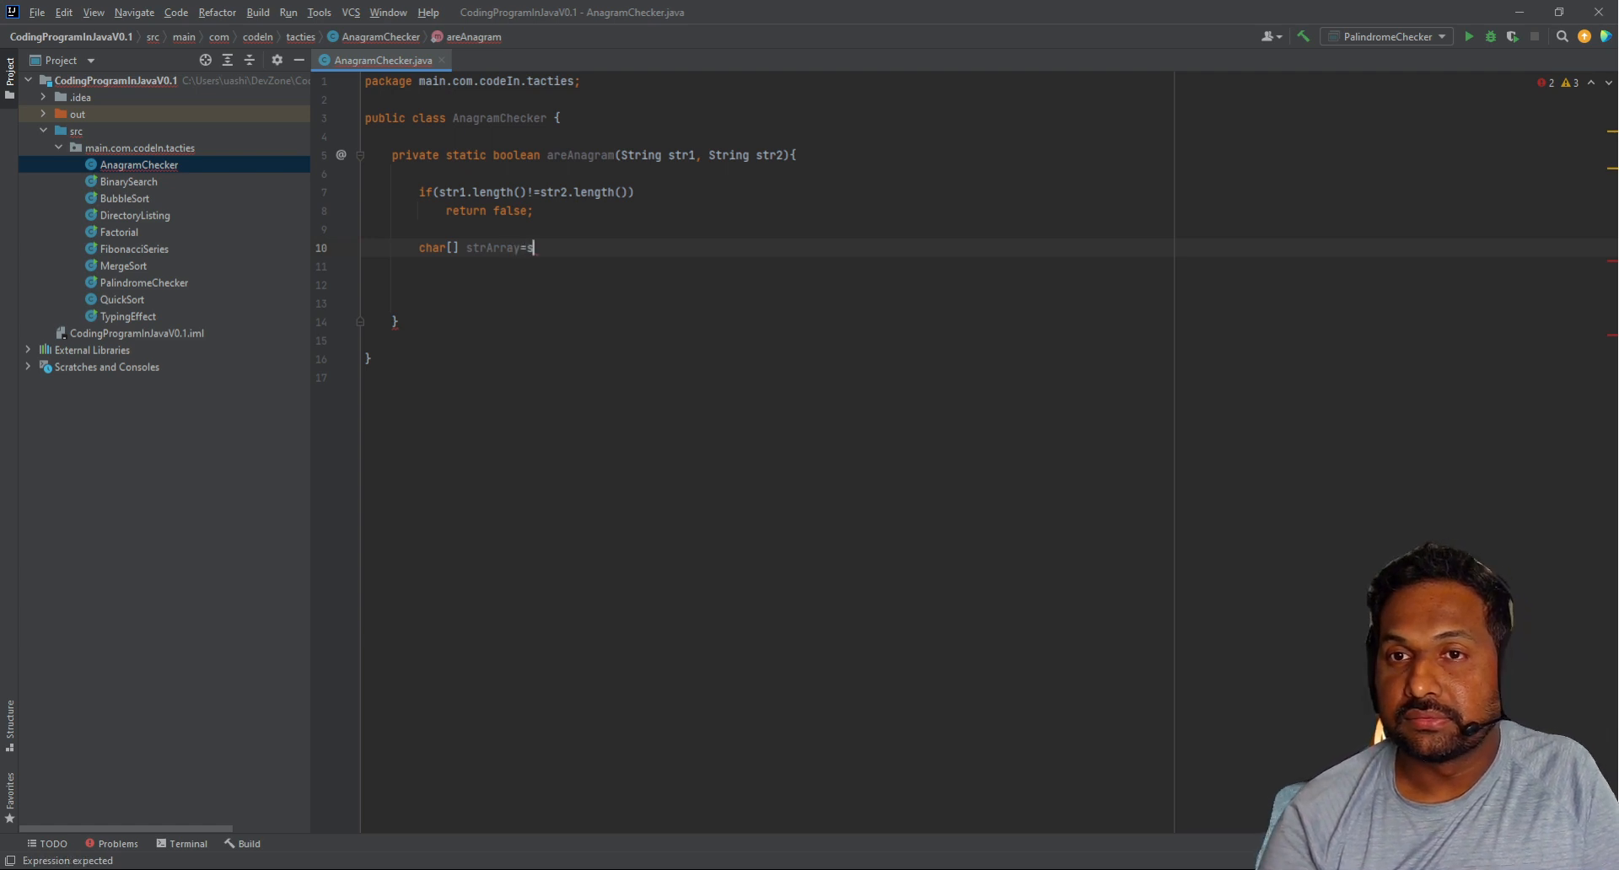
{"action": "type", "text": "tr1."}
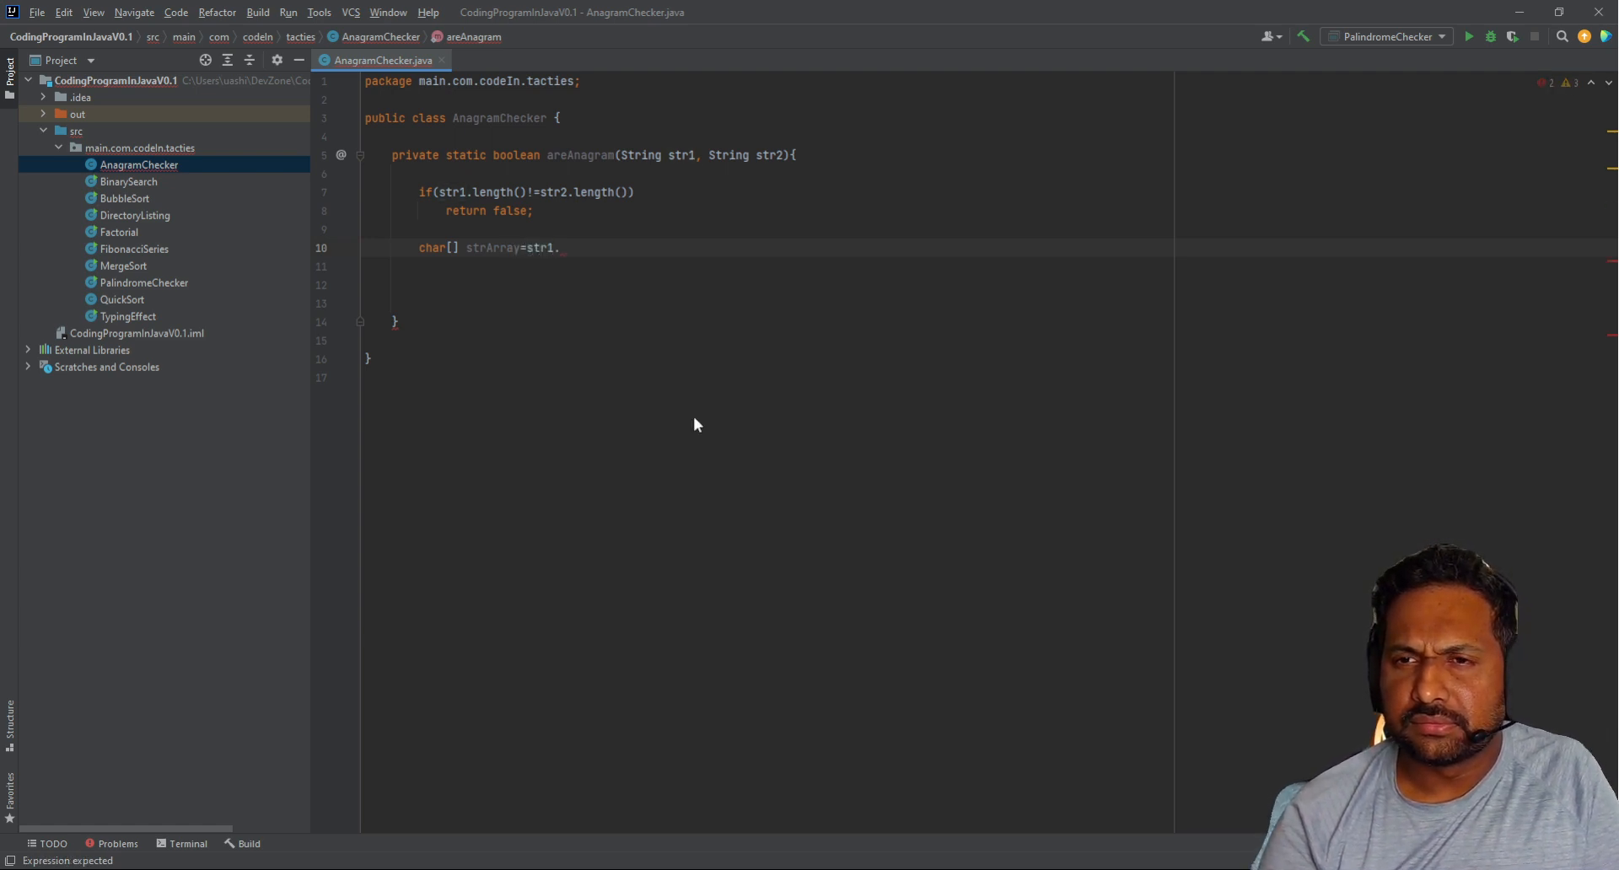
{"action": "left_click", "coordinate": [560, 248]}
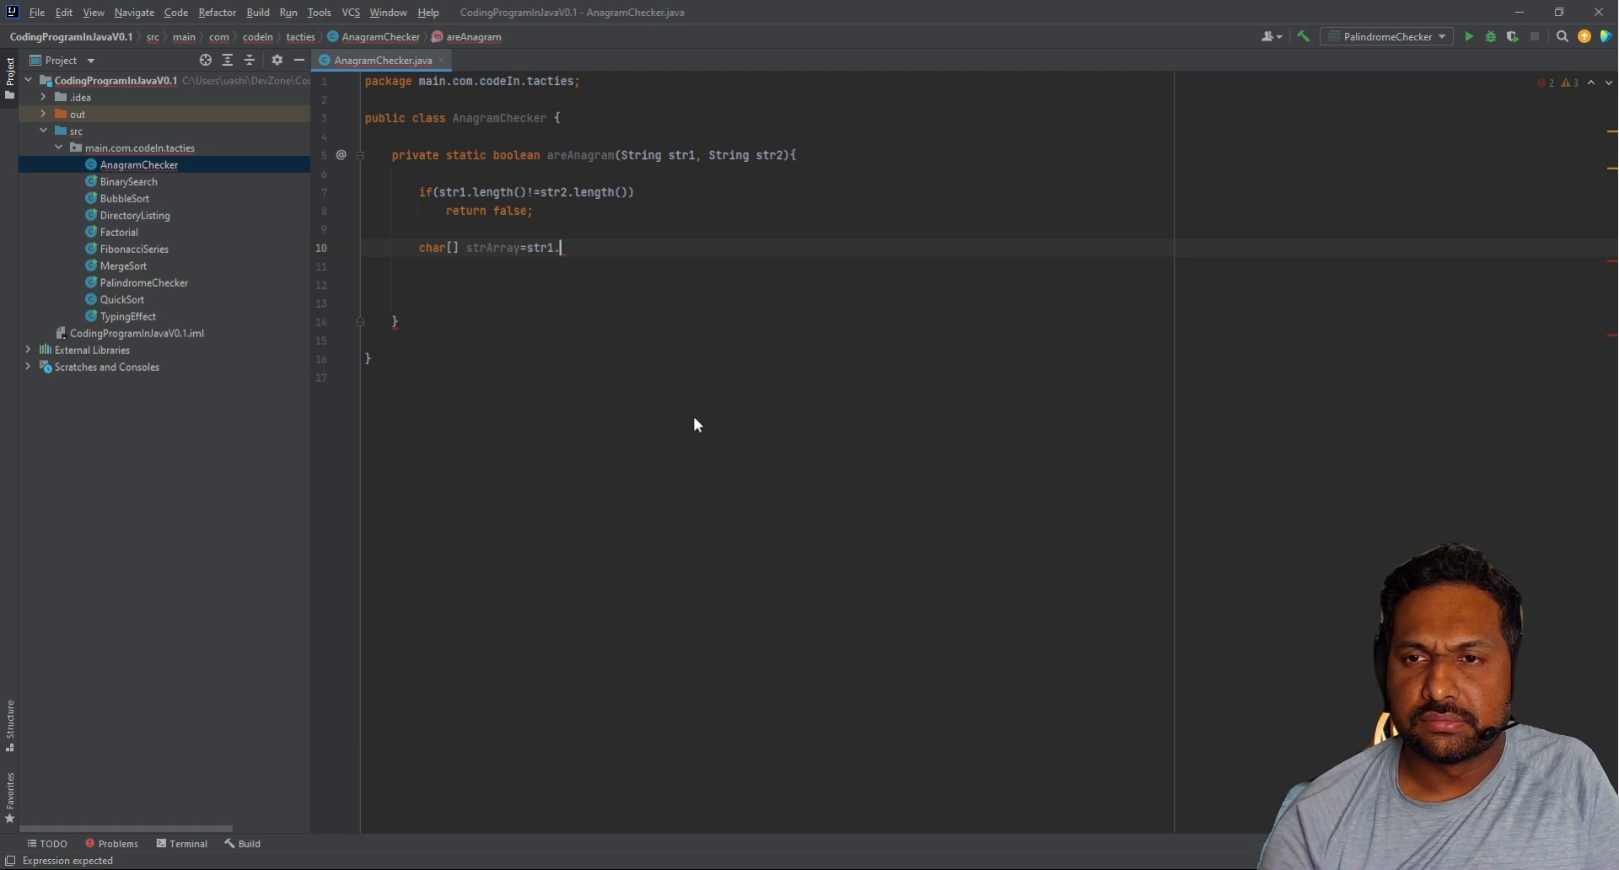
{"action": "type", "text": "toCharArray()"}
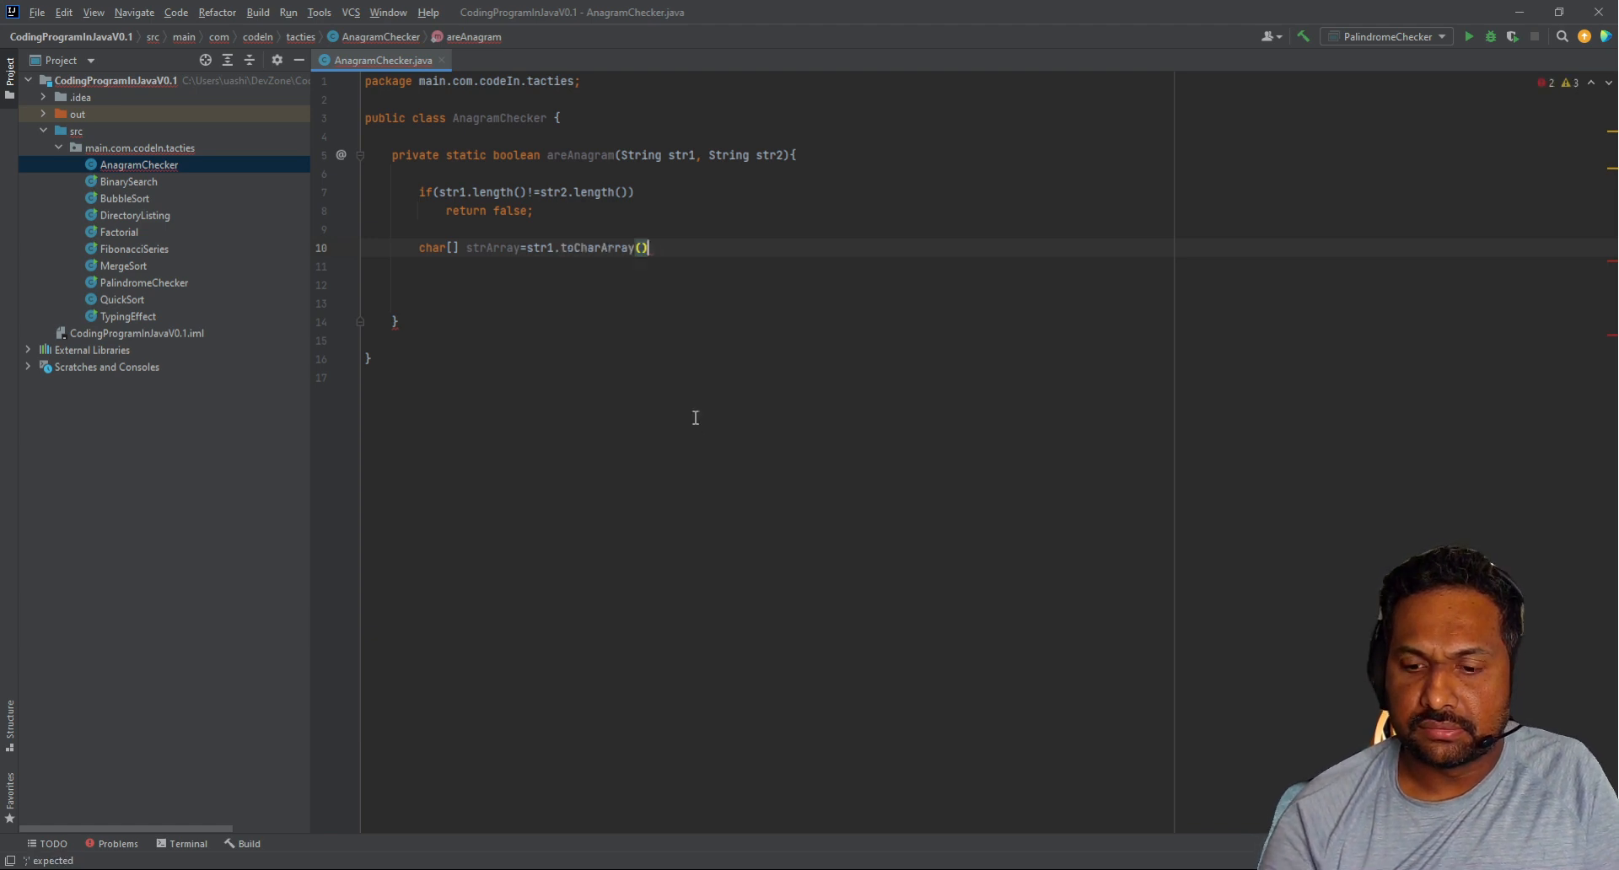
{"action": "type", "text": ";"}
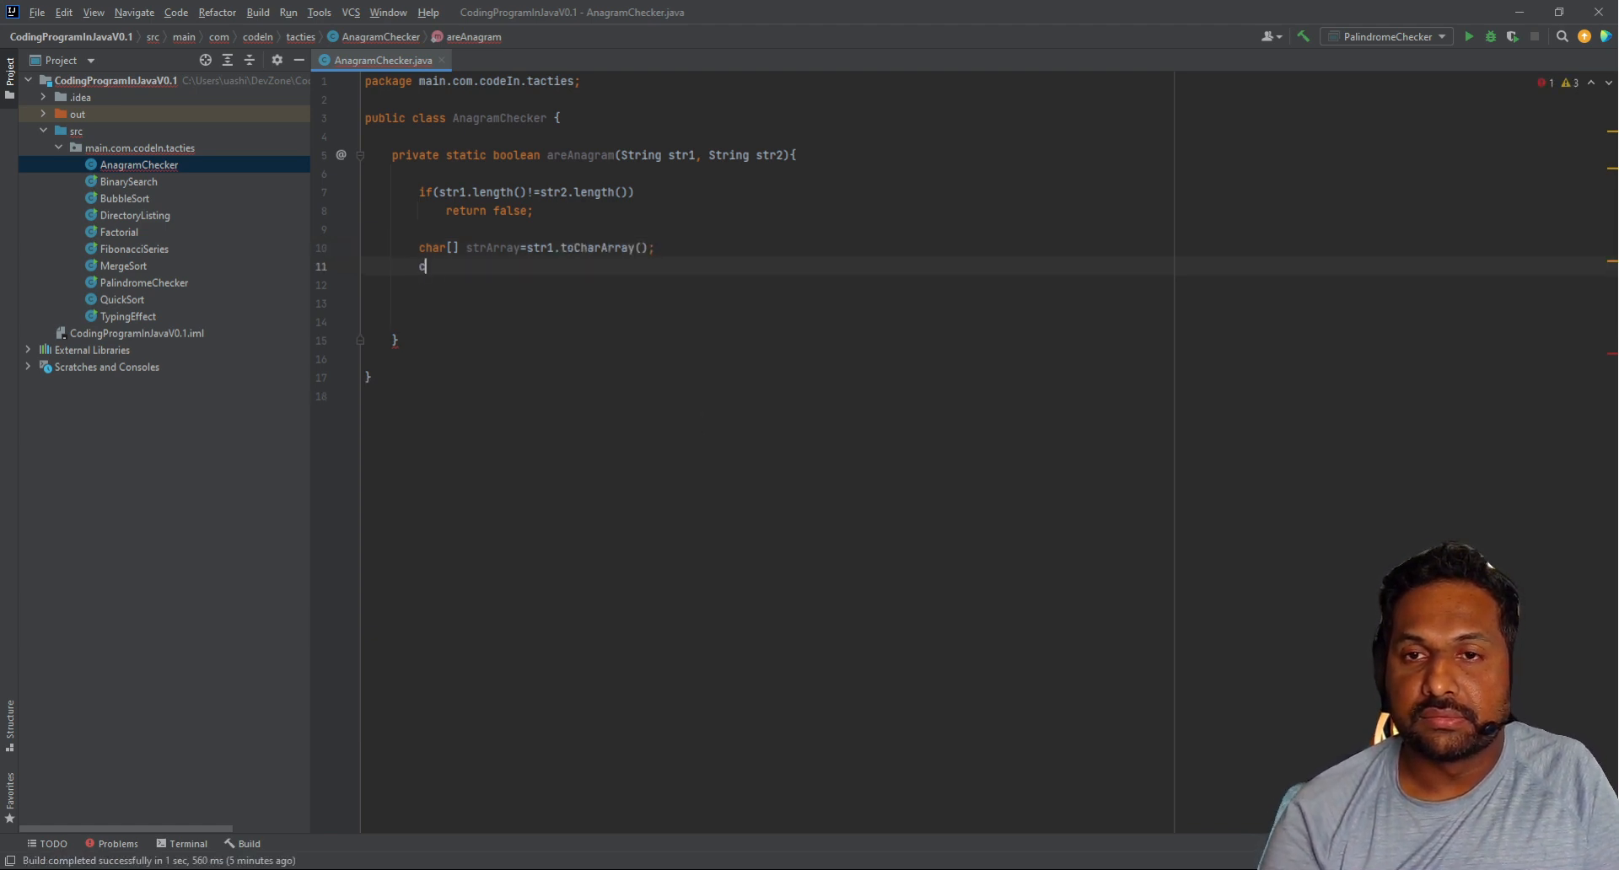
Step: Declare char[] str2Array = str2.toLowerCase().toCharArray();
{"action": "type", "text": "har"}
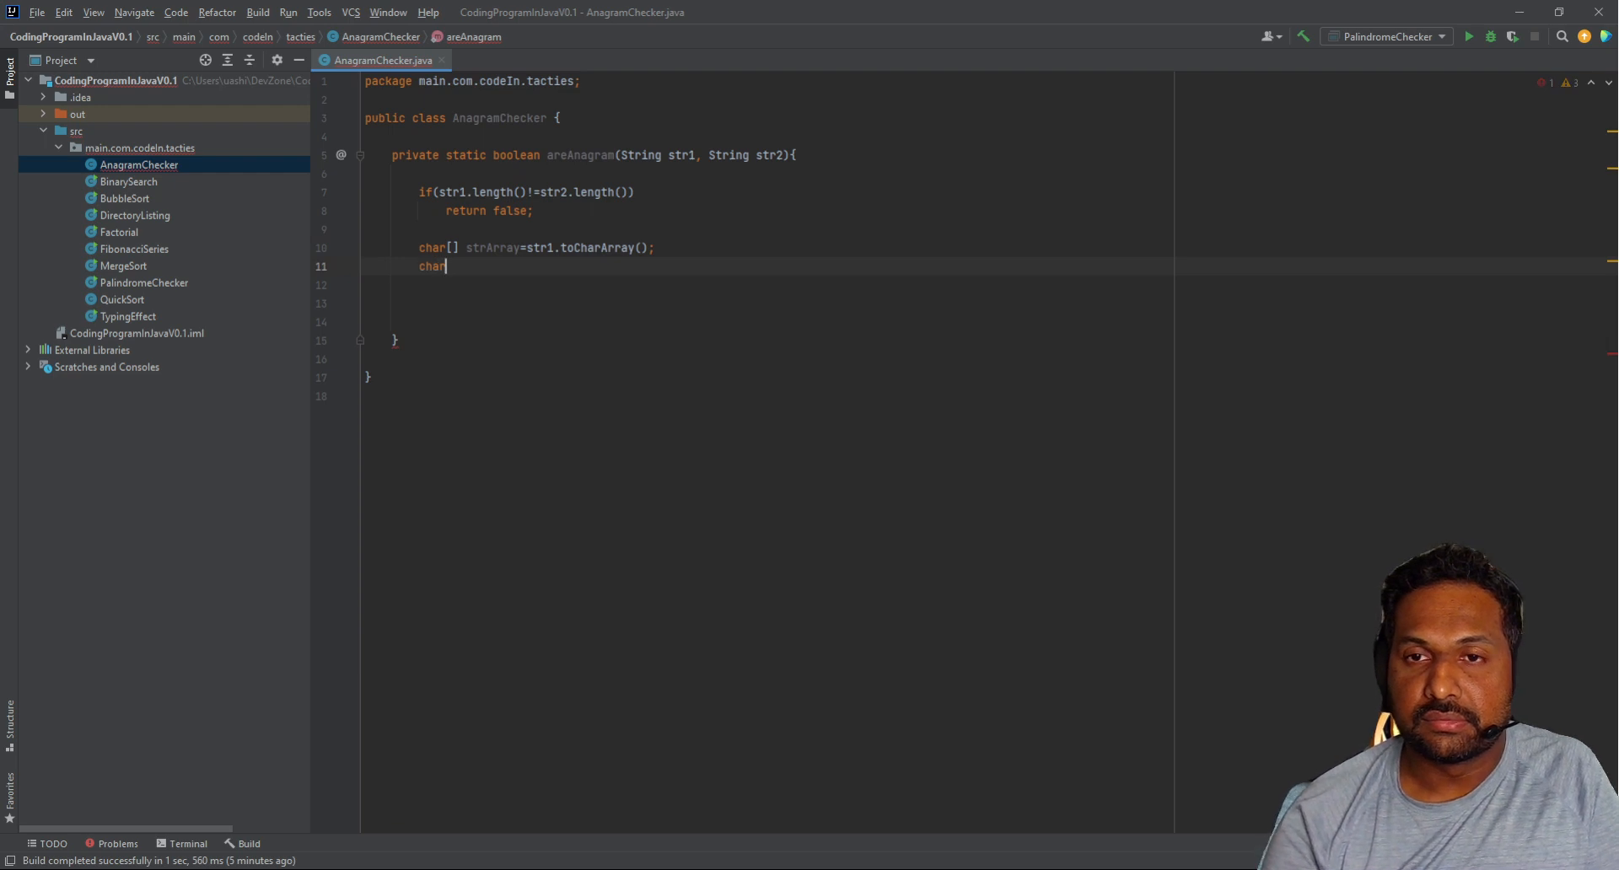
{"action": "type", "text": "[]"}
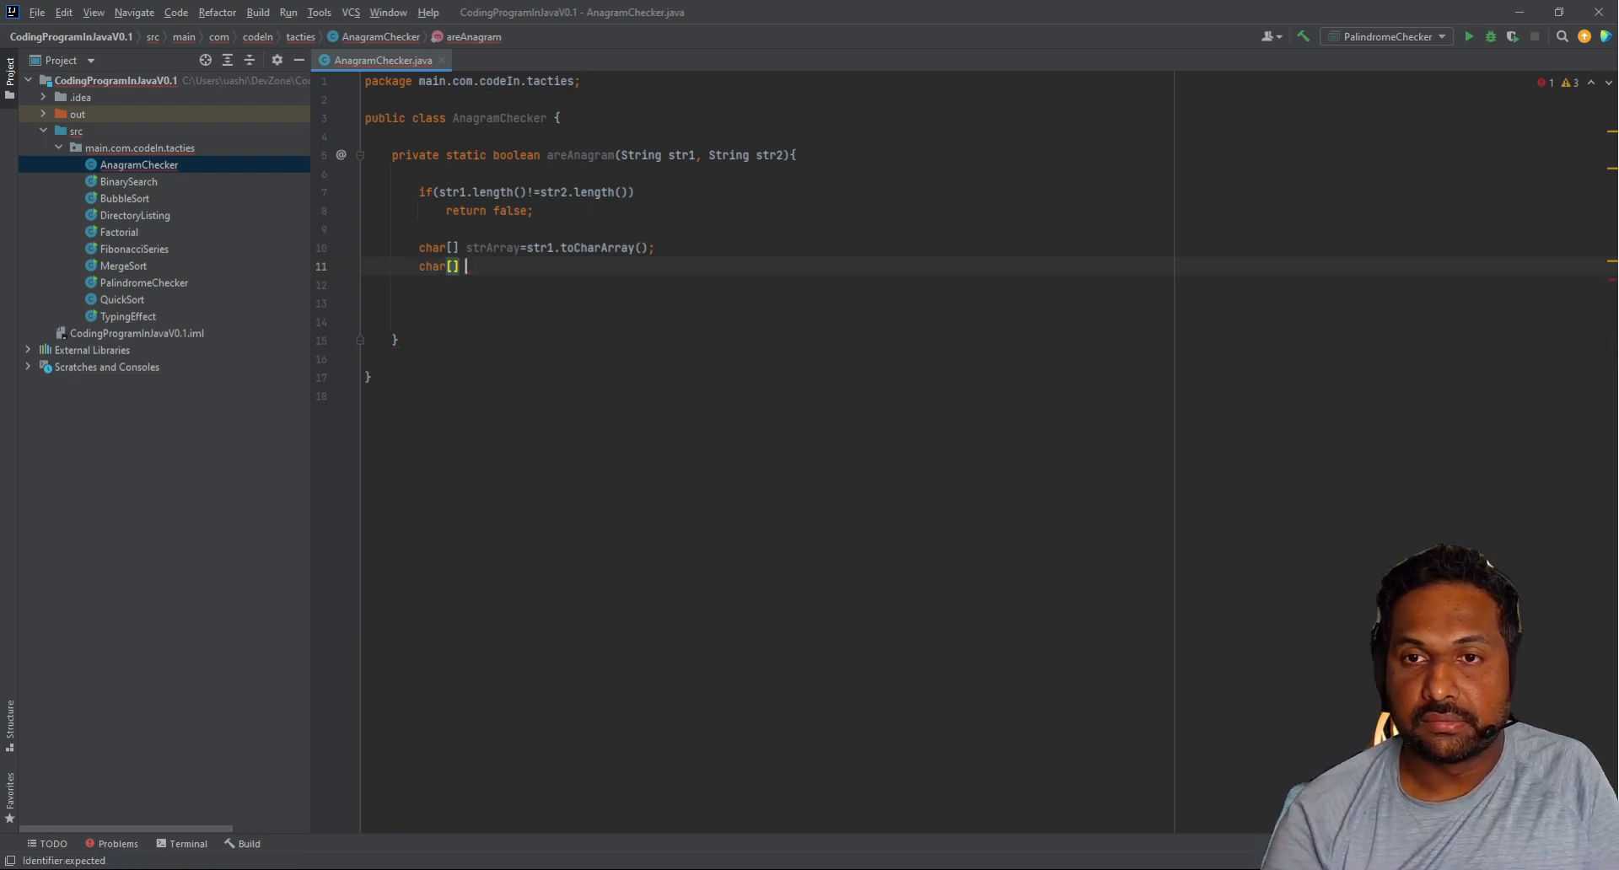
{"action": "type", "text": "str2AChars"}
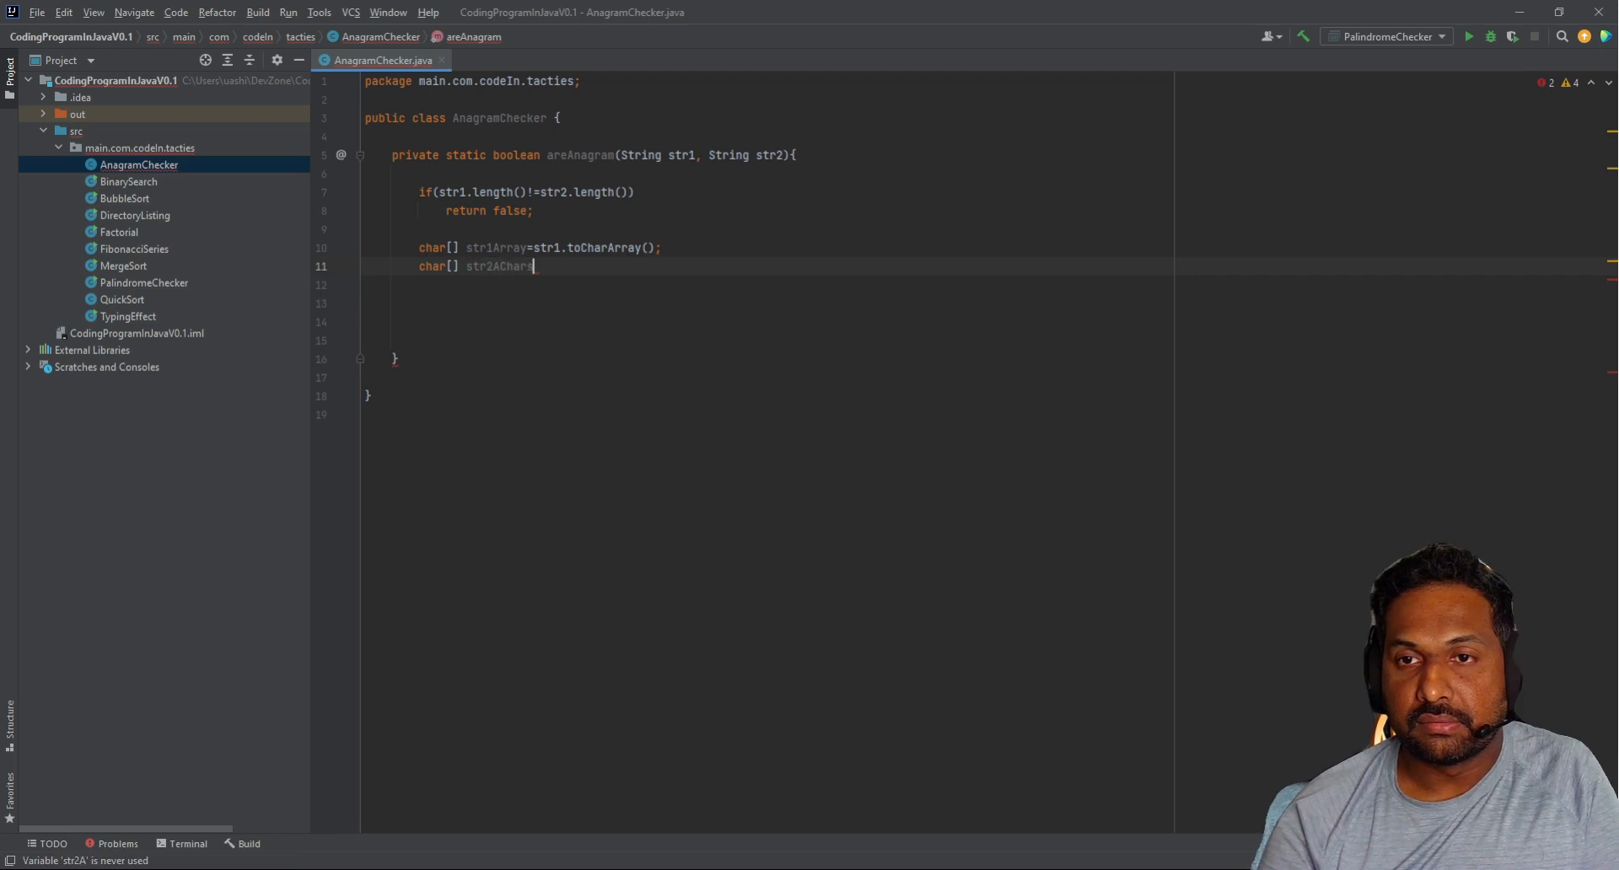
{"action": "key", "text": "BackSpace"}
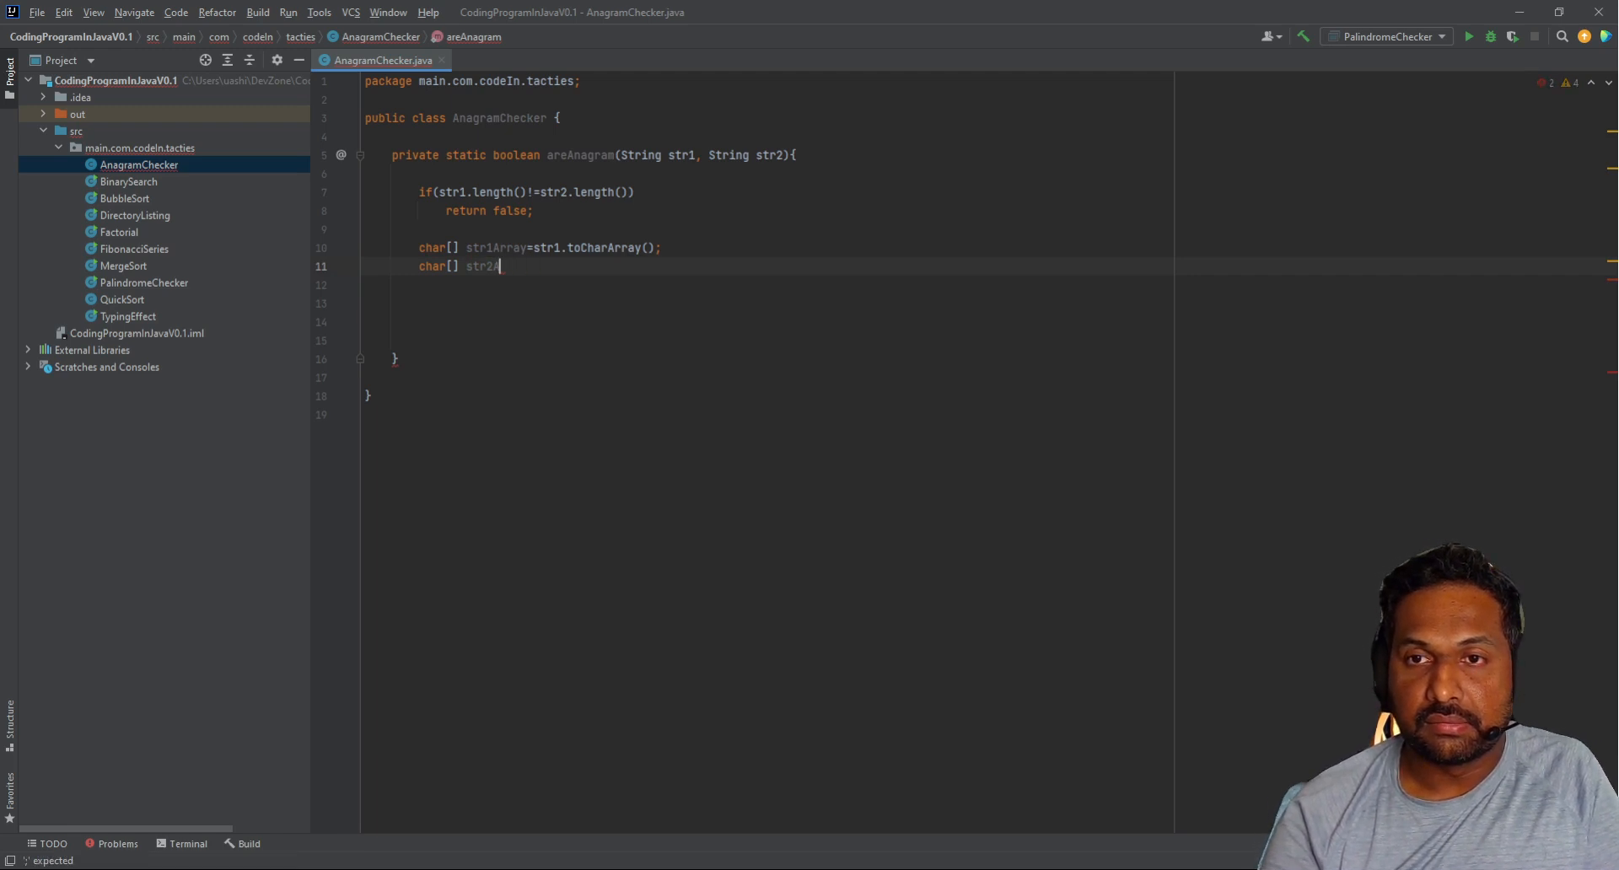
{"action": "type", "text": "Array="}
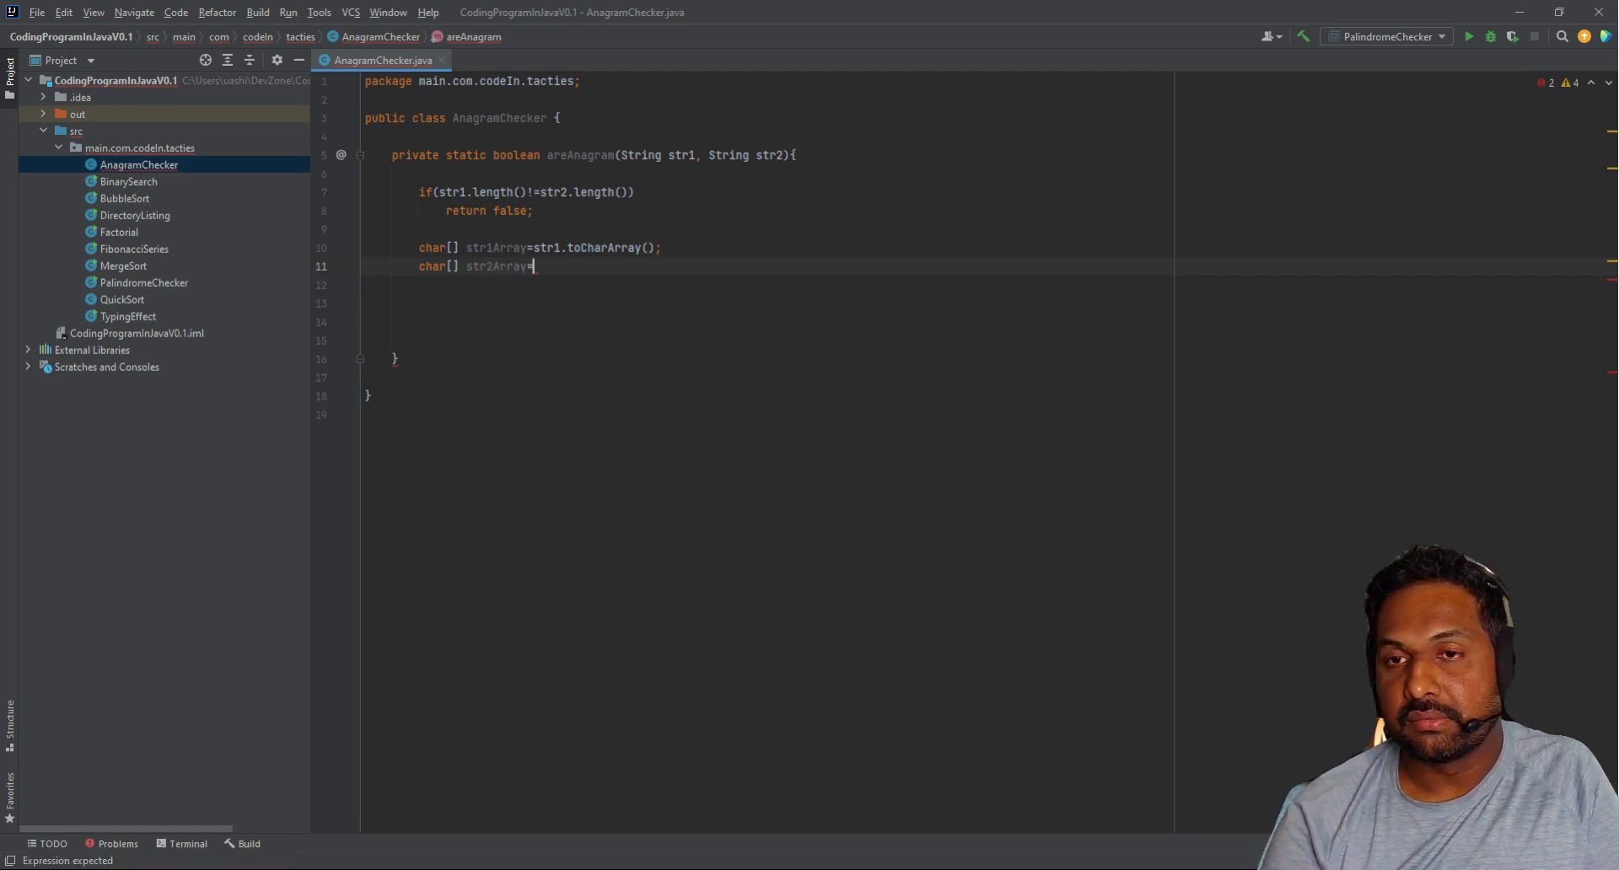
{"action": "type", "text": "str2."}
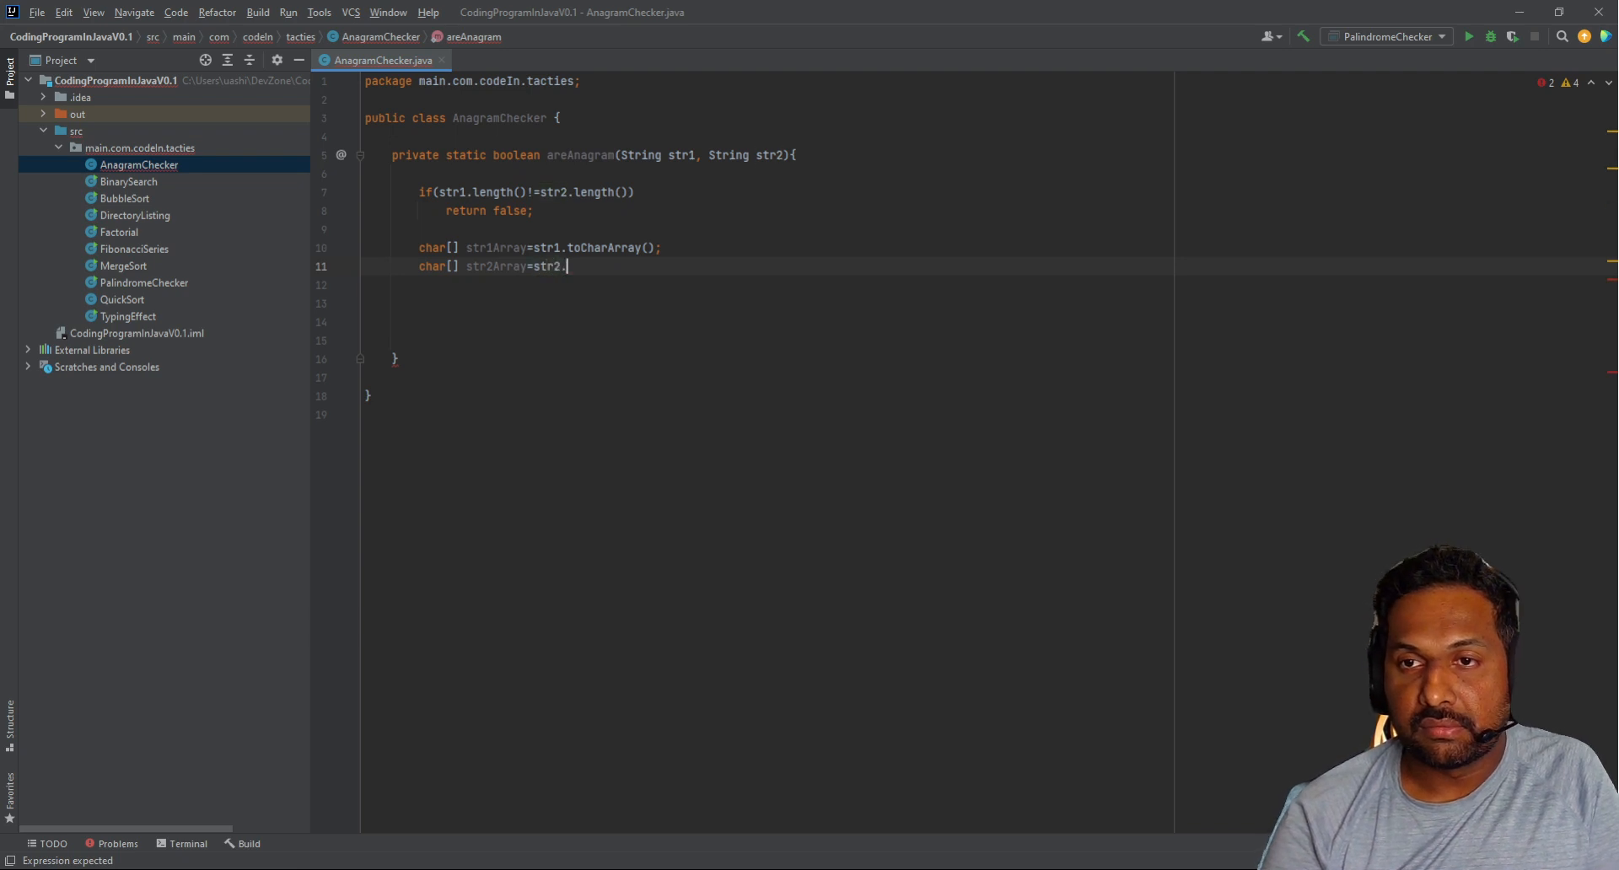
{"action": "mouse_move", "coordinate": [695, 425]}
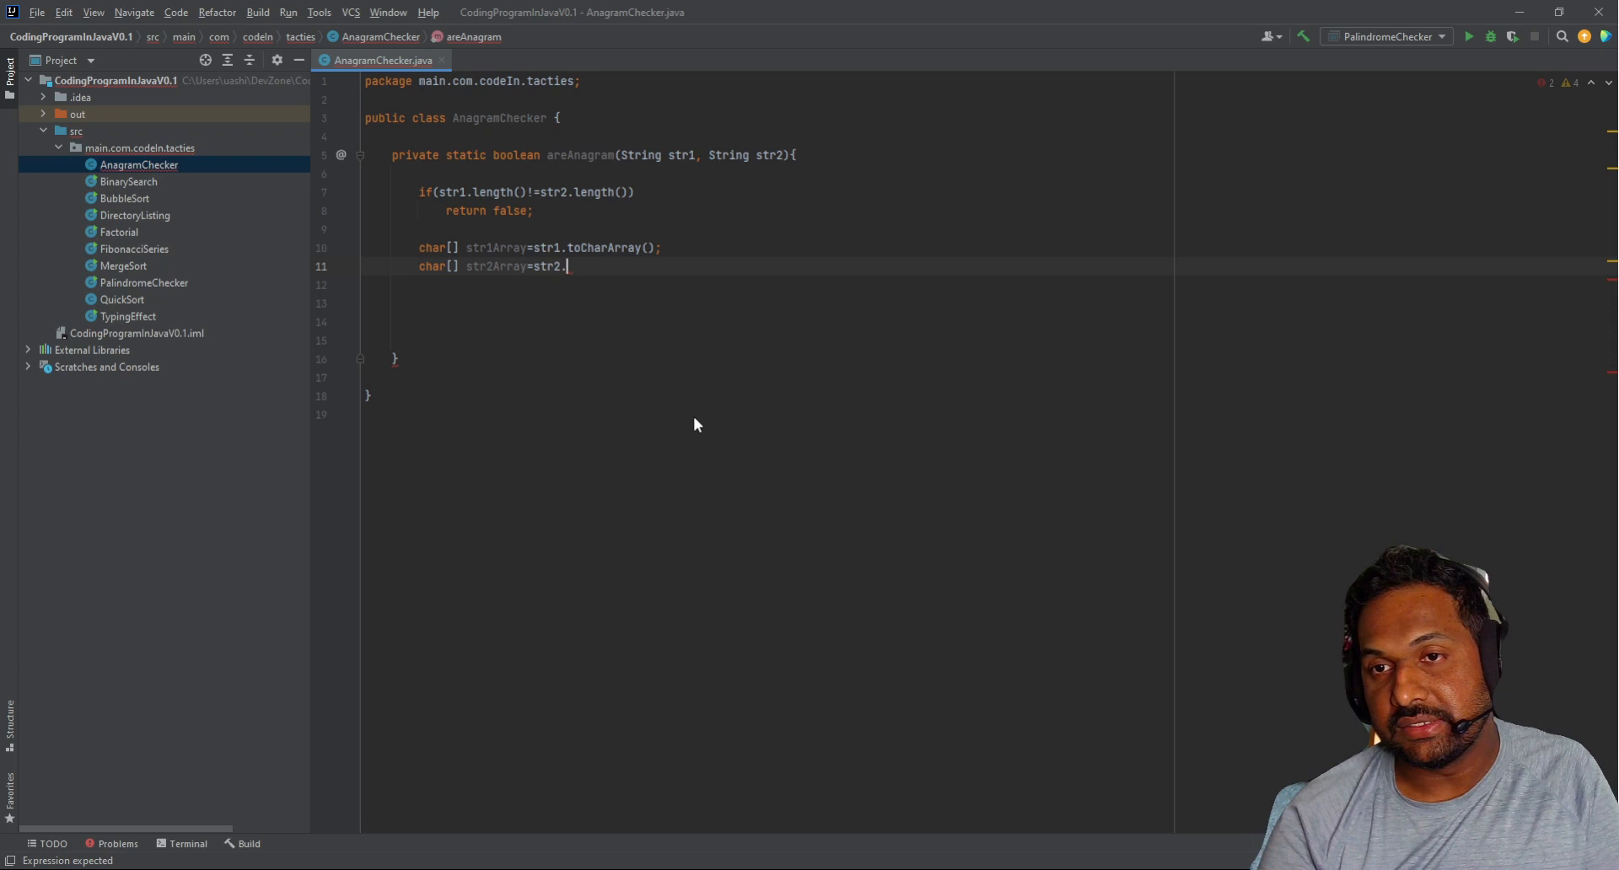
{"action": "type", "text": "to"}
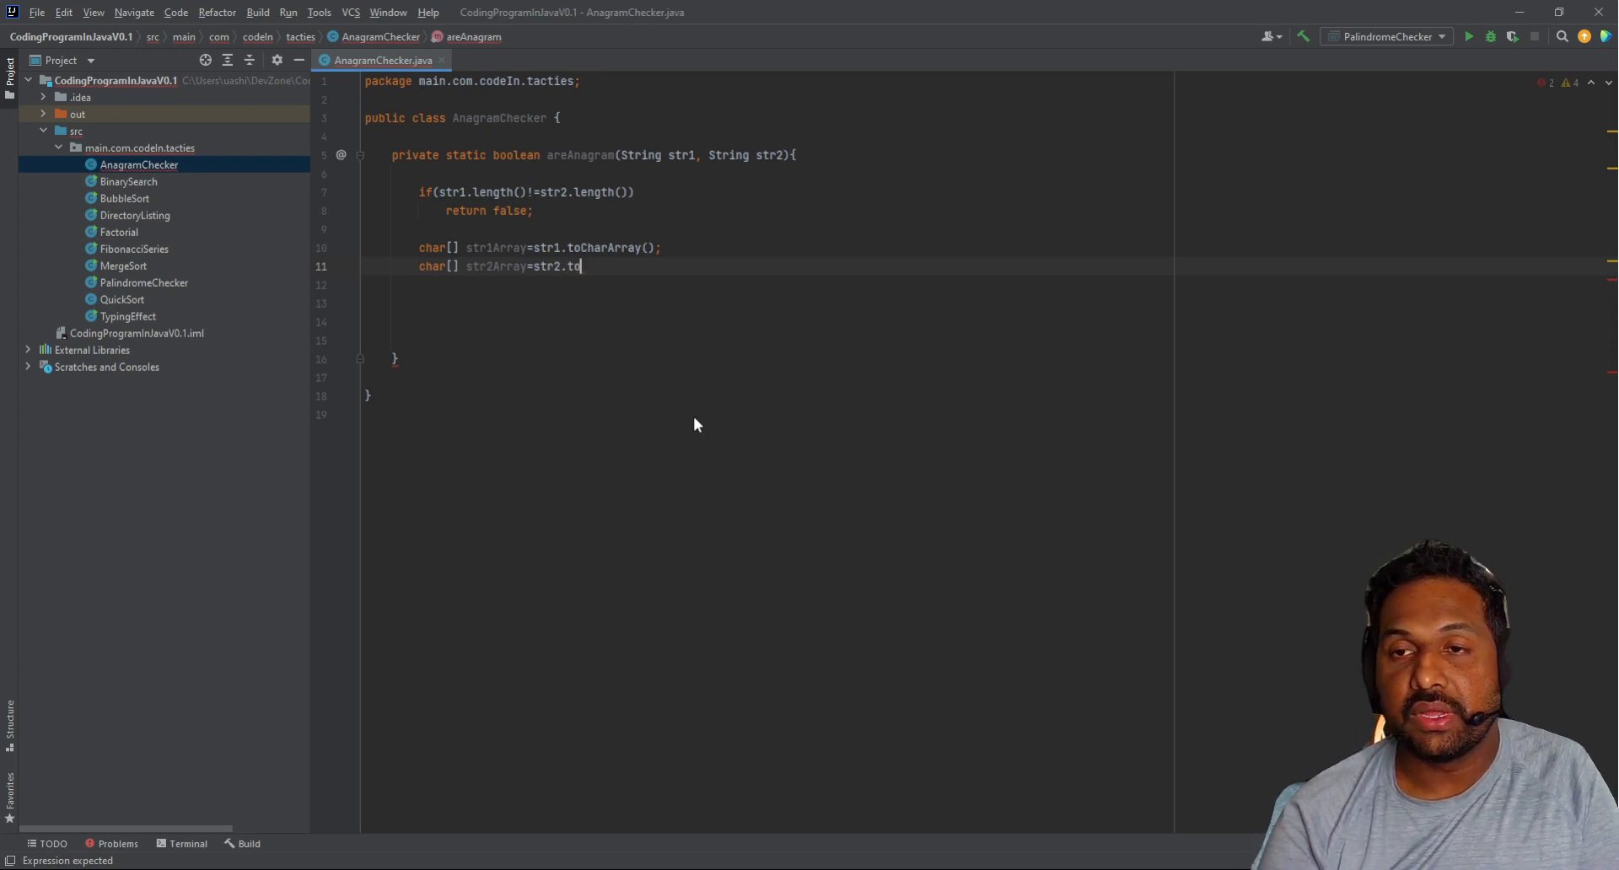
{"action": "type", "text": "L"}
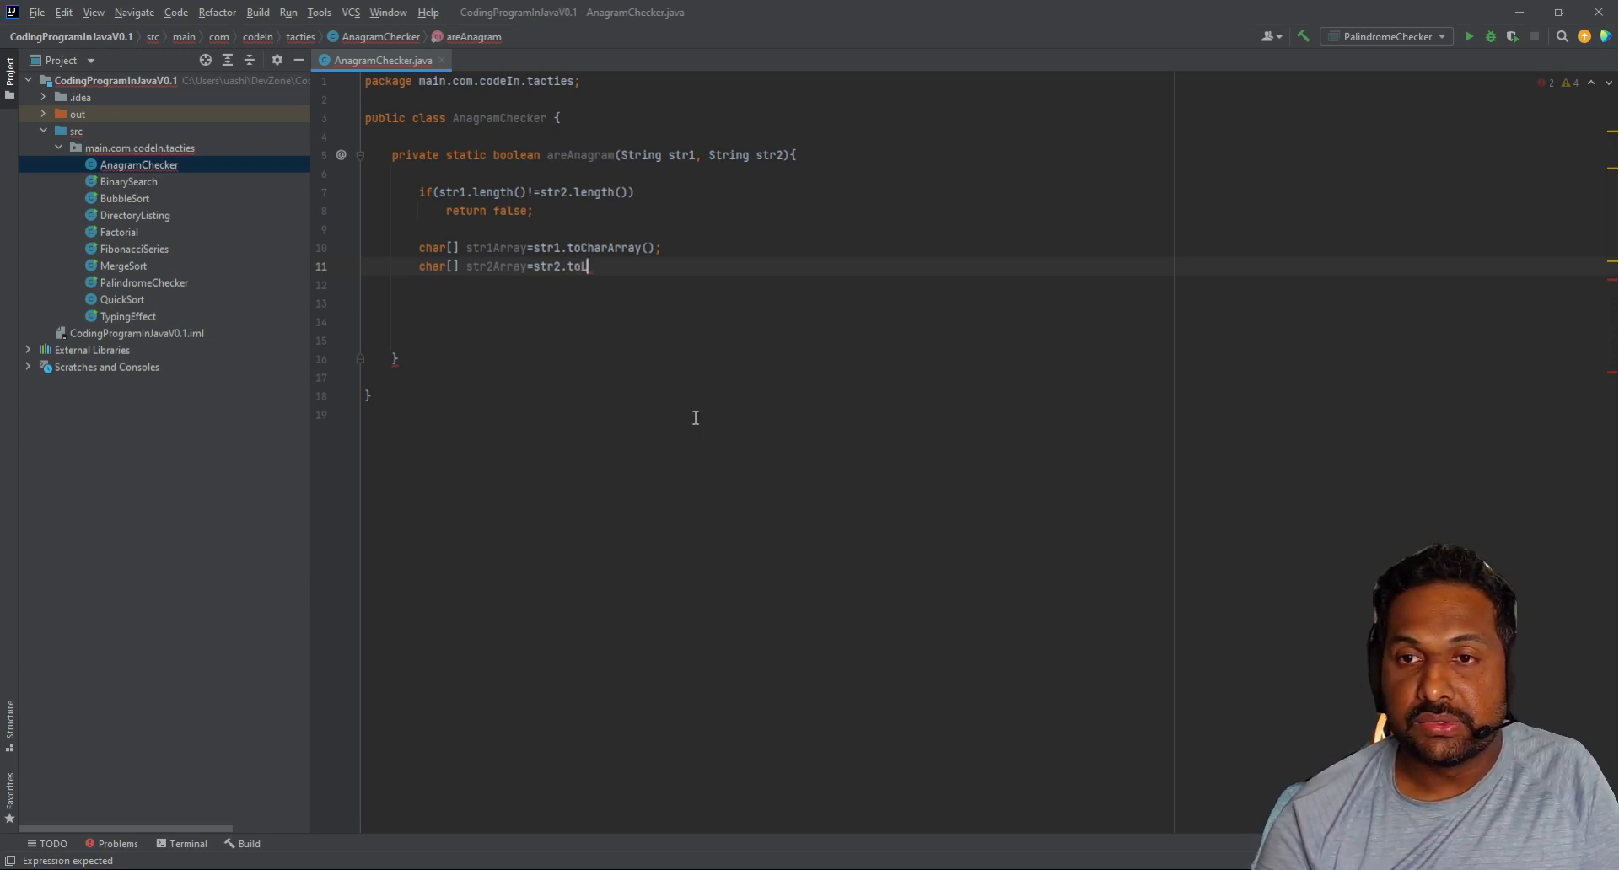
{"action": "type", "text": "owerCase().toCharArray()"}
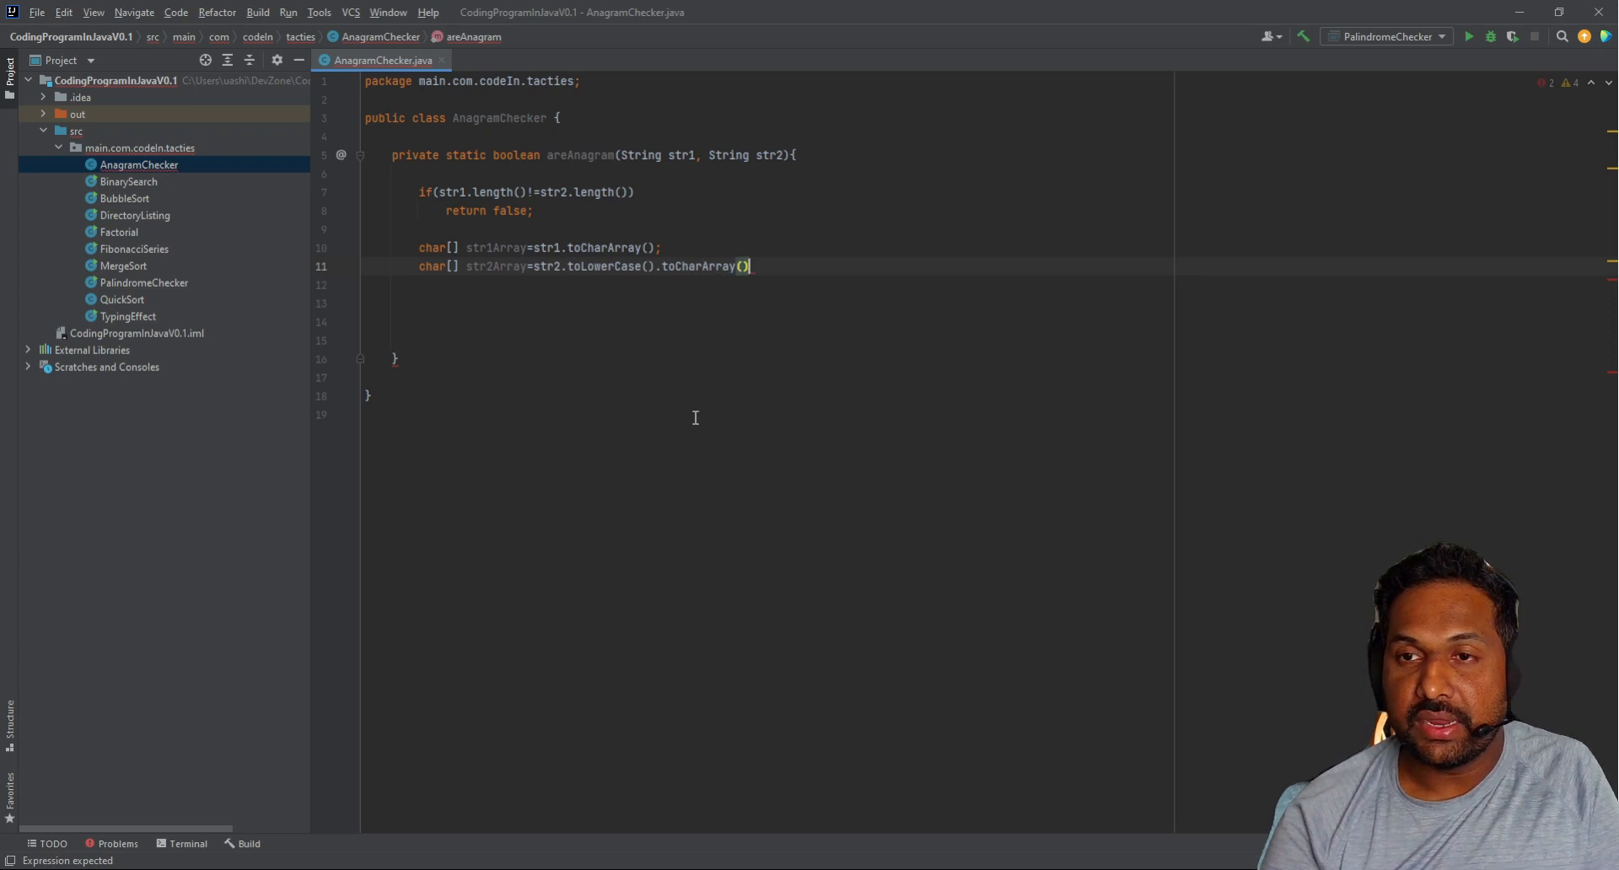
{"action": "type", "text": ";"}
{"action": "left_click", "coordinate": [562, 248]}
{"action": "type", "text": "LowerCase().to"}
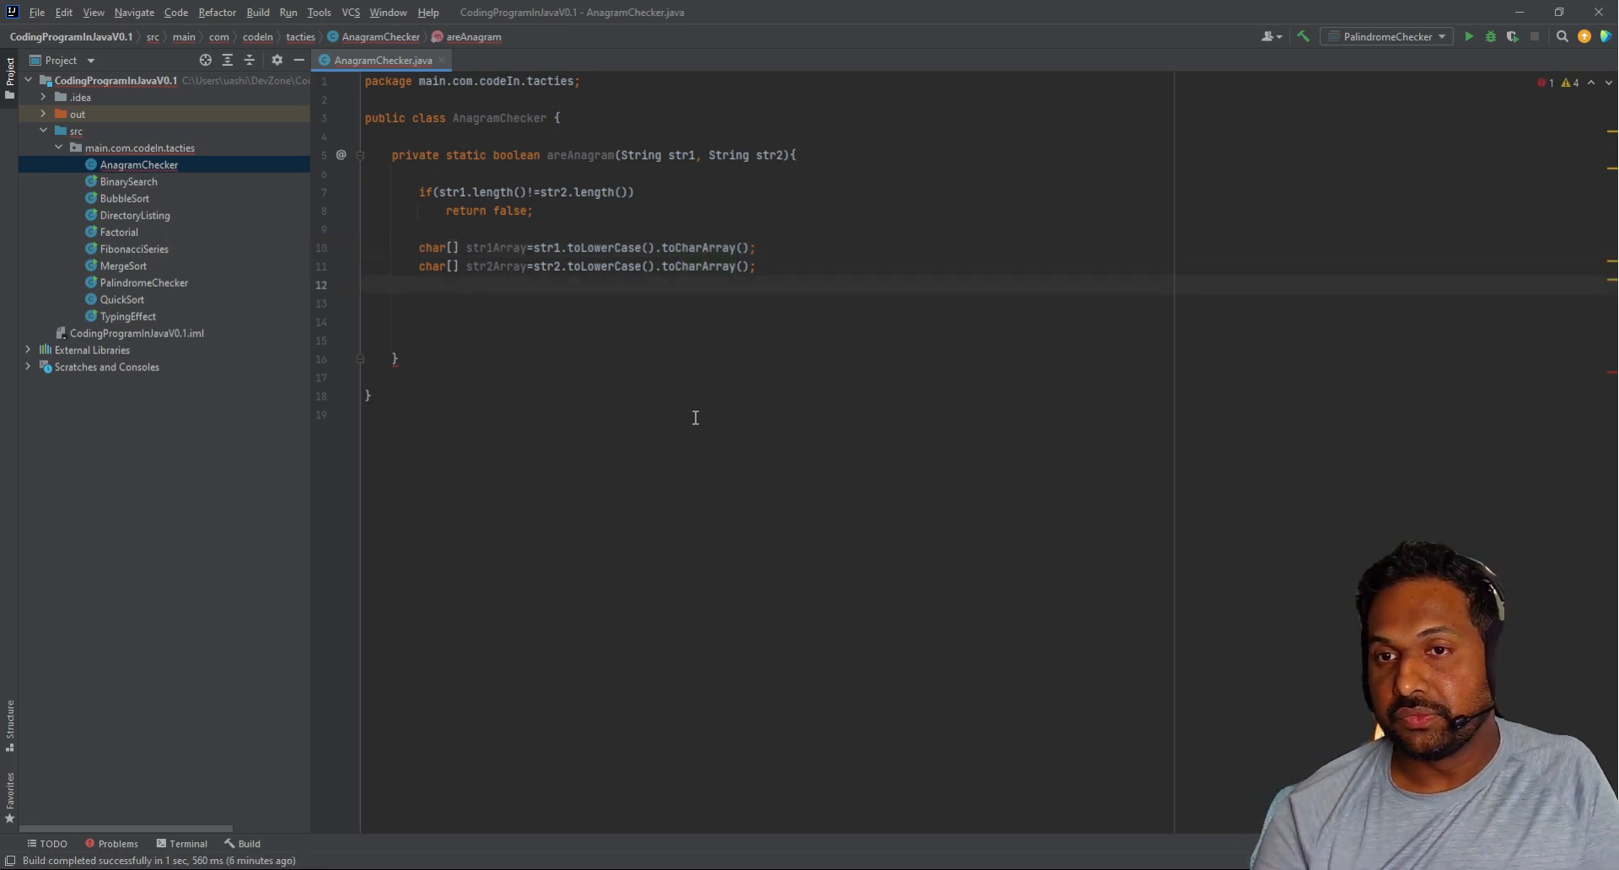
Step: Add Arrays.sort(str1Array); with java.util.Arrays auto-imported
{"action": "key", "text": "enter"}
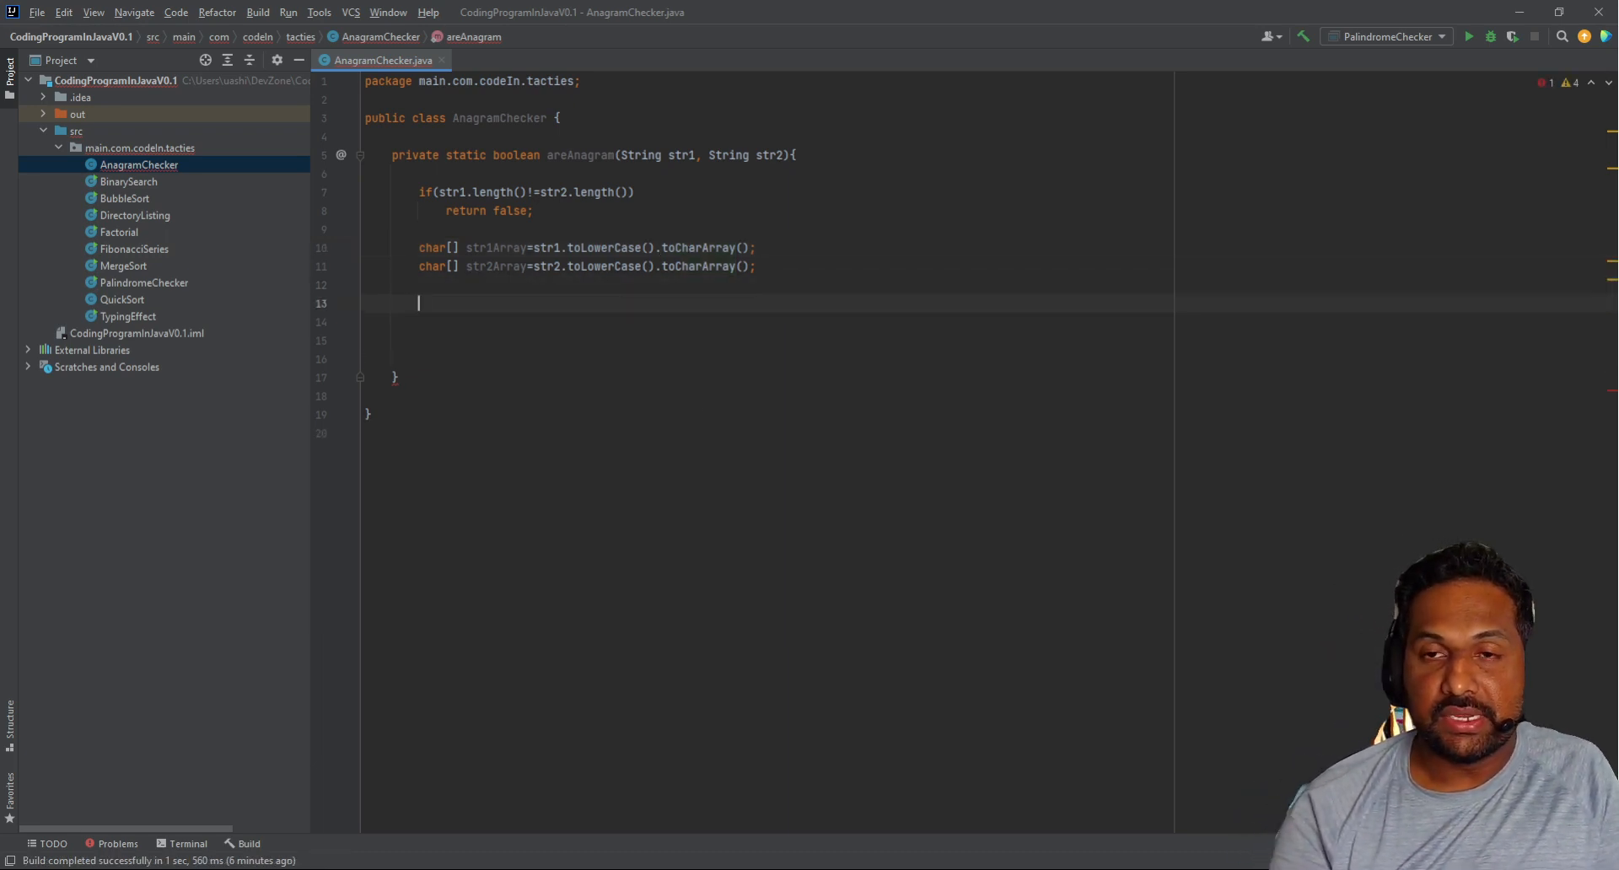
{"action": "type", "text": "Array"}
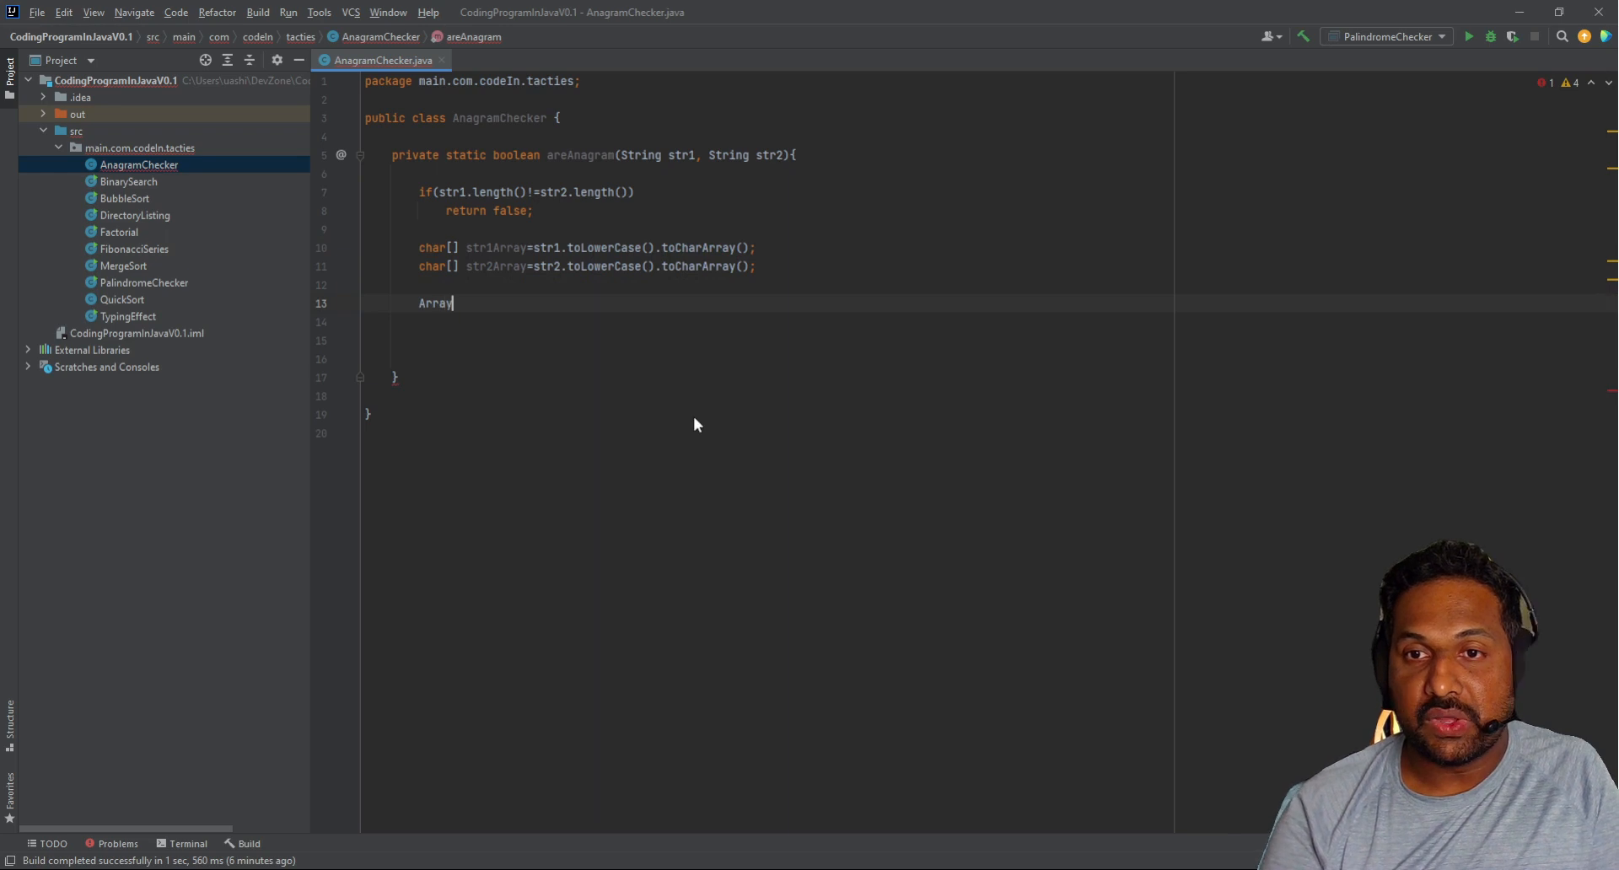
{"action": "type", "text": ".sor"}
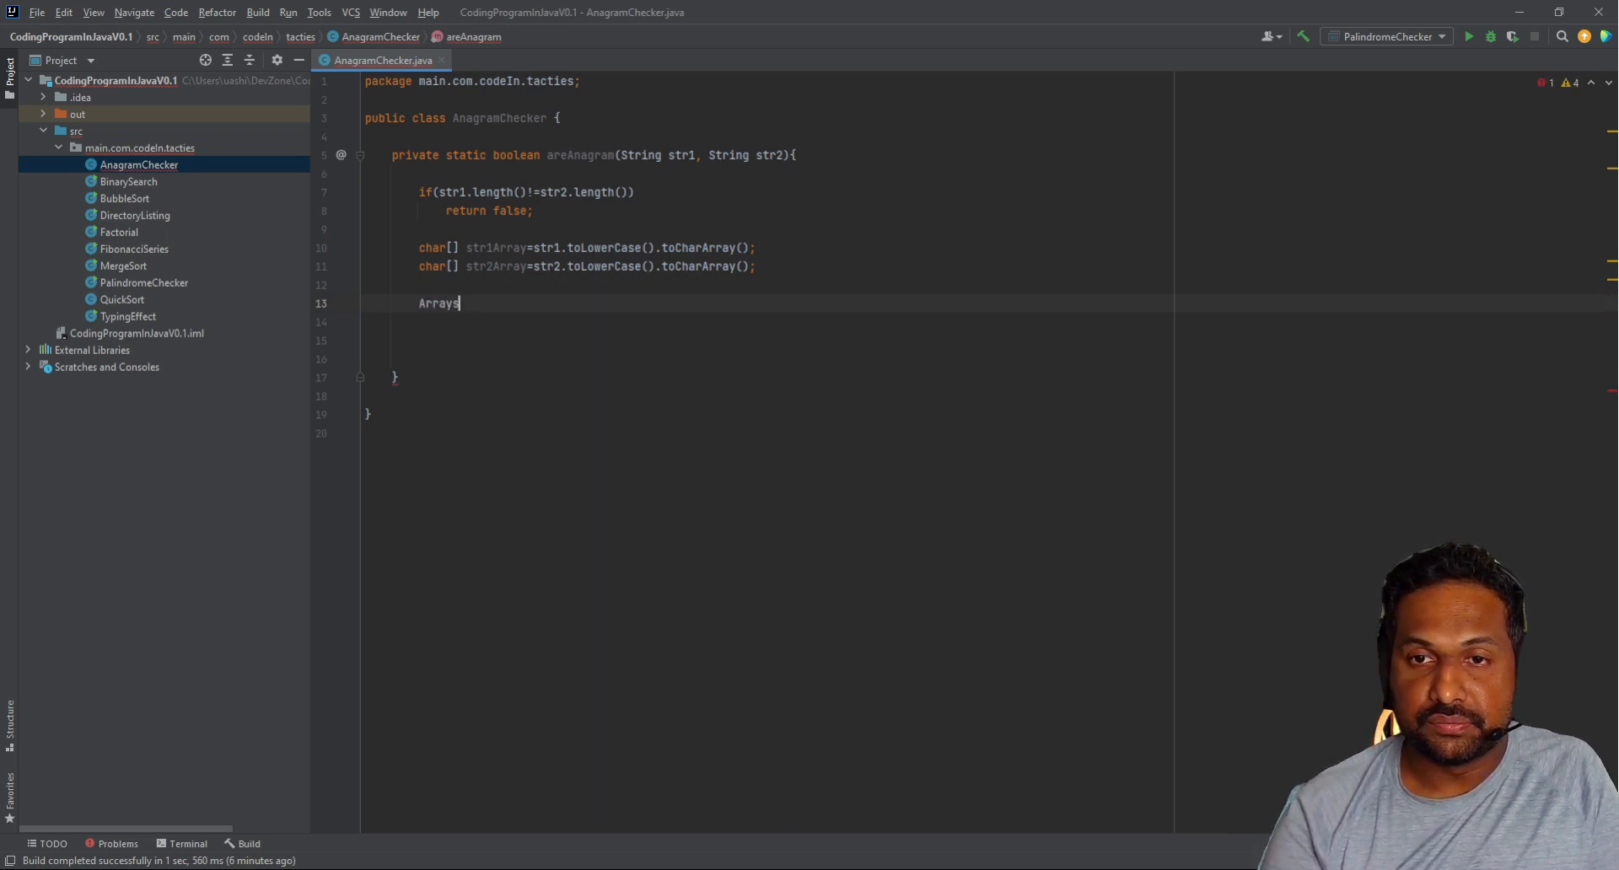
{"action": "type", "text": "."}
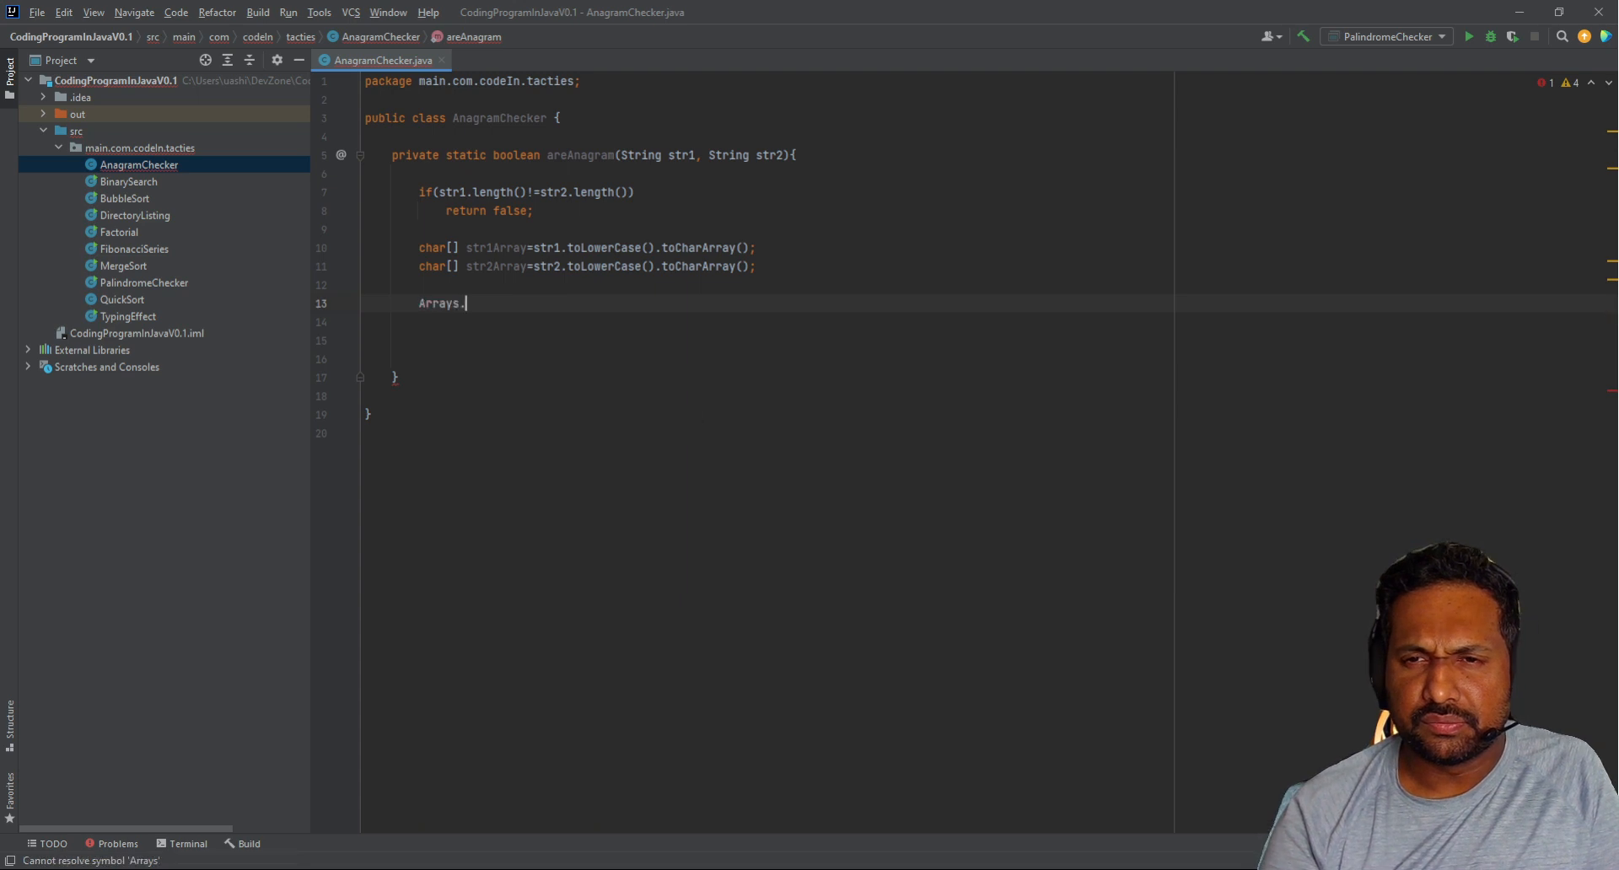
{"action": "type", "text": "so"}
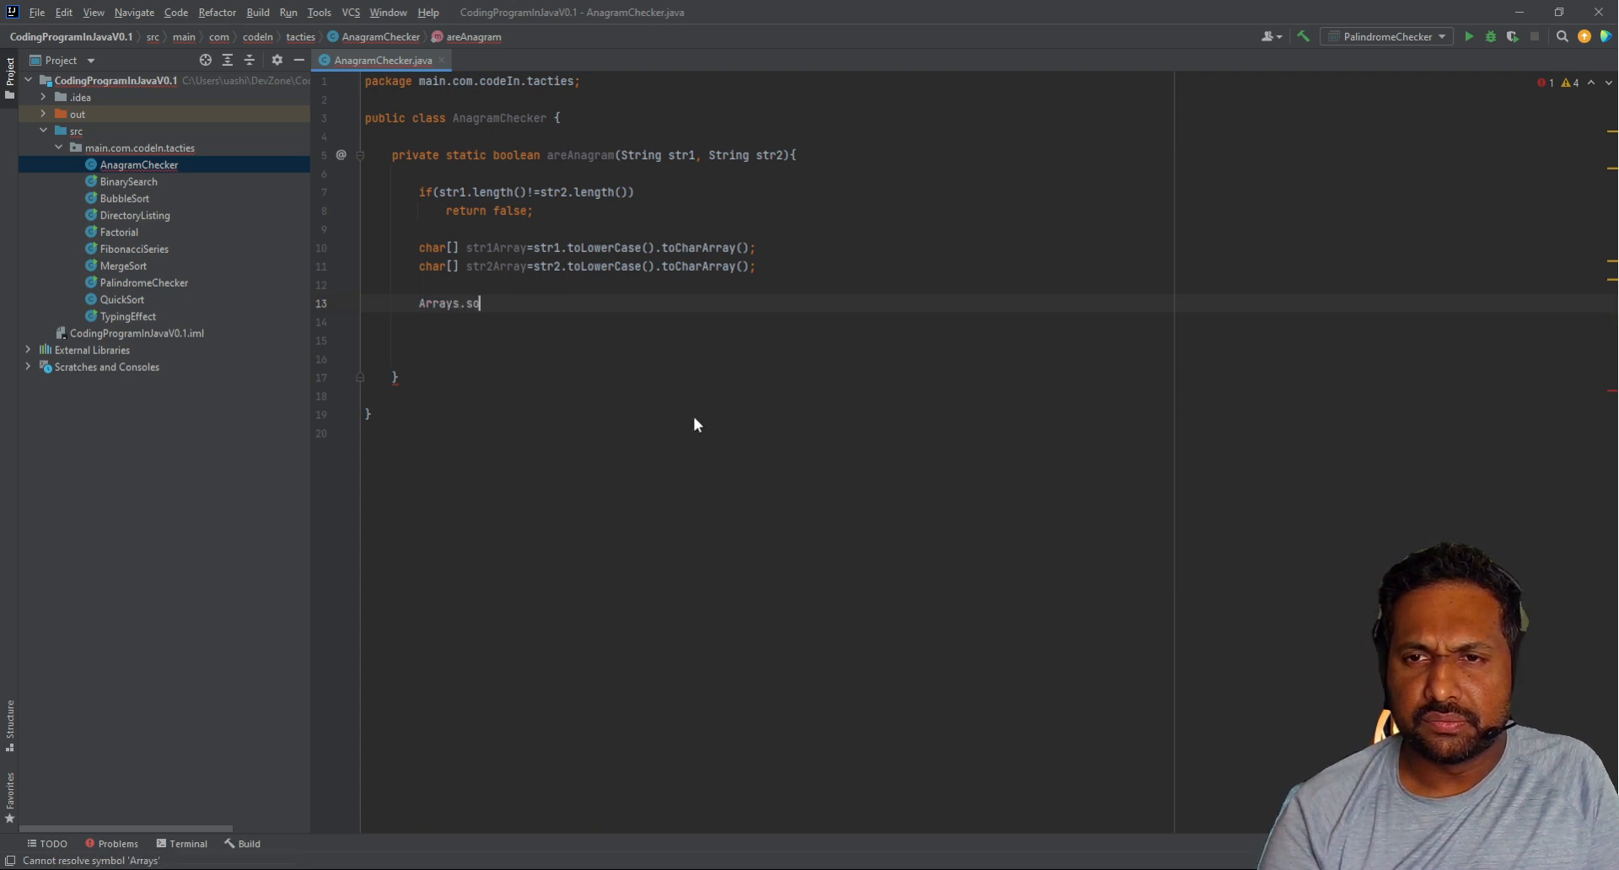
{"action": "type", "text": "rt"}
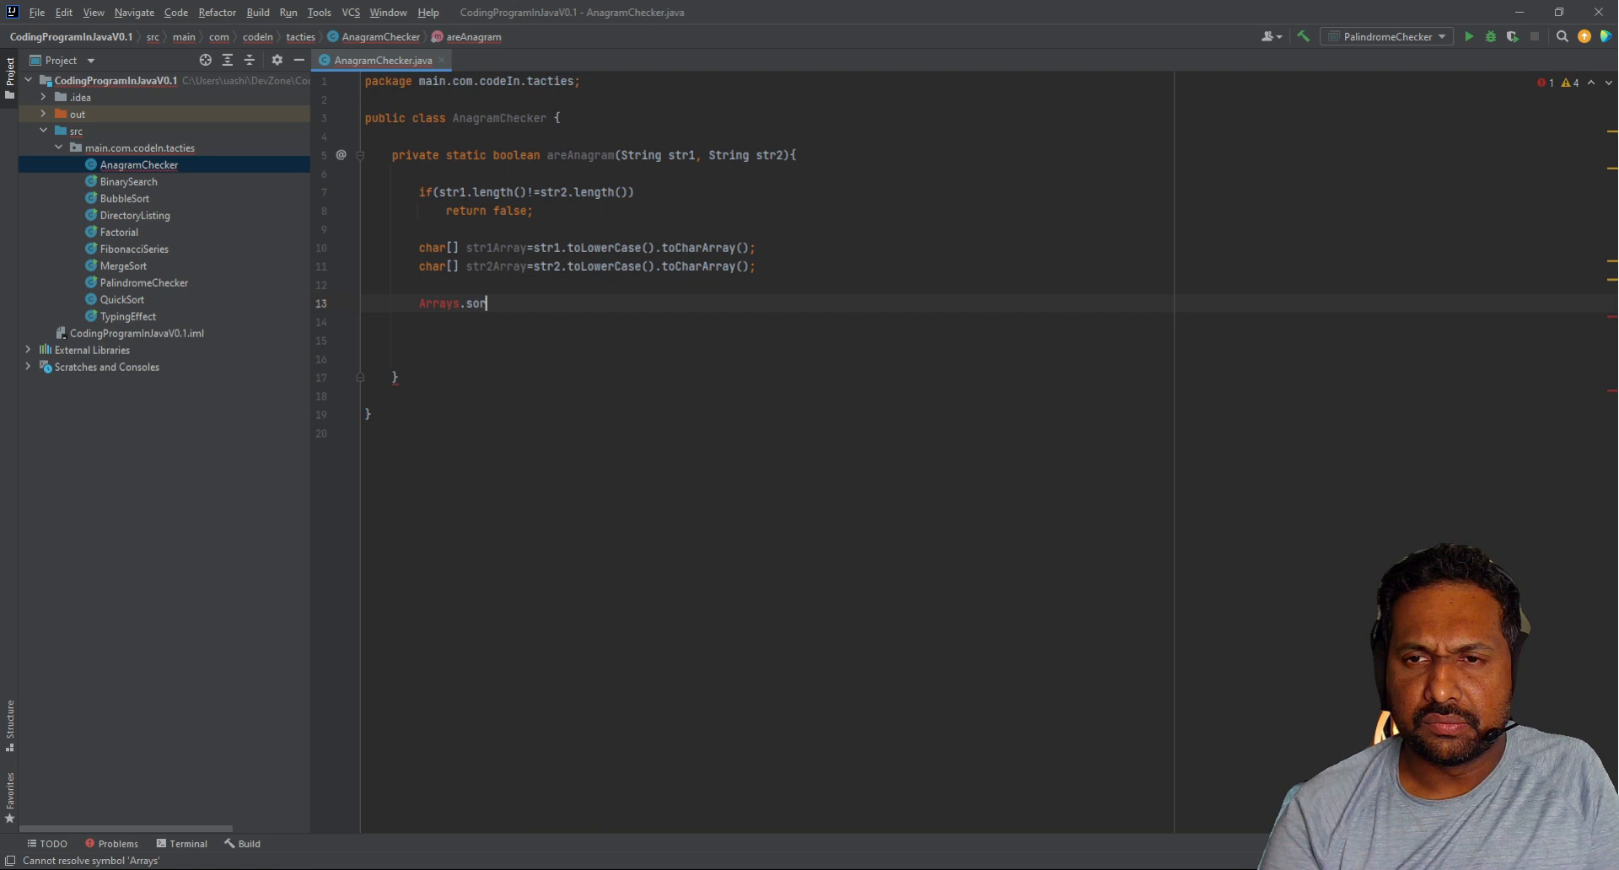
{"action": "type", "text": "t"}
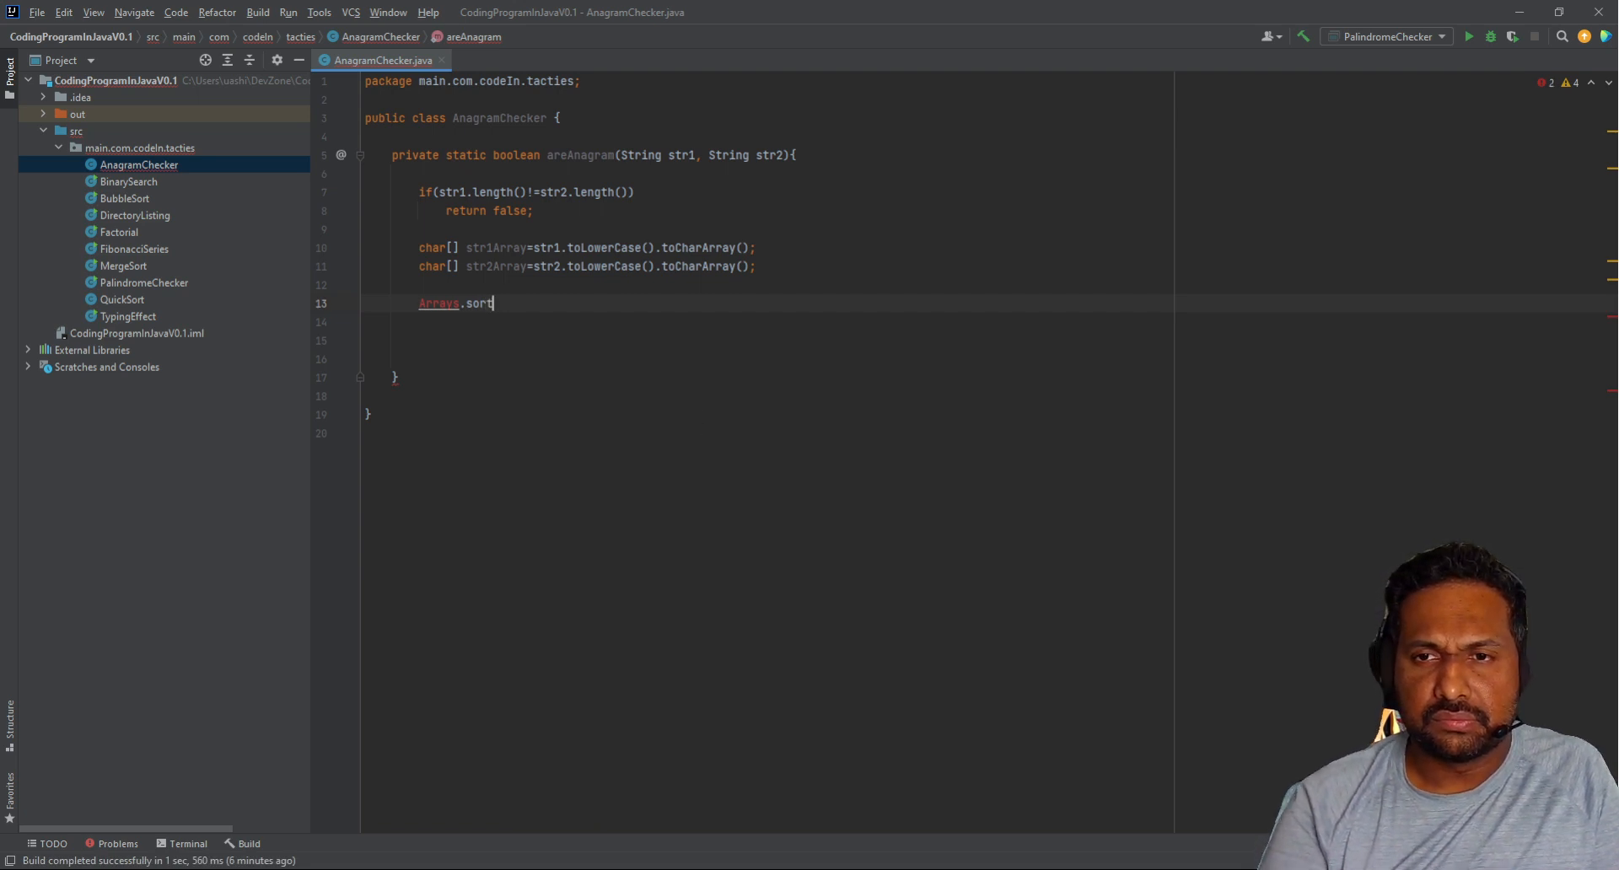
{"action": "type", "text": "(str1Array);"}
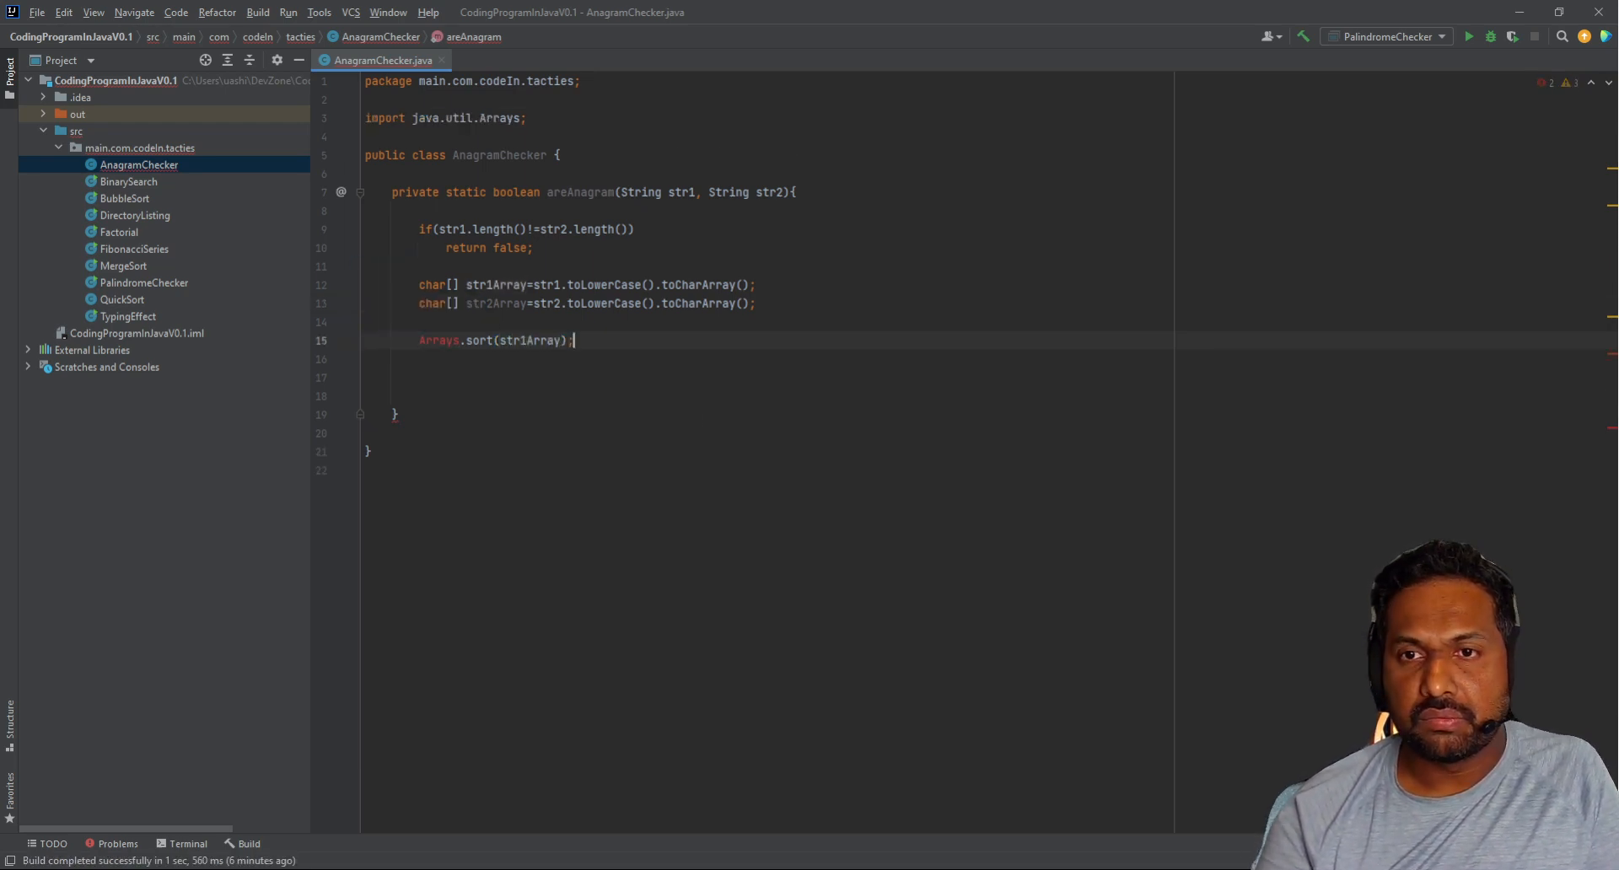
Step: Add Arrays.sort(str2Array); and begin the return statement
{"action": "key", "text": "enter"}
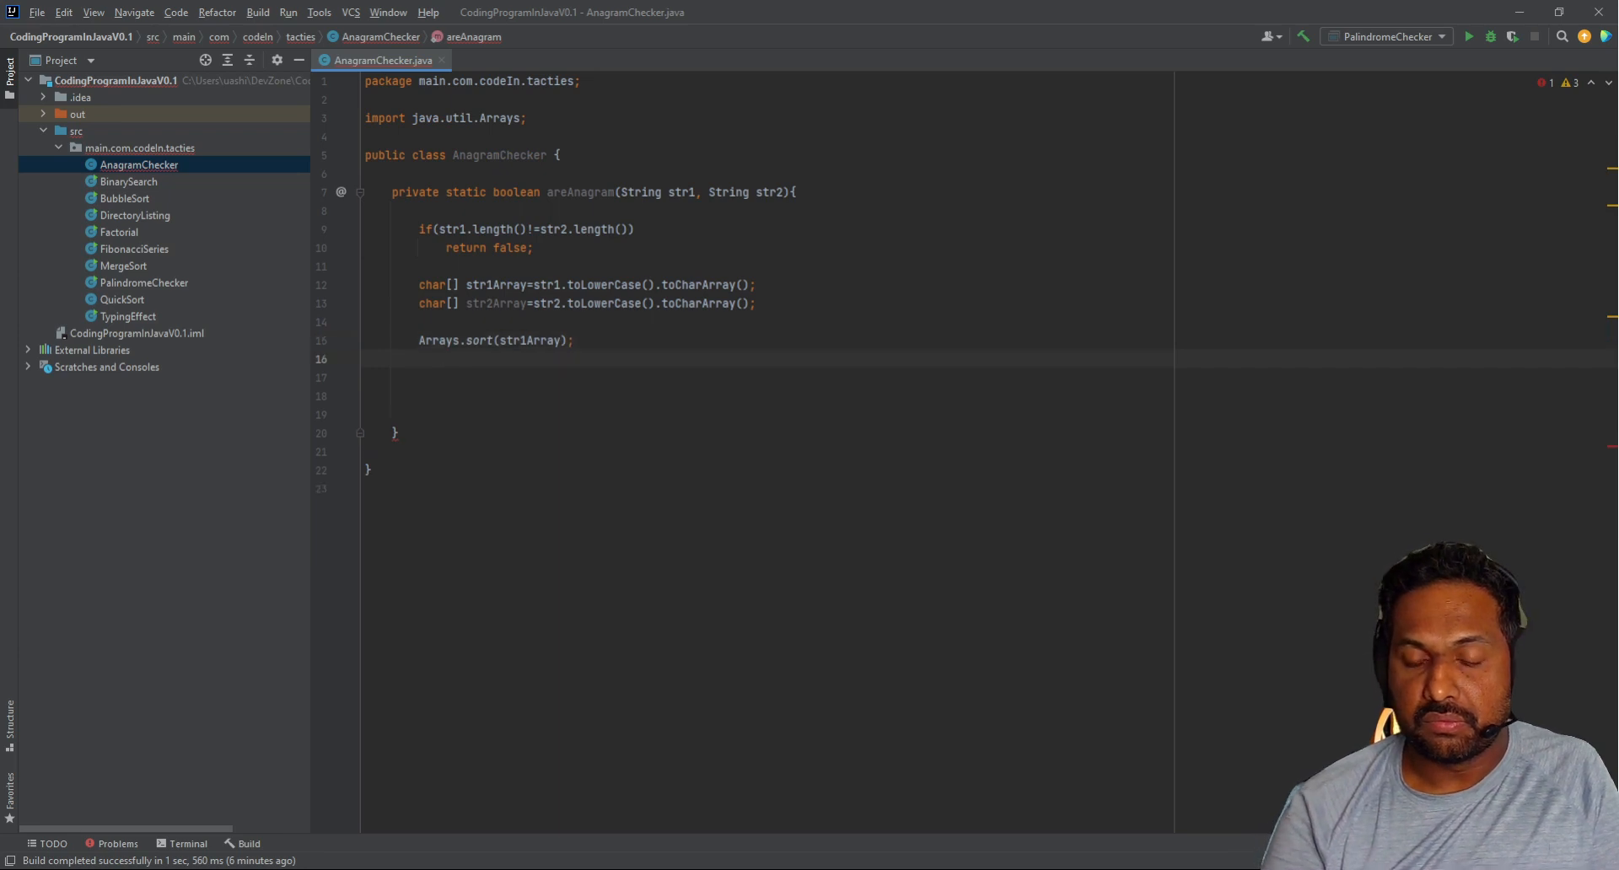
{"action": "type", "text": "Arrays.sor"}
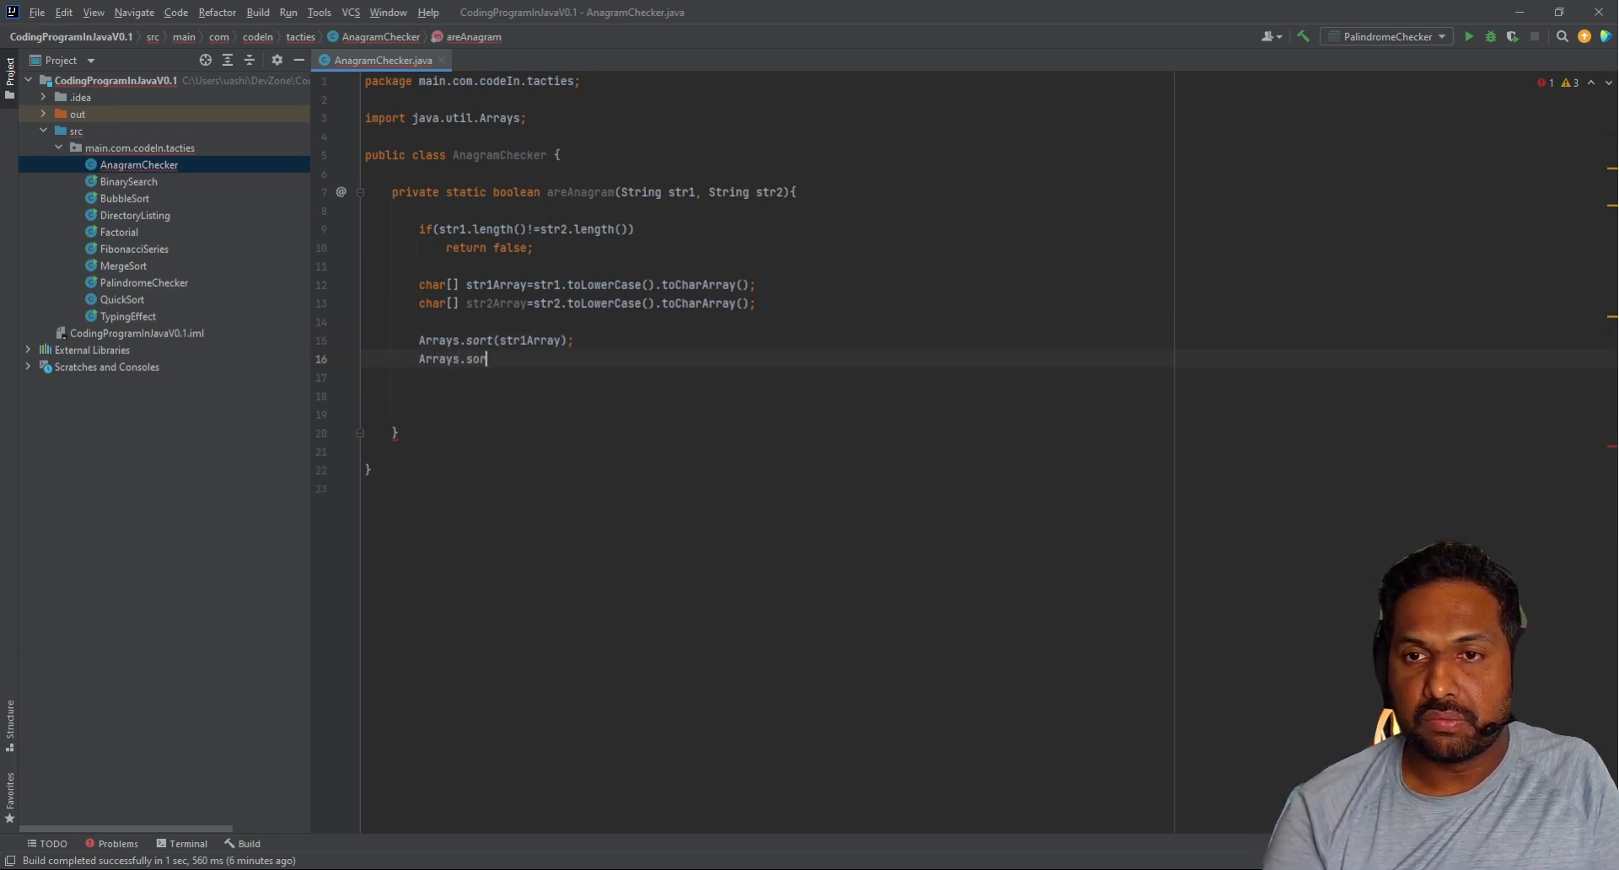
{"action": "type", "text": "t();"}
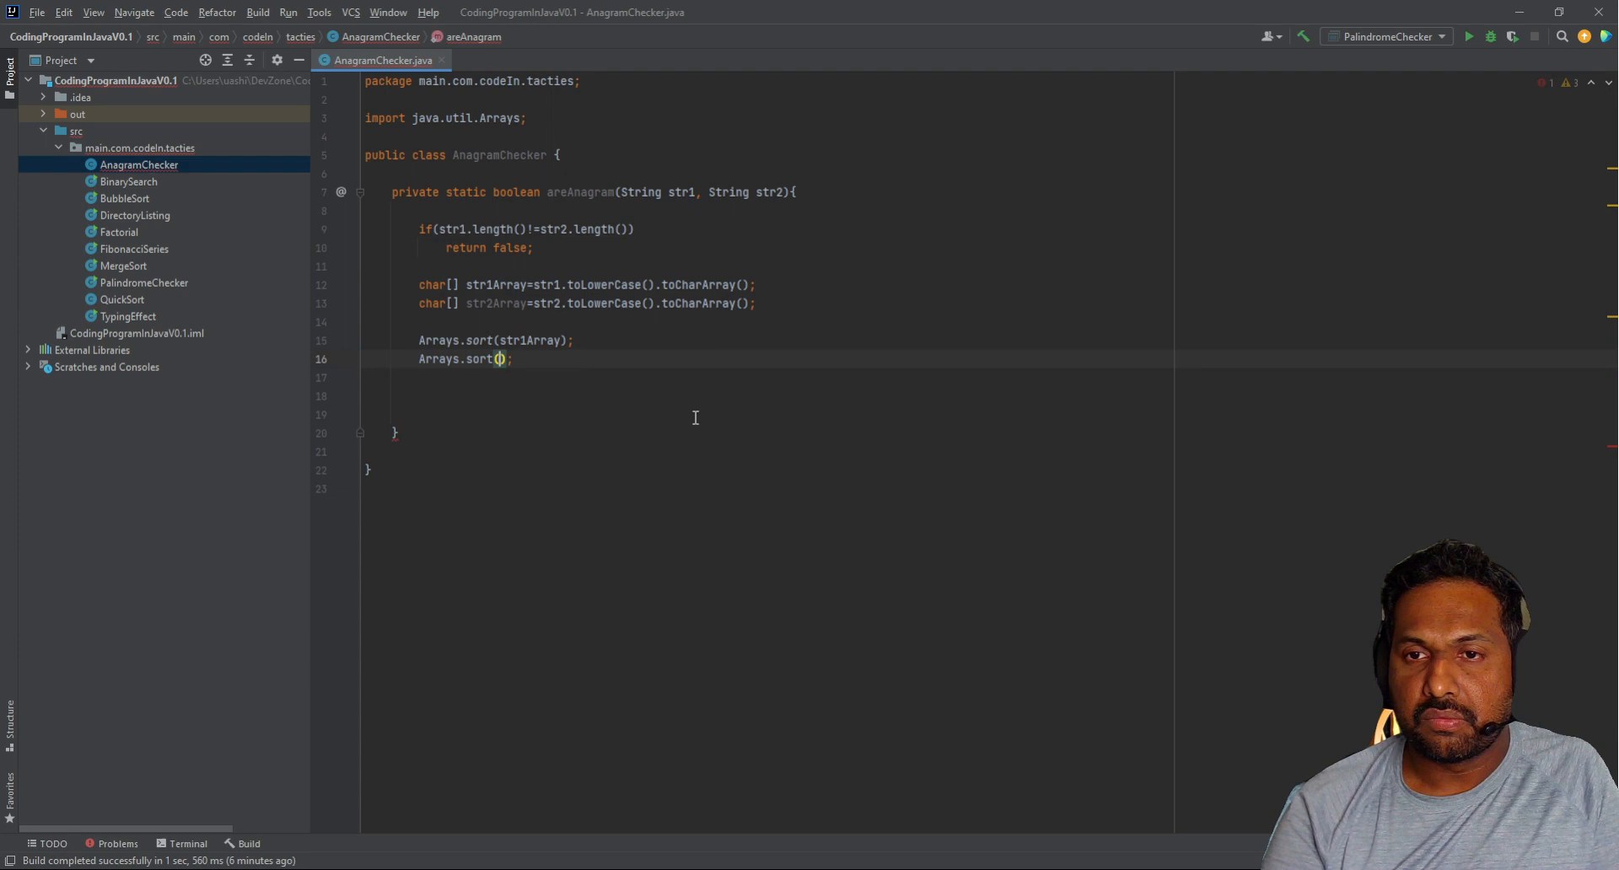
{"action": "type", "text": "str2."}
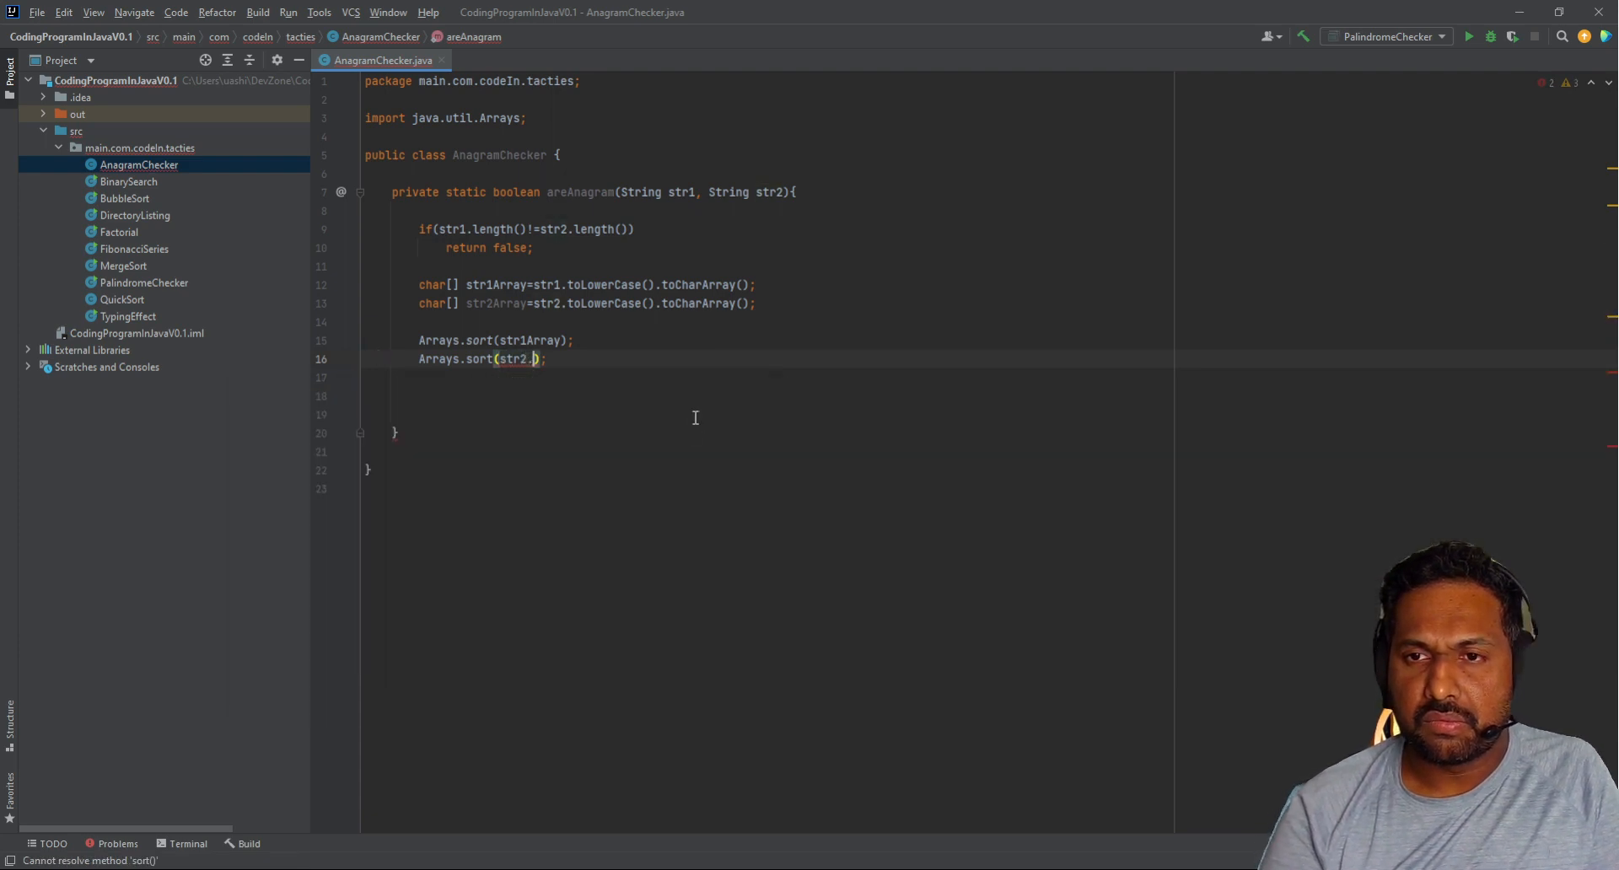
{"action": "type", "text": "Array"}
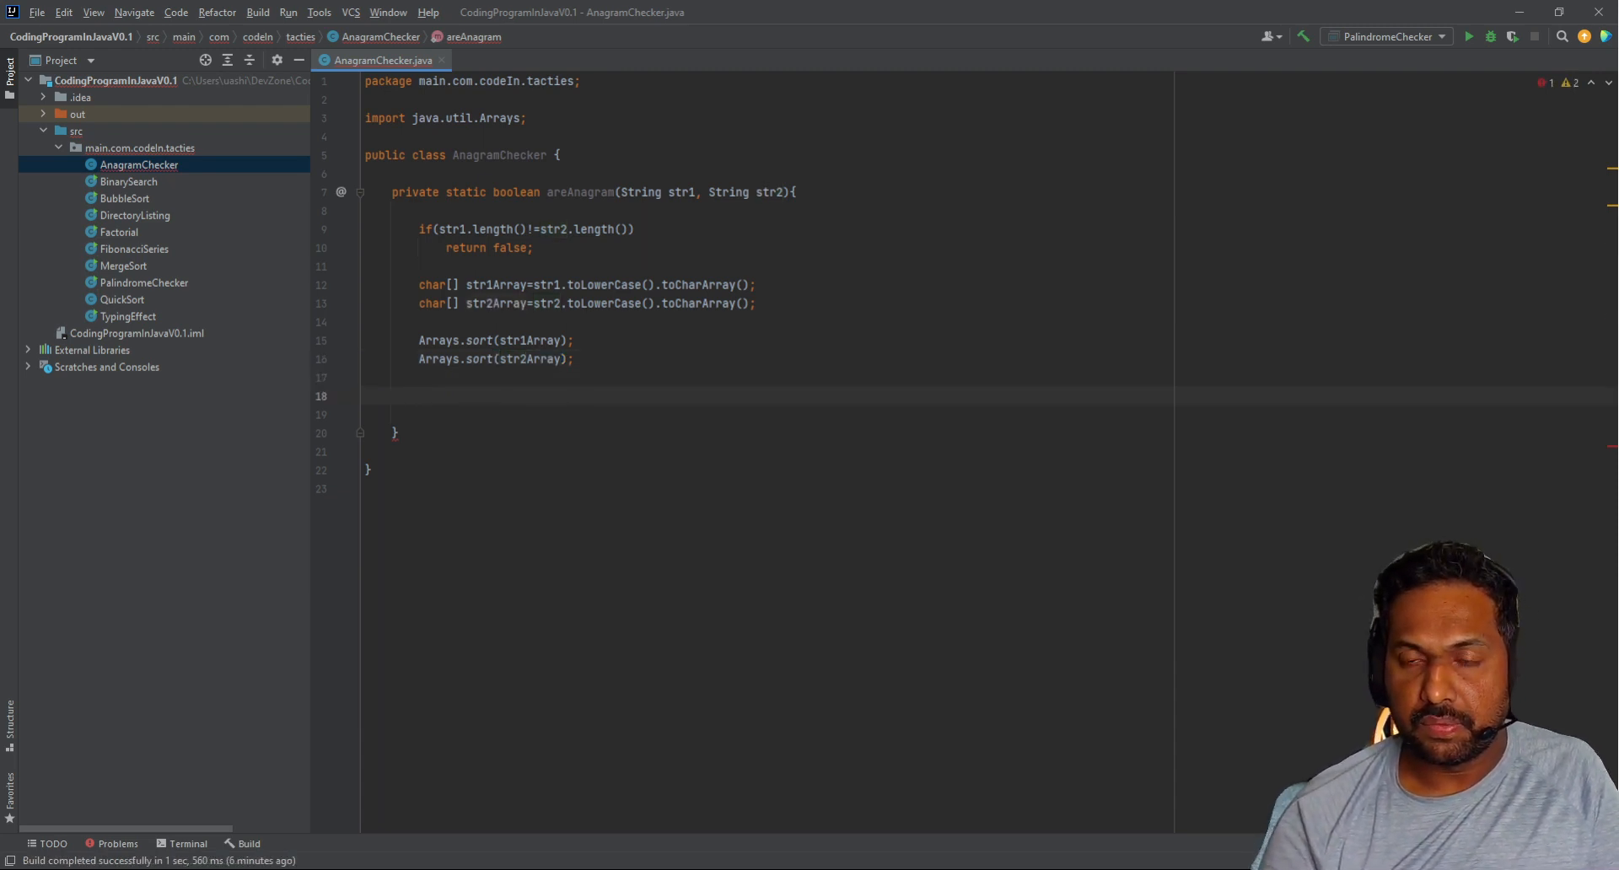
{"action": "type", "text": "return"}
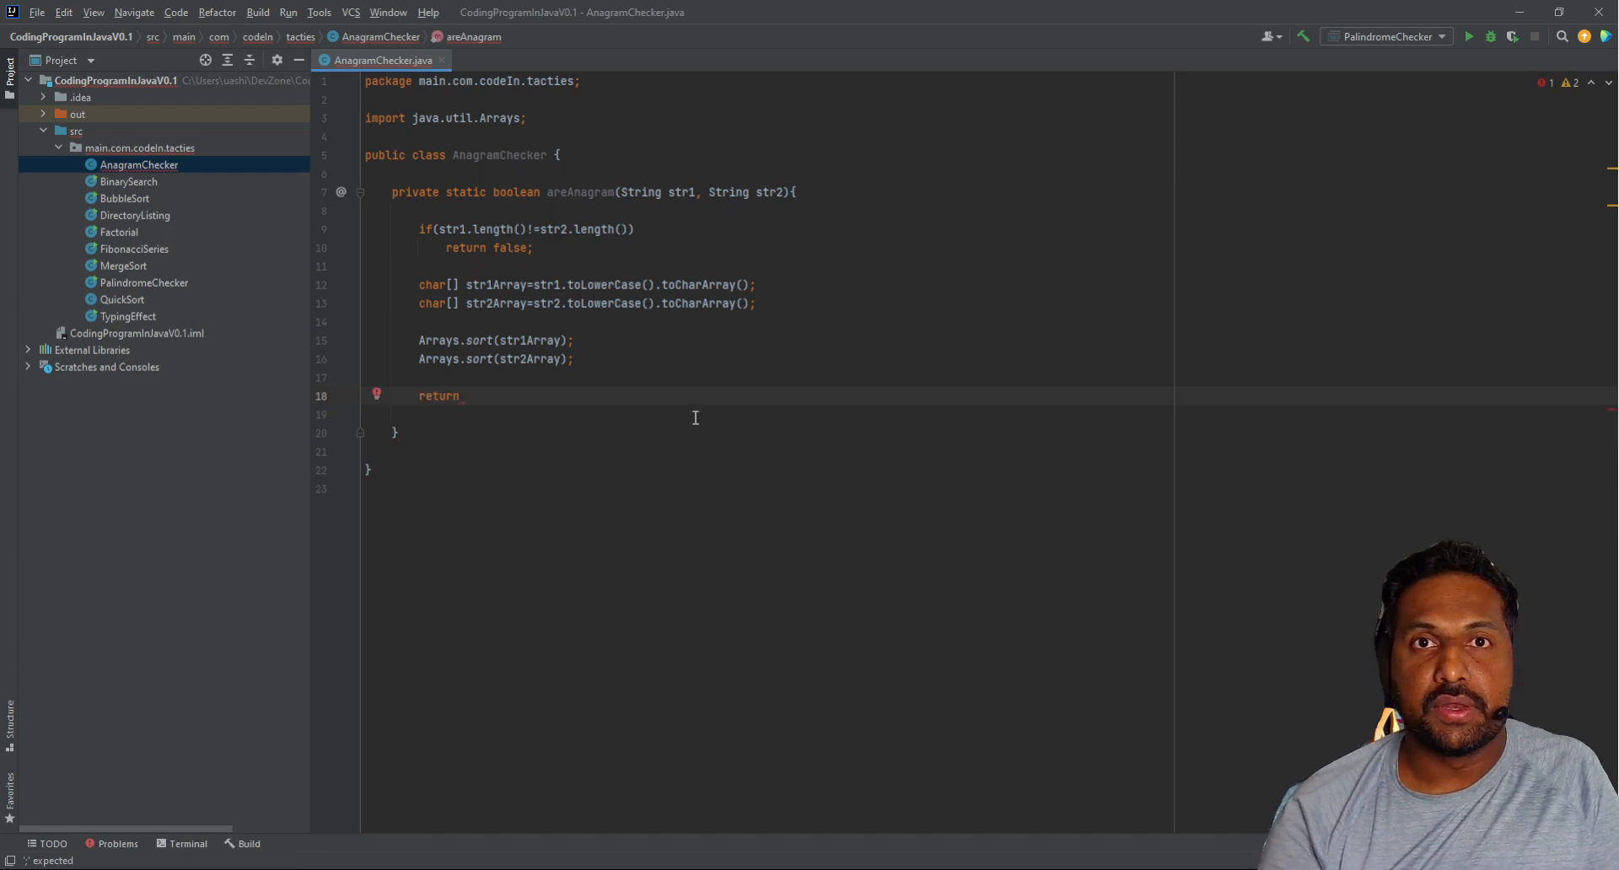
Step: Complete return Arrays.equals(str1Array, str2Array); to finish areAnagram
{"action": "type", "text": "Arrays."}
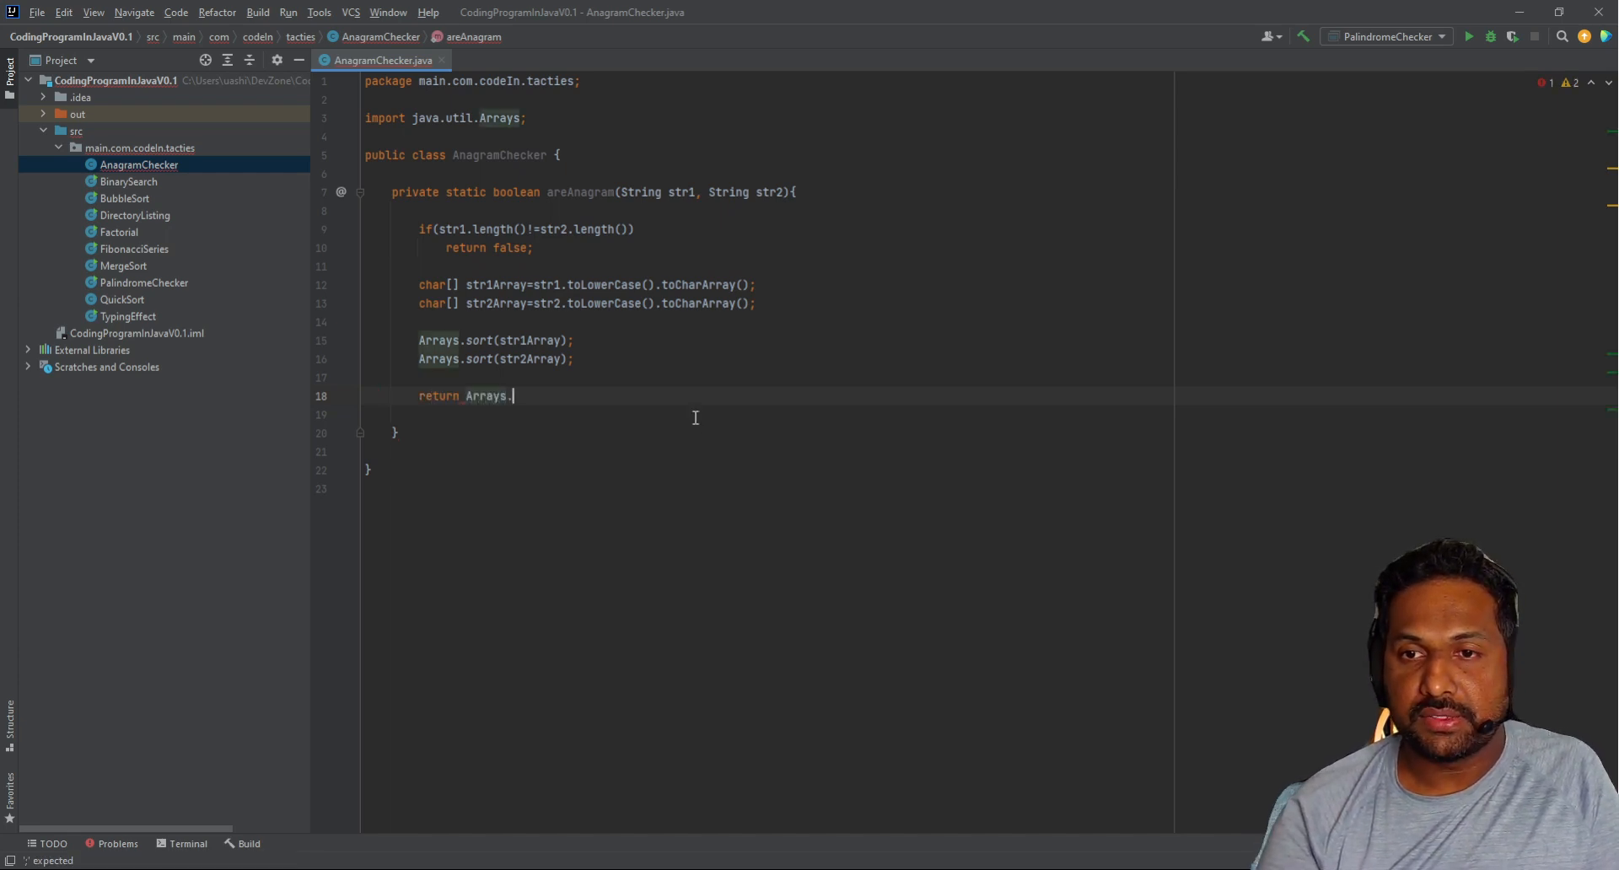
{"action": "type", "text": "equals()"}
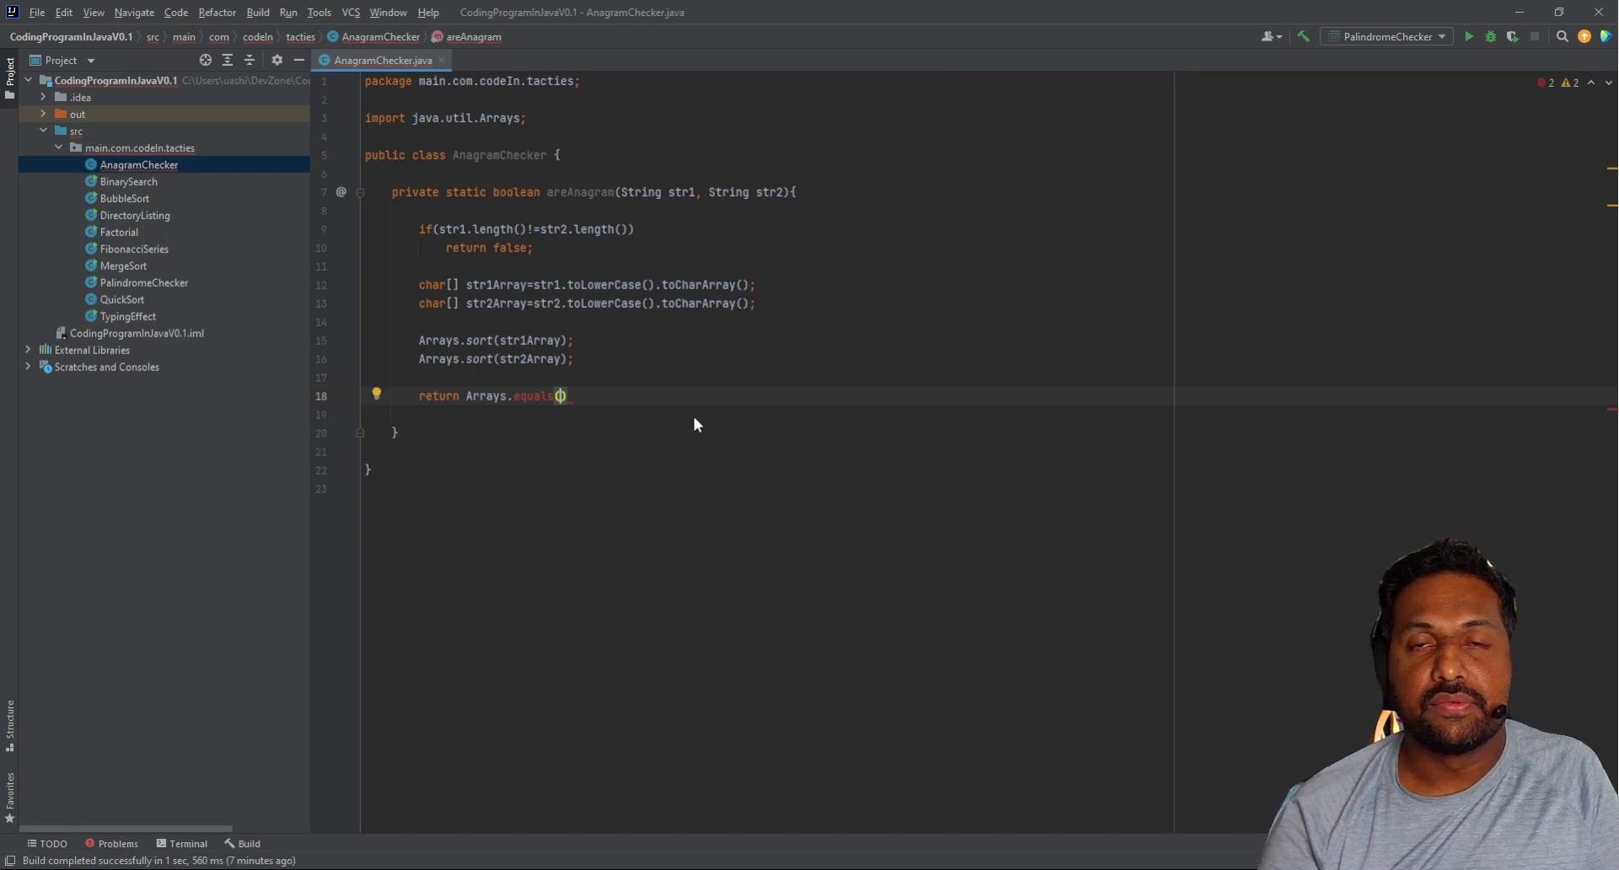
{"action": "type", "text": "str1Array,str1Array"}
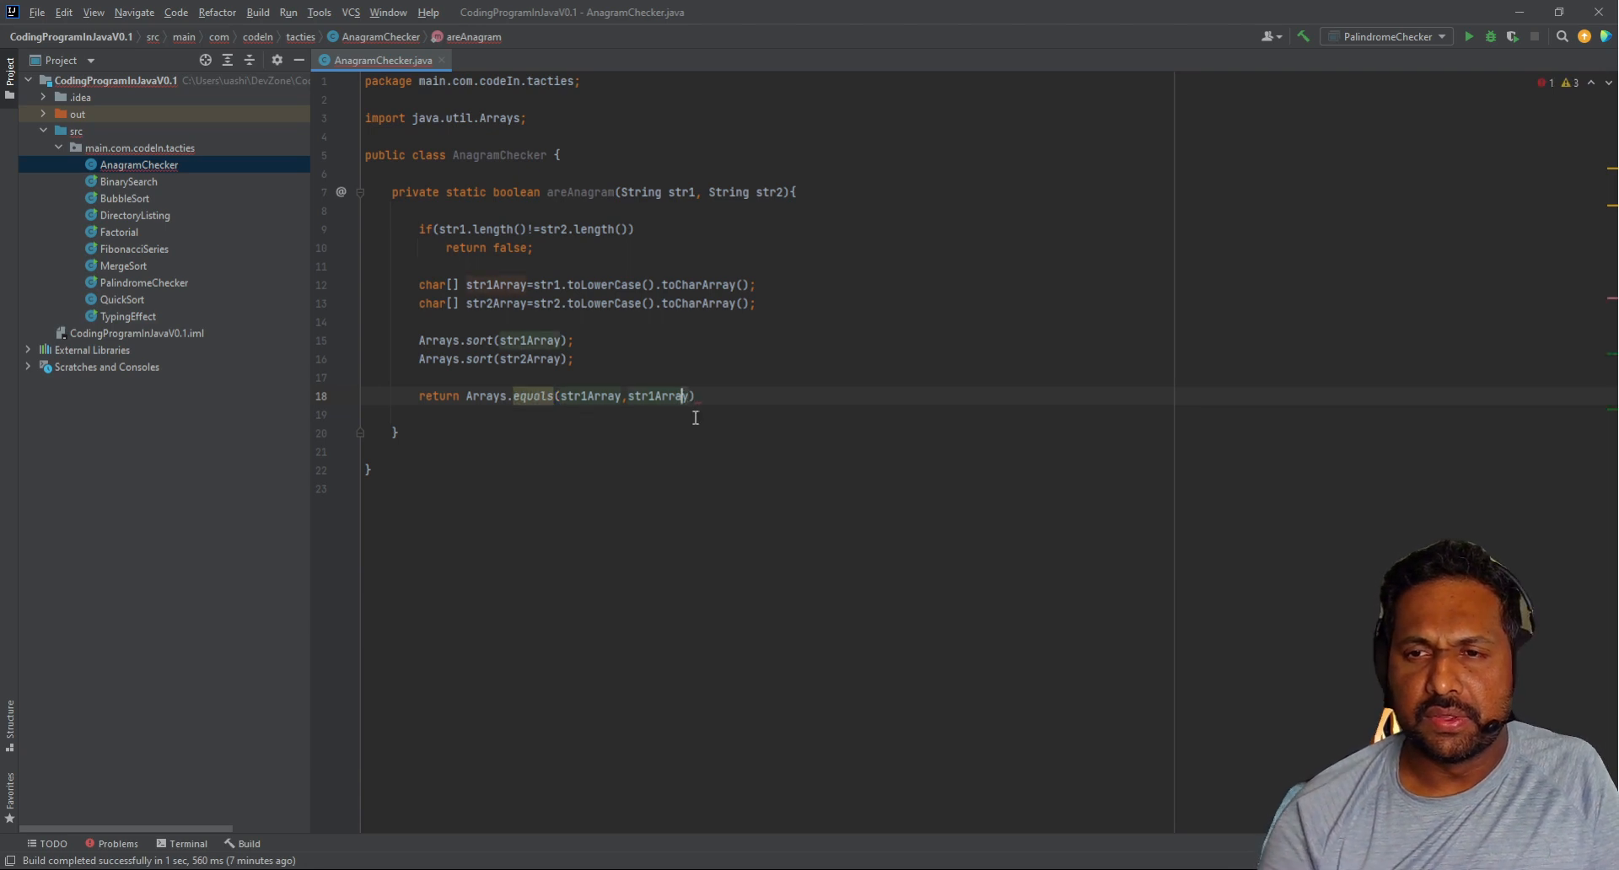
{"action": "type", "text": "str2Array"}
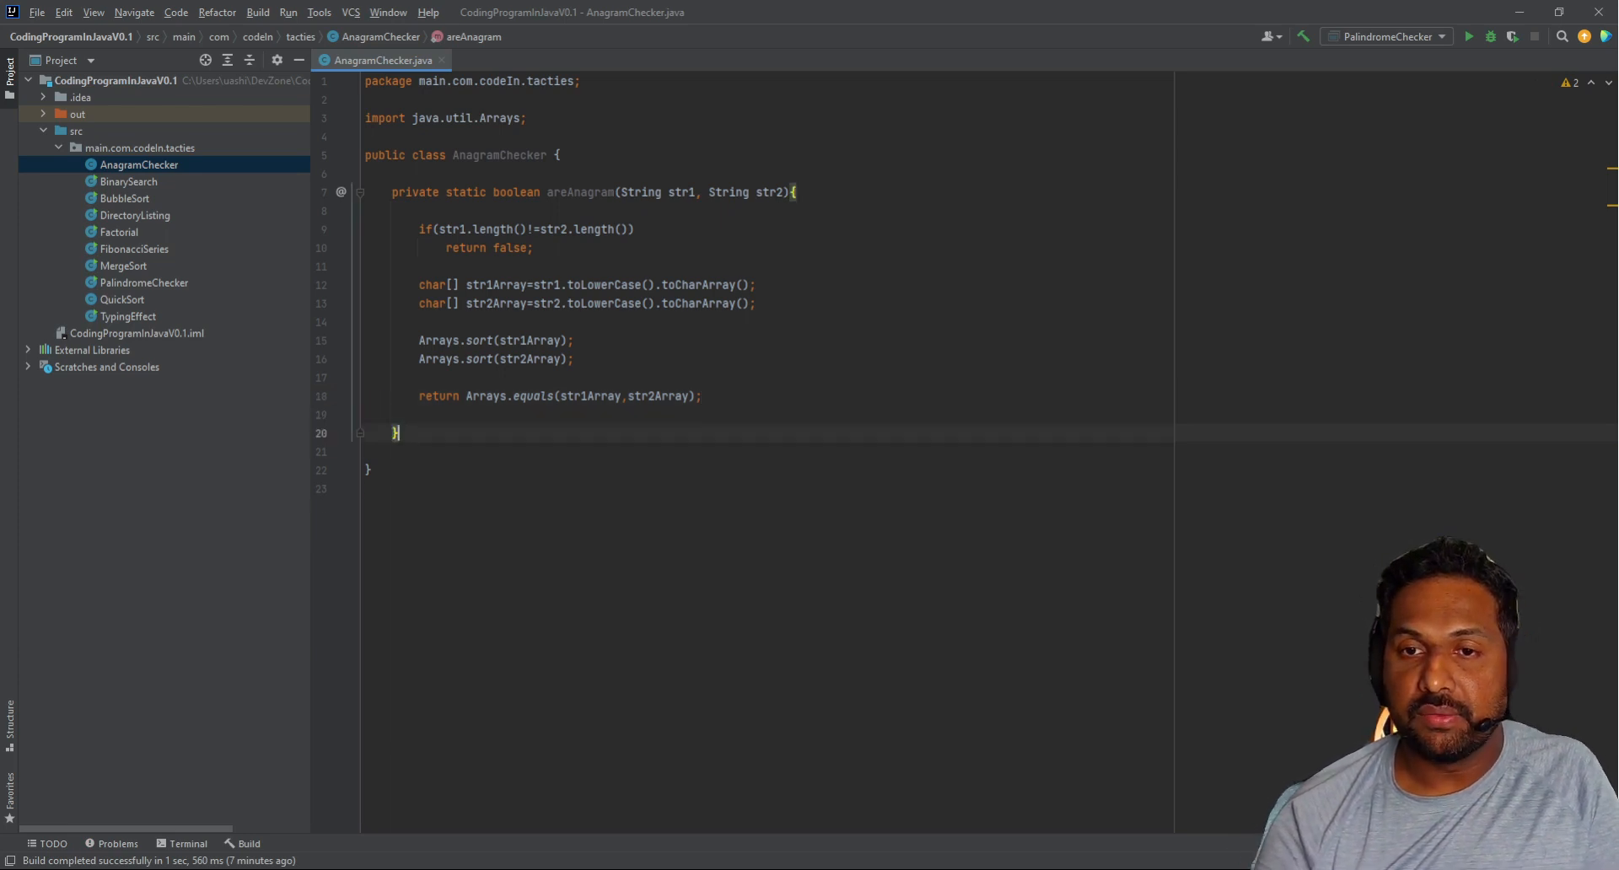
Step: Add public static void main and declare String value1 = "Listen";
{"action": "type", "text": "p"}
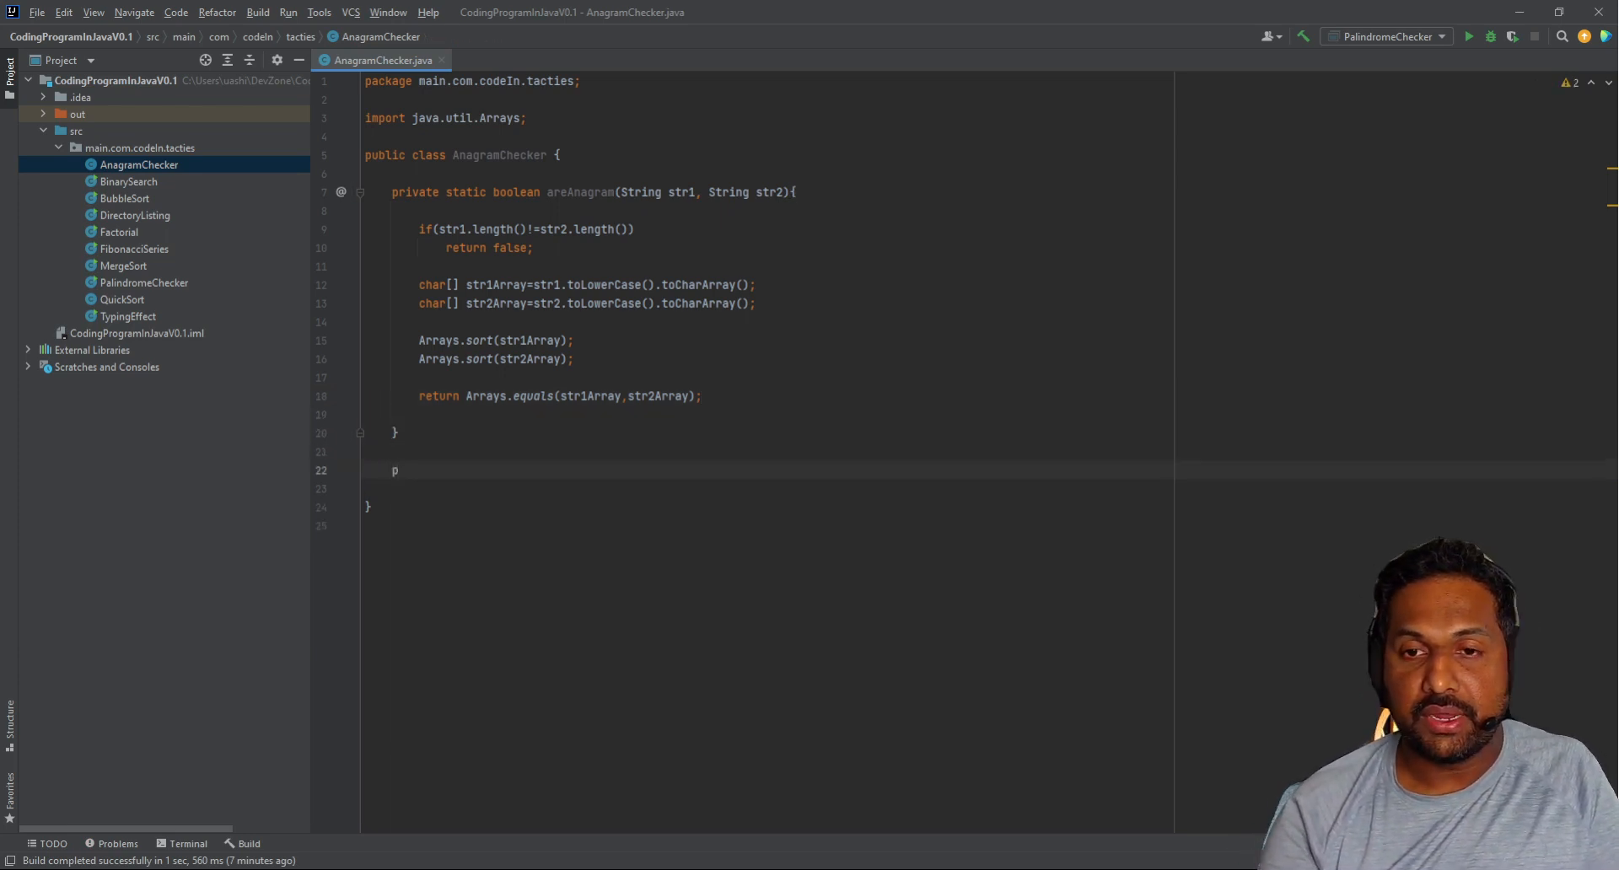
{"action": "type", "text": "public static void main(String[] args) {"}
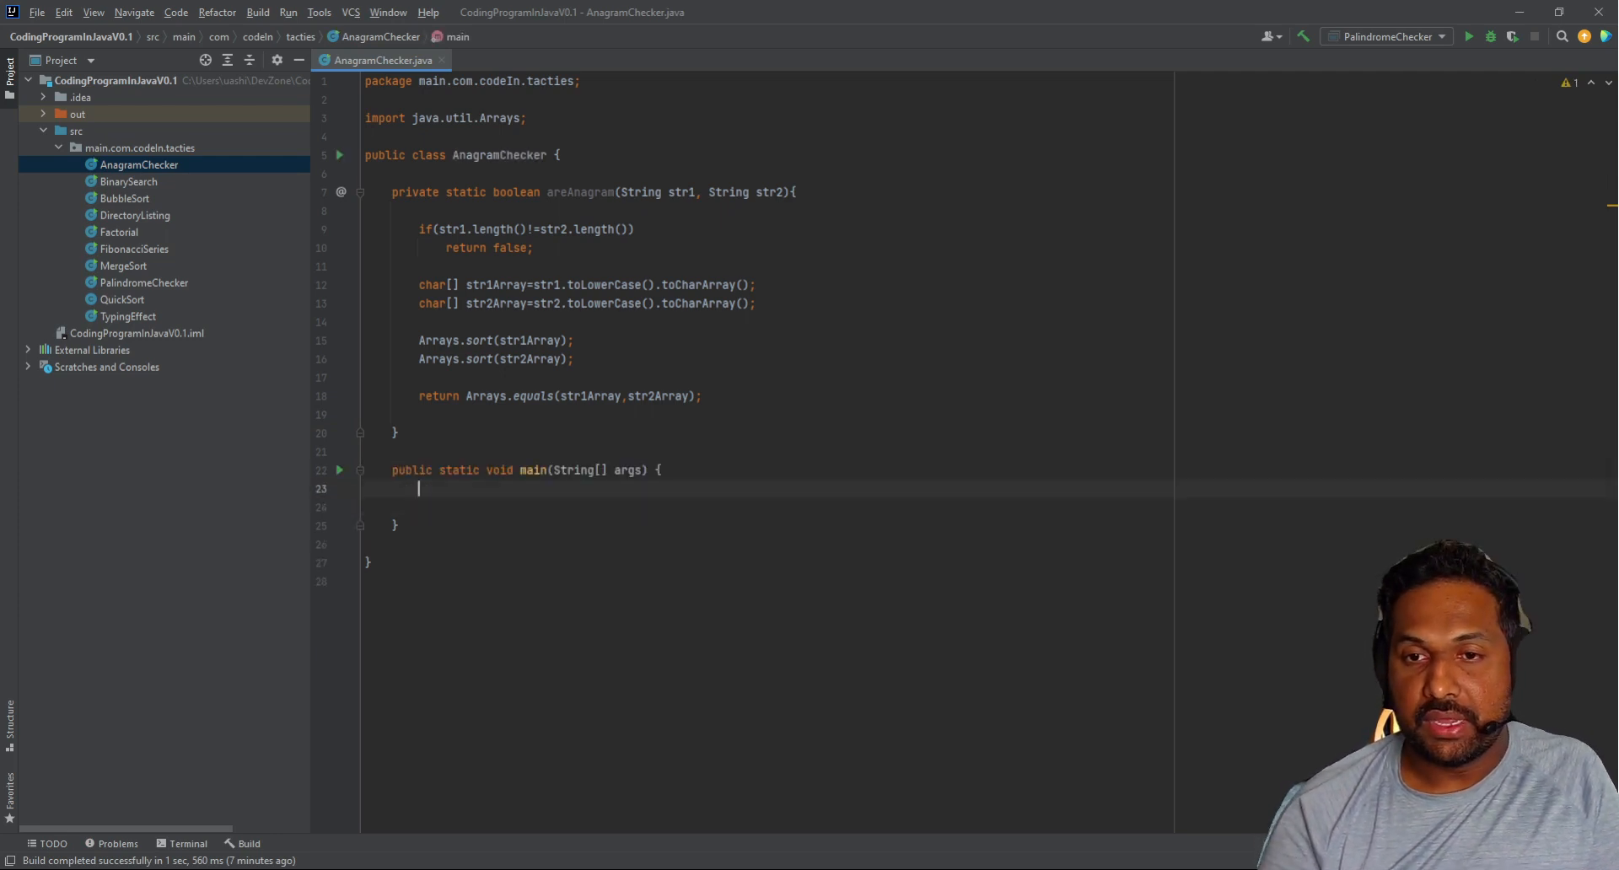
{"action": "type", "text": "String"}
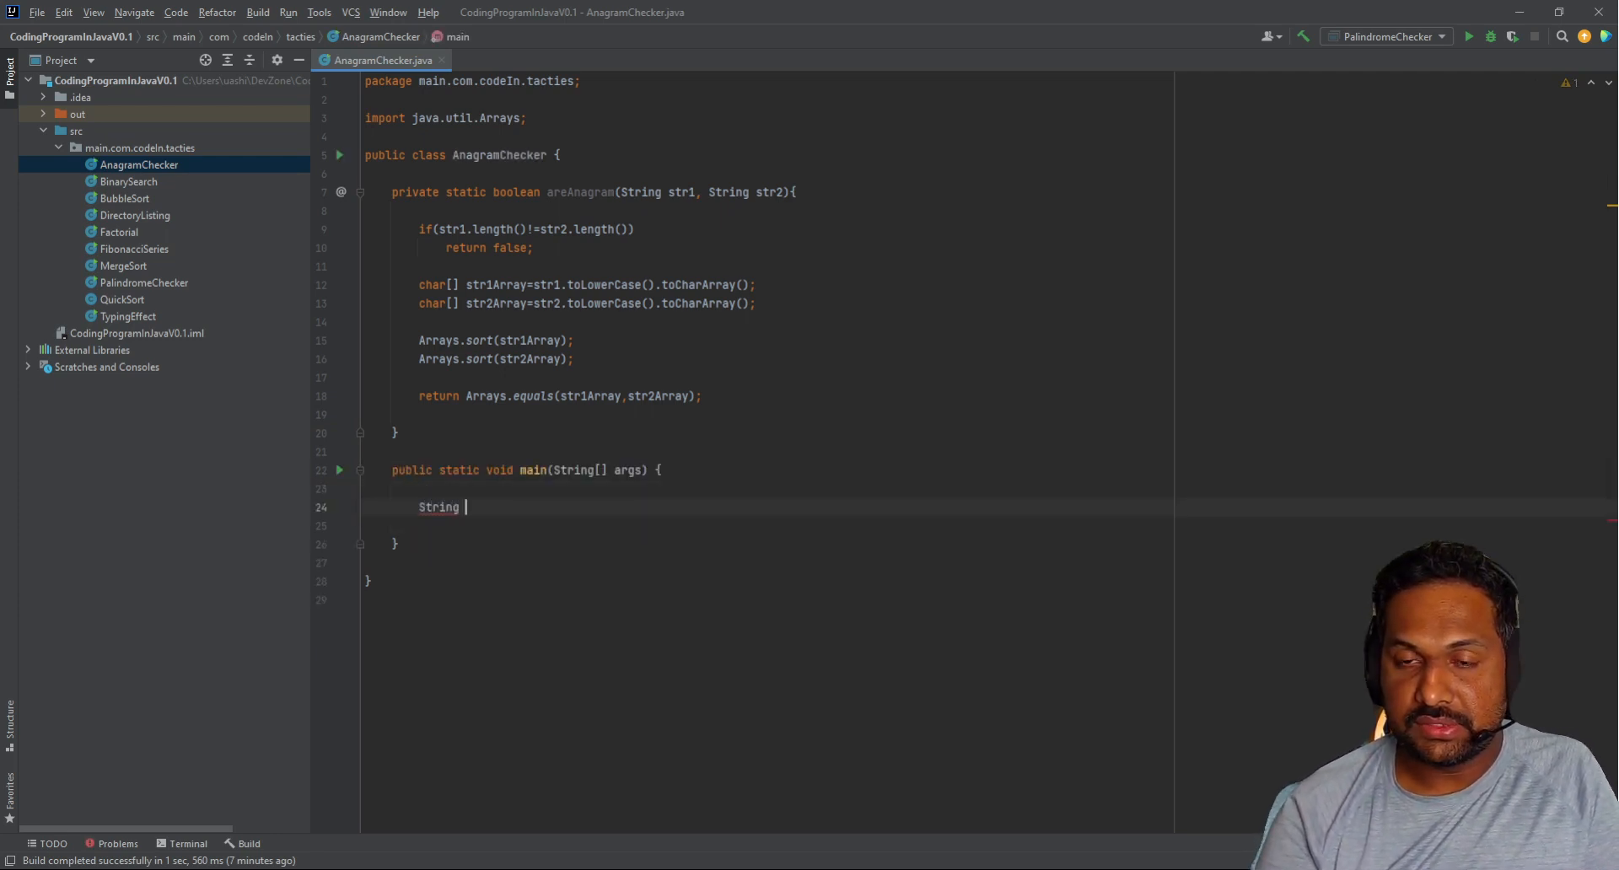
{"action": "type", "text": "value1="}
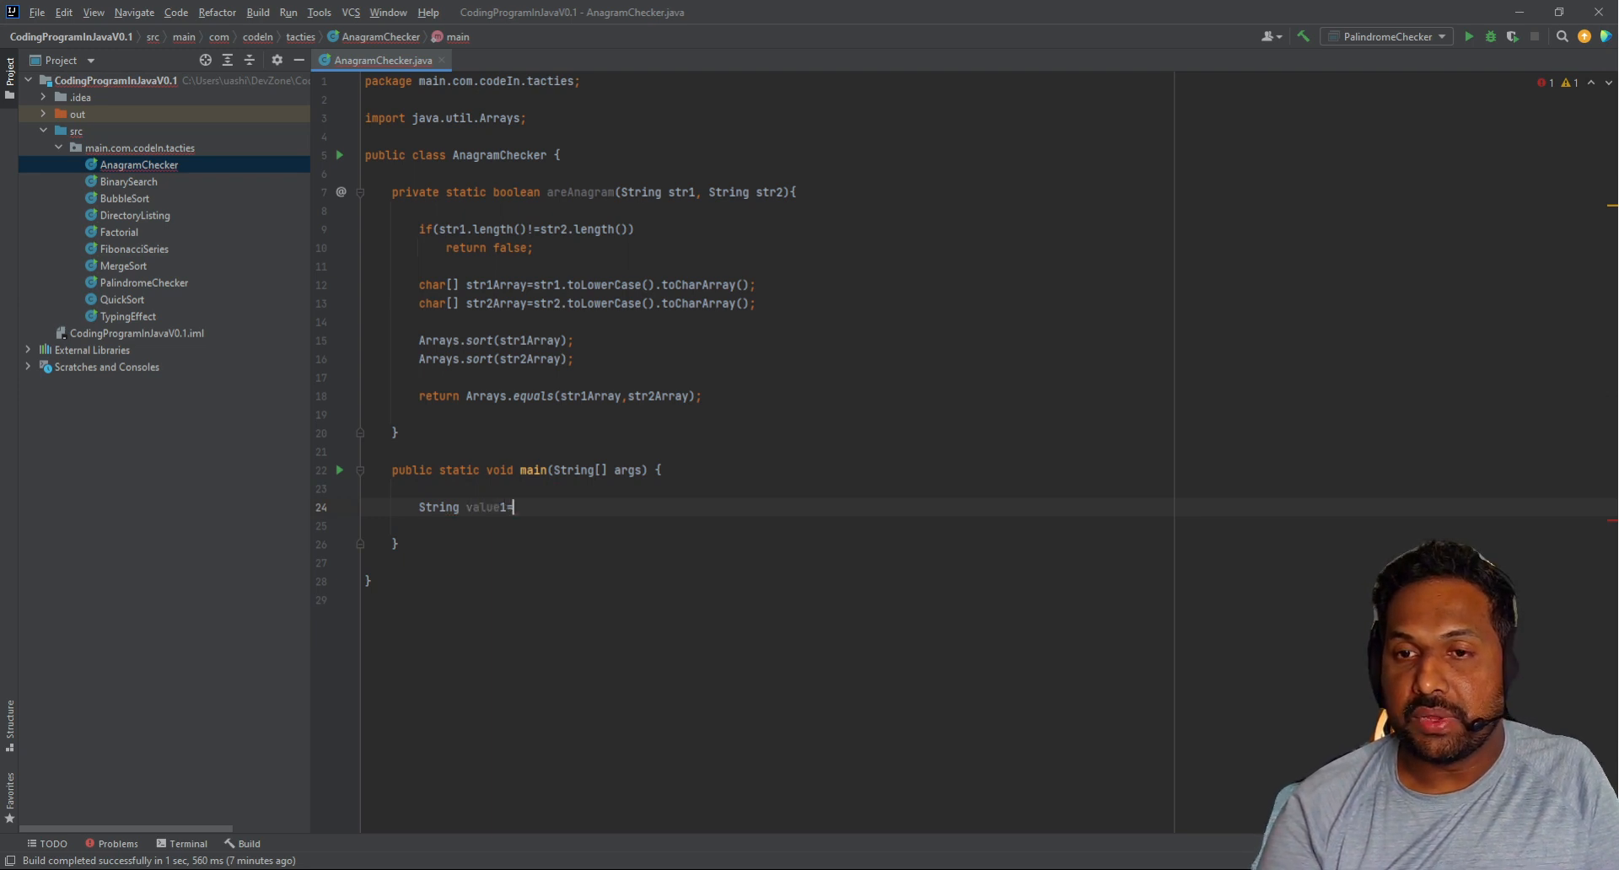
{"action": "type", "text": "\""}
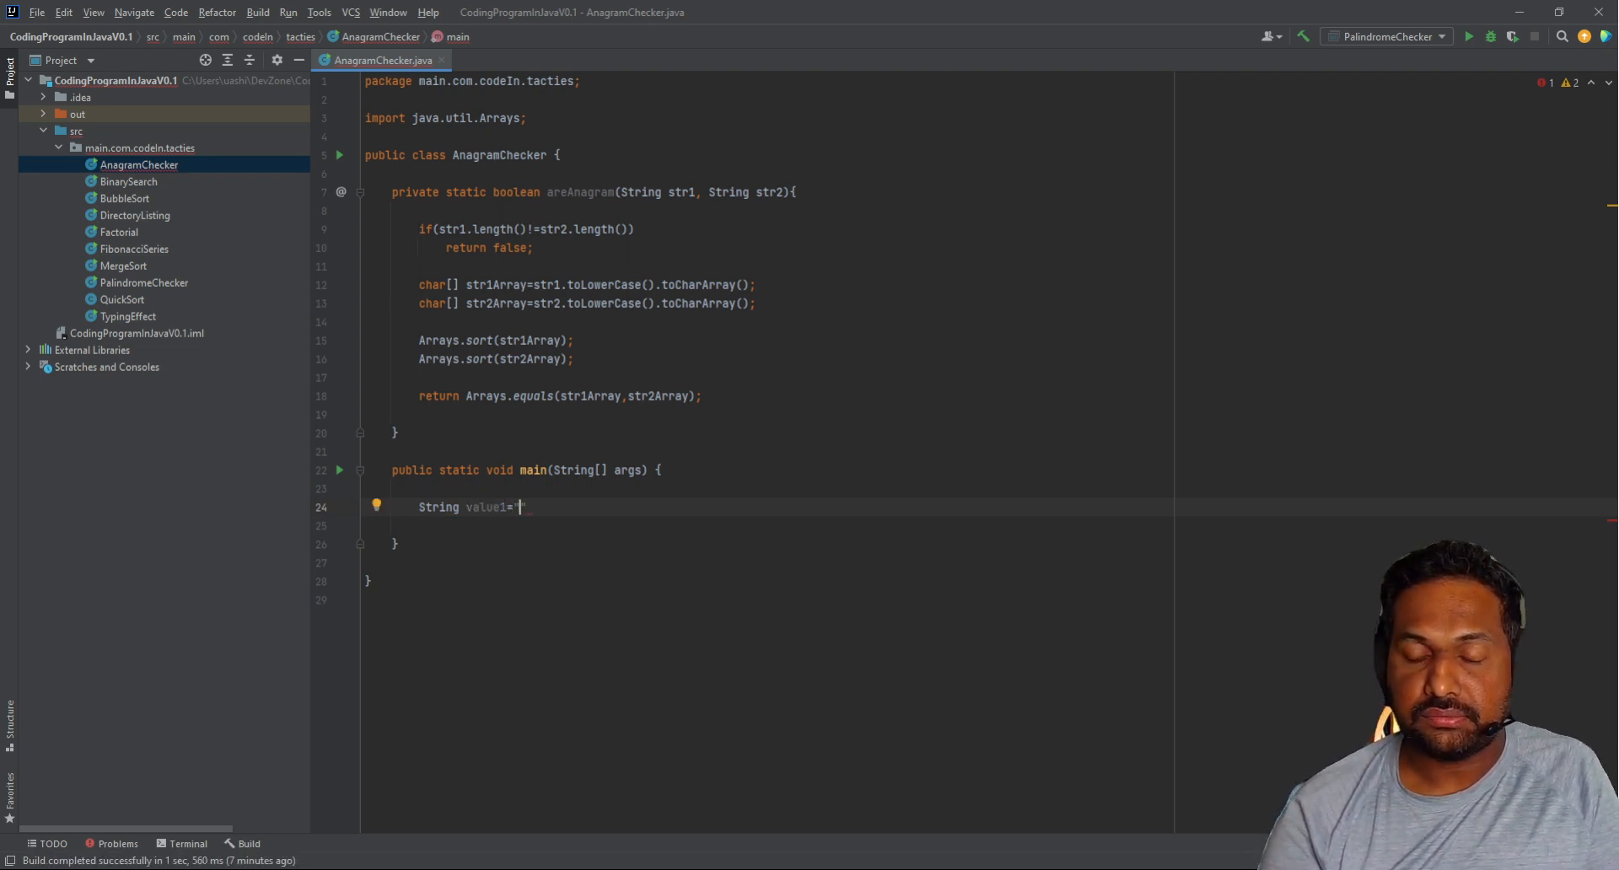
{"action": "type", "text": "L"}
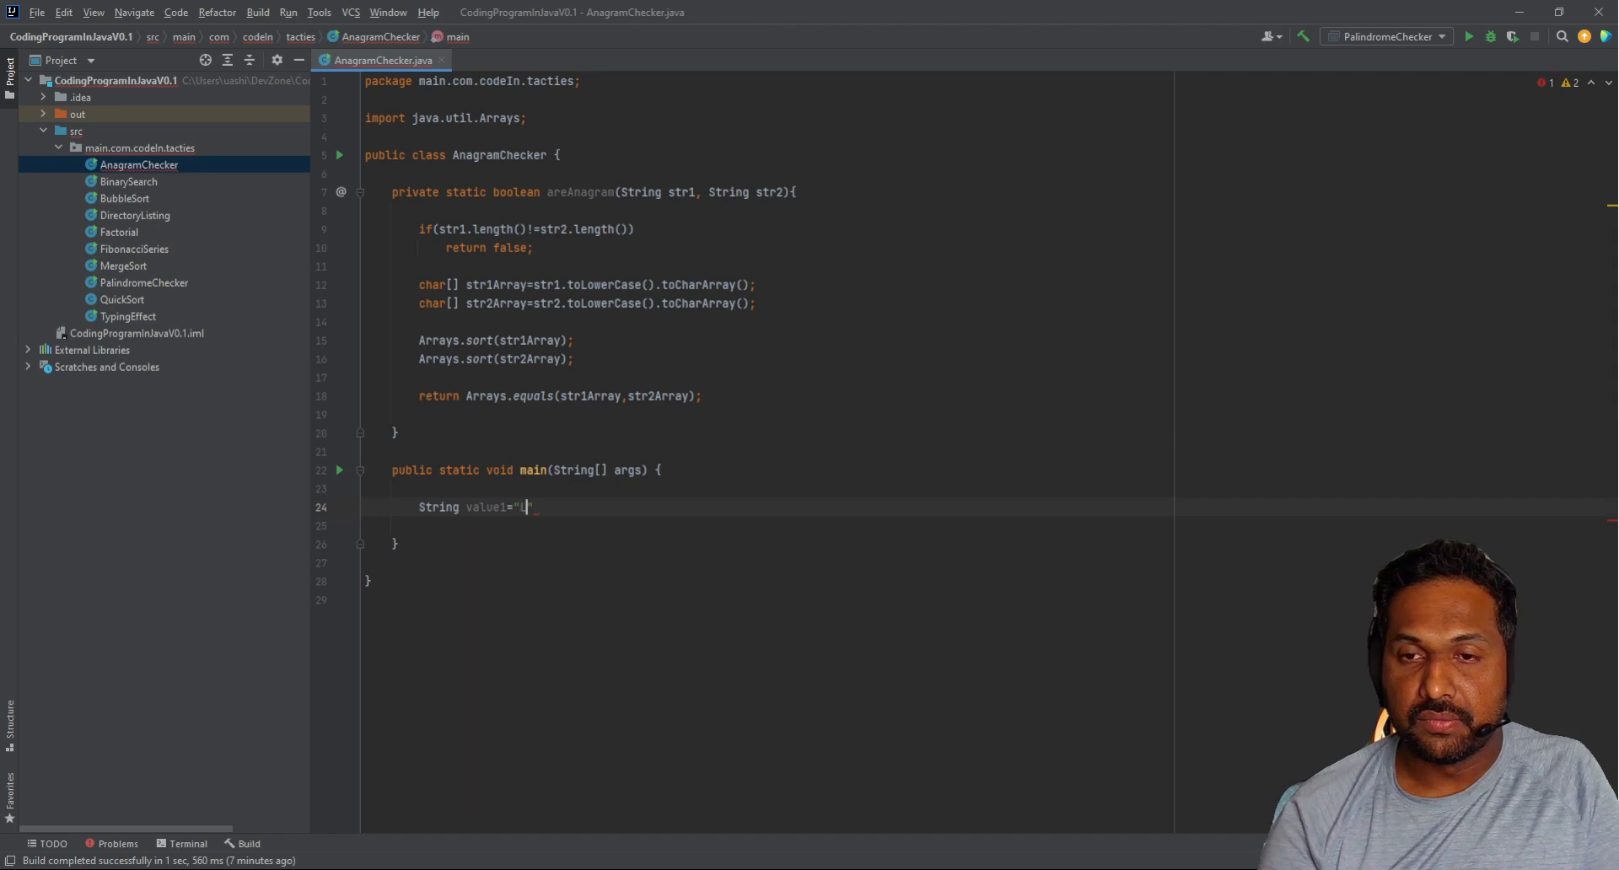
{"action": "type", "text": "isten"}
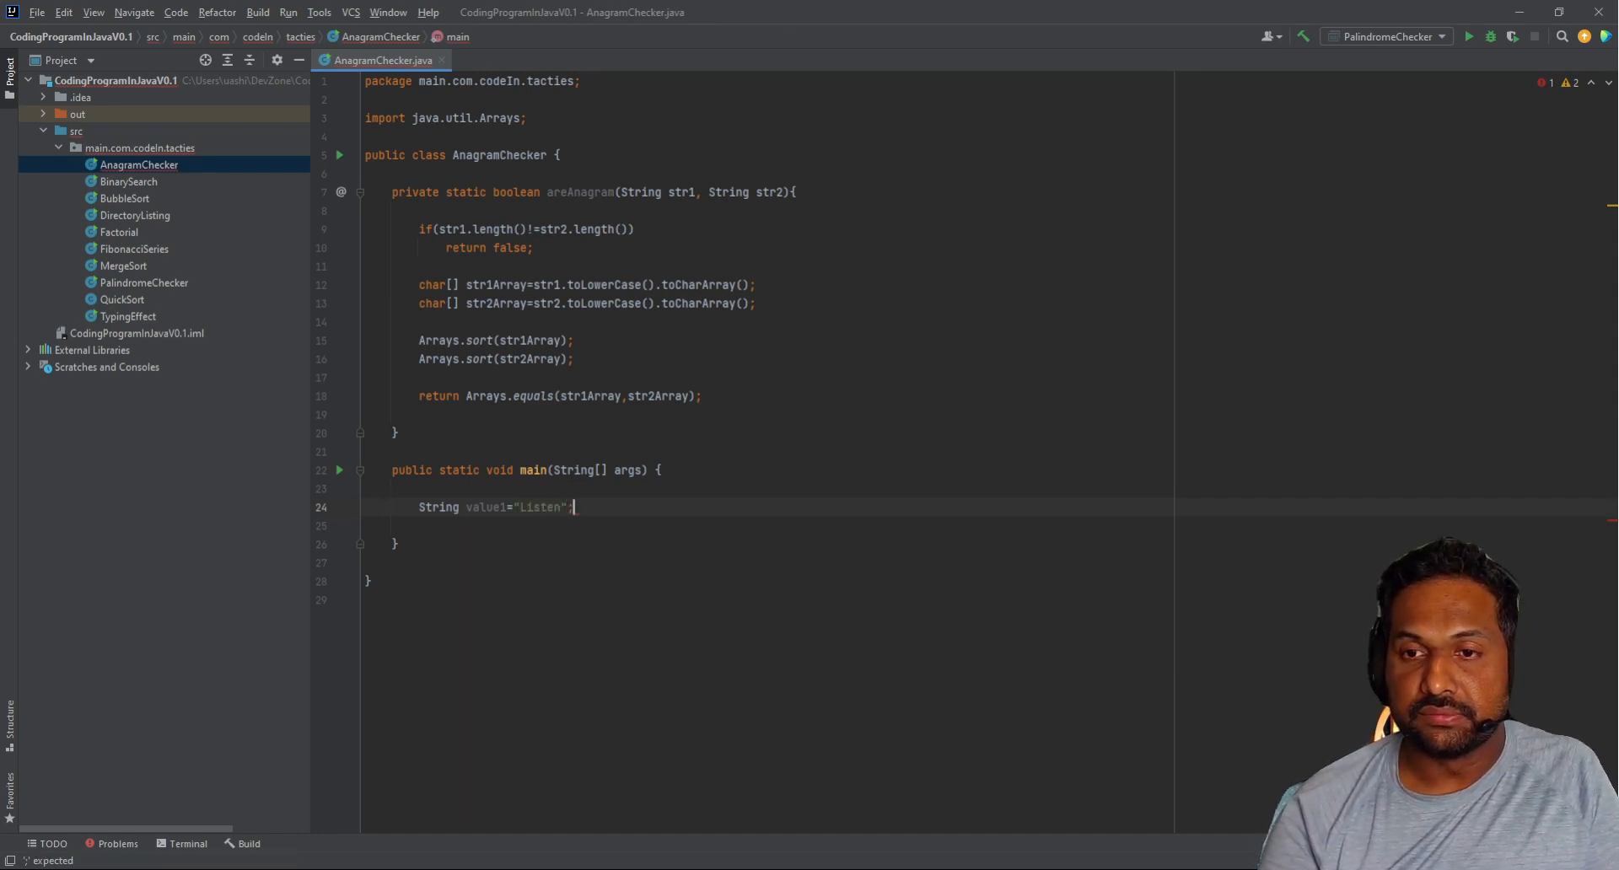
Step: Declare String value2 = "Silent"; in main
{"action": "type", "text": "Strin"}
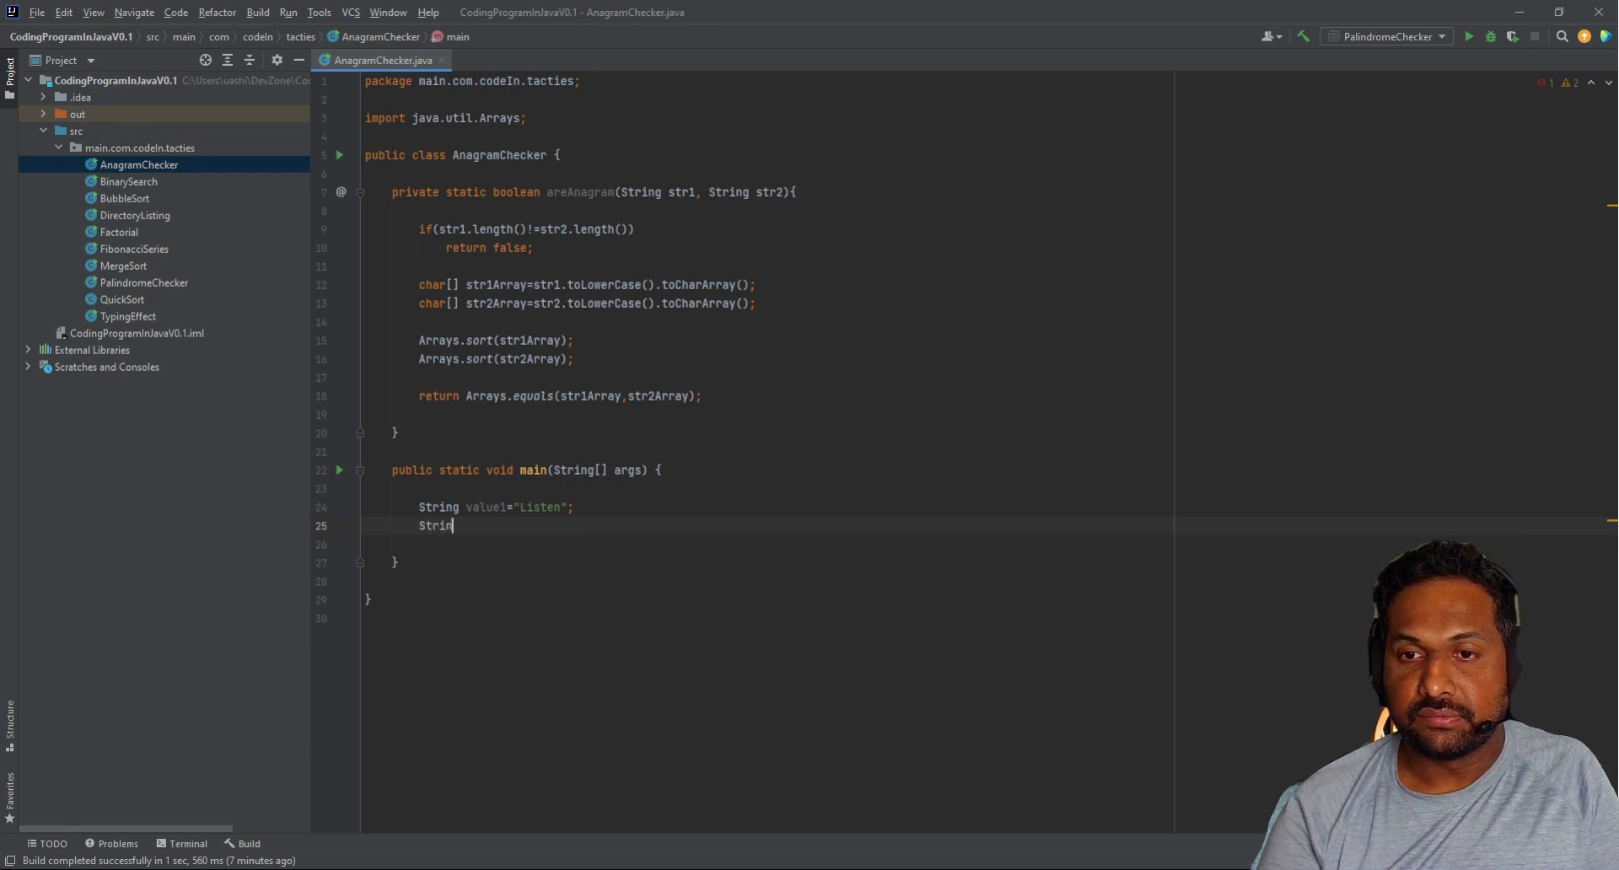
{"action": "type", "text": "g value"}
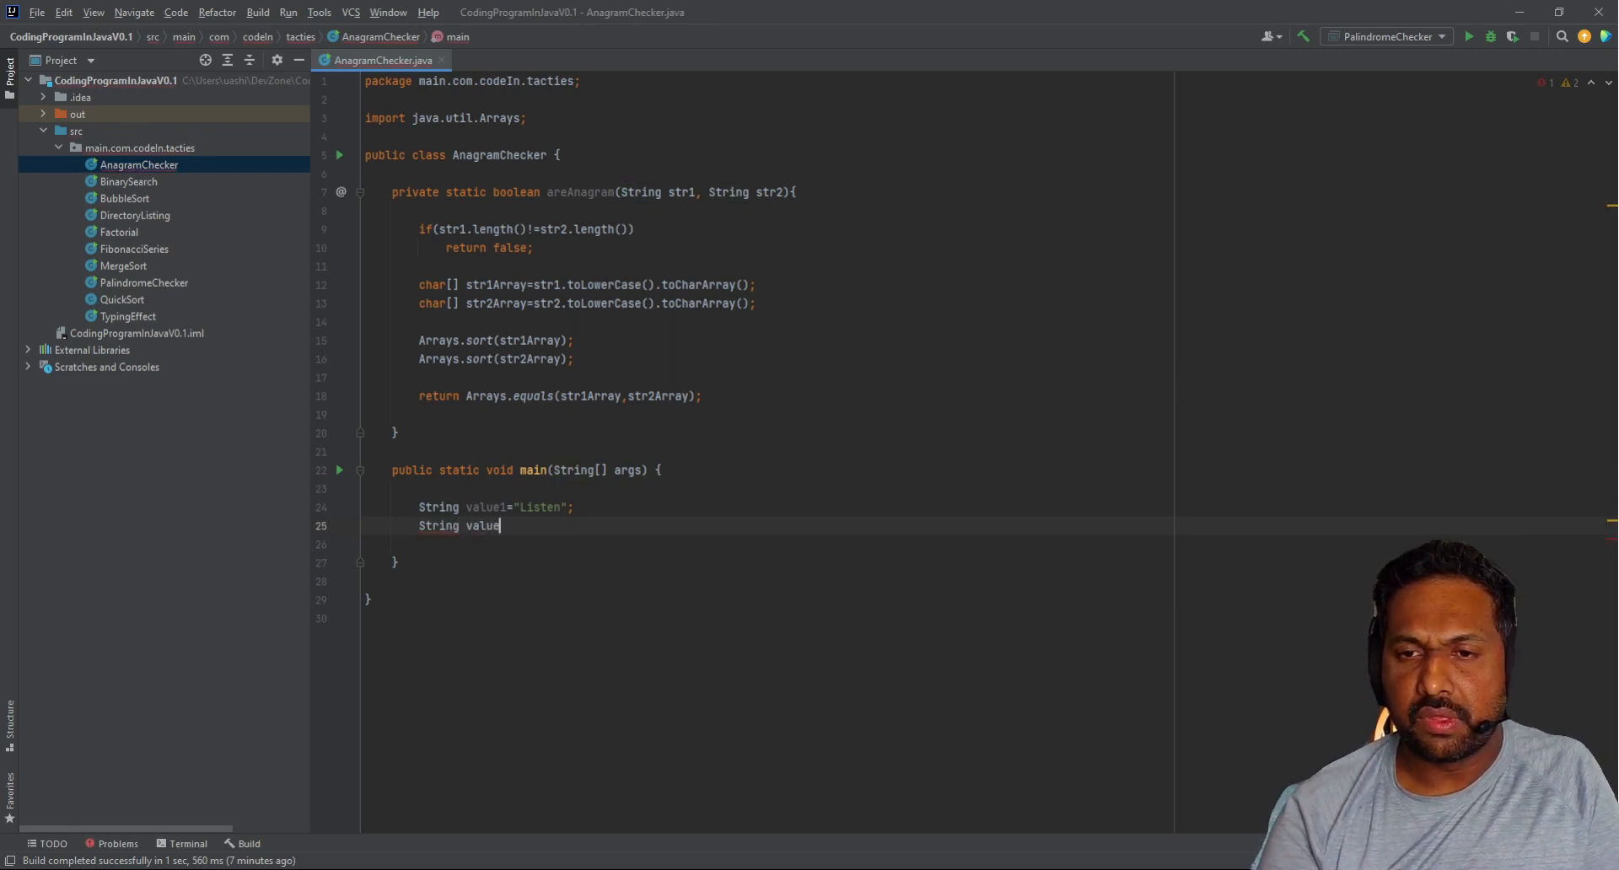
{"action": "type", "text": "2"}
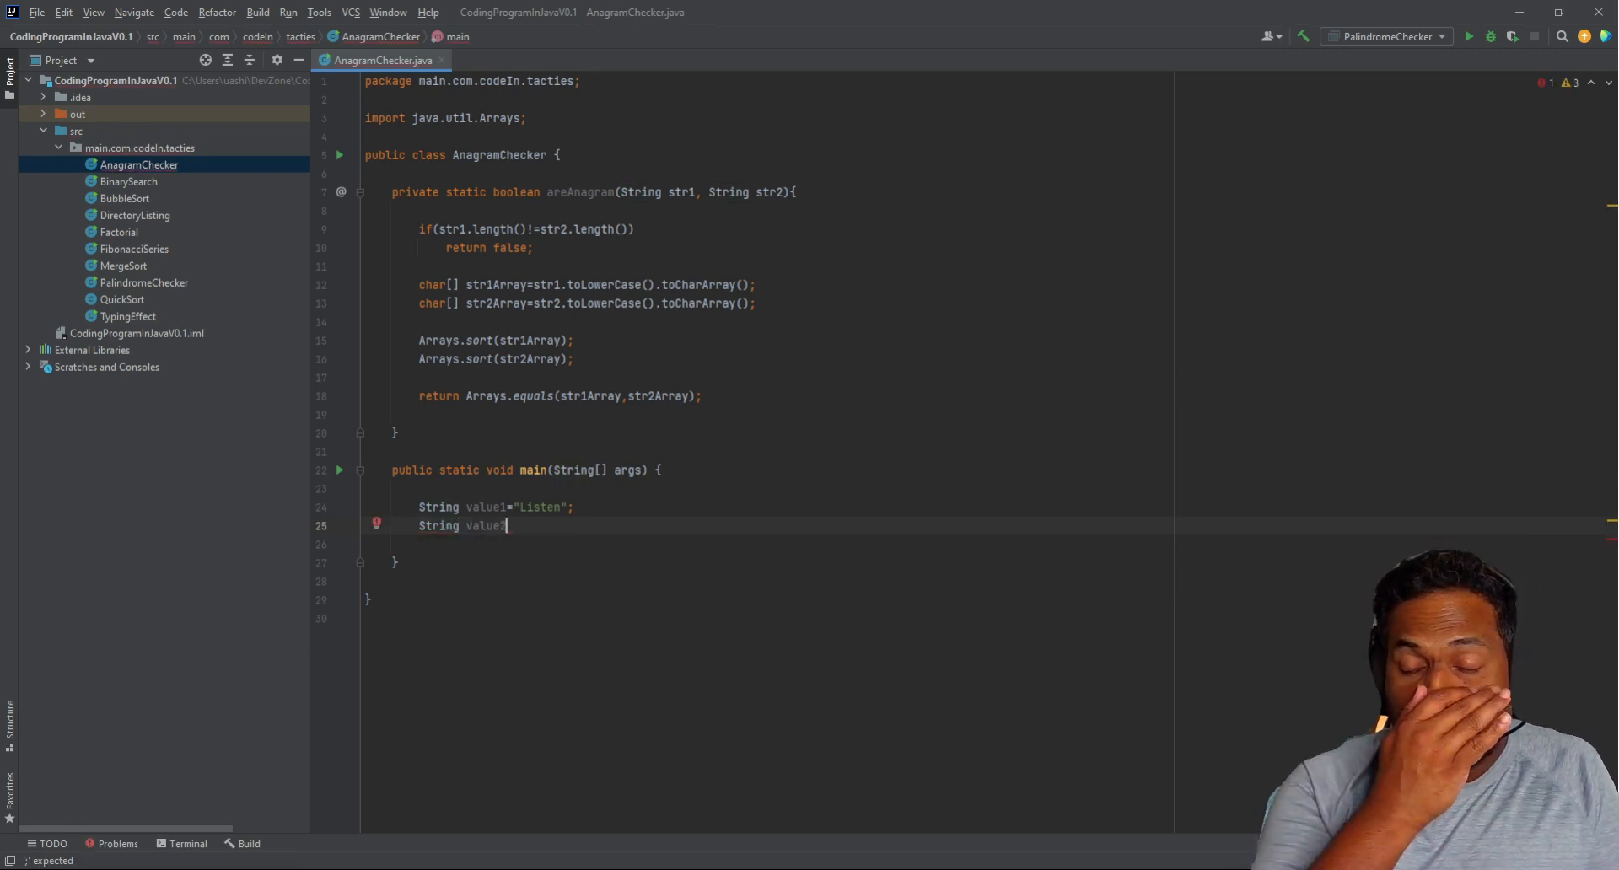
{"action": "type", "text": "="}
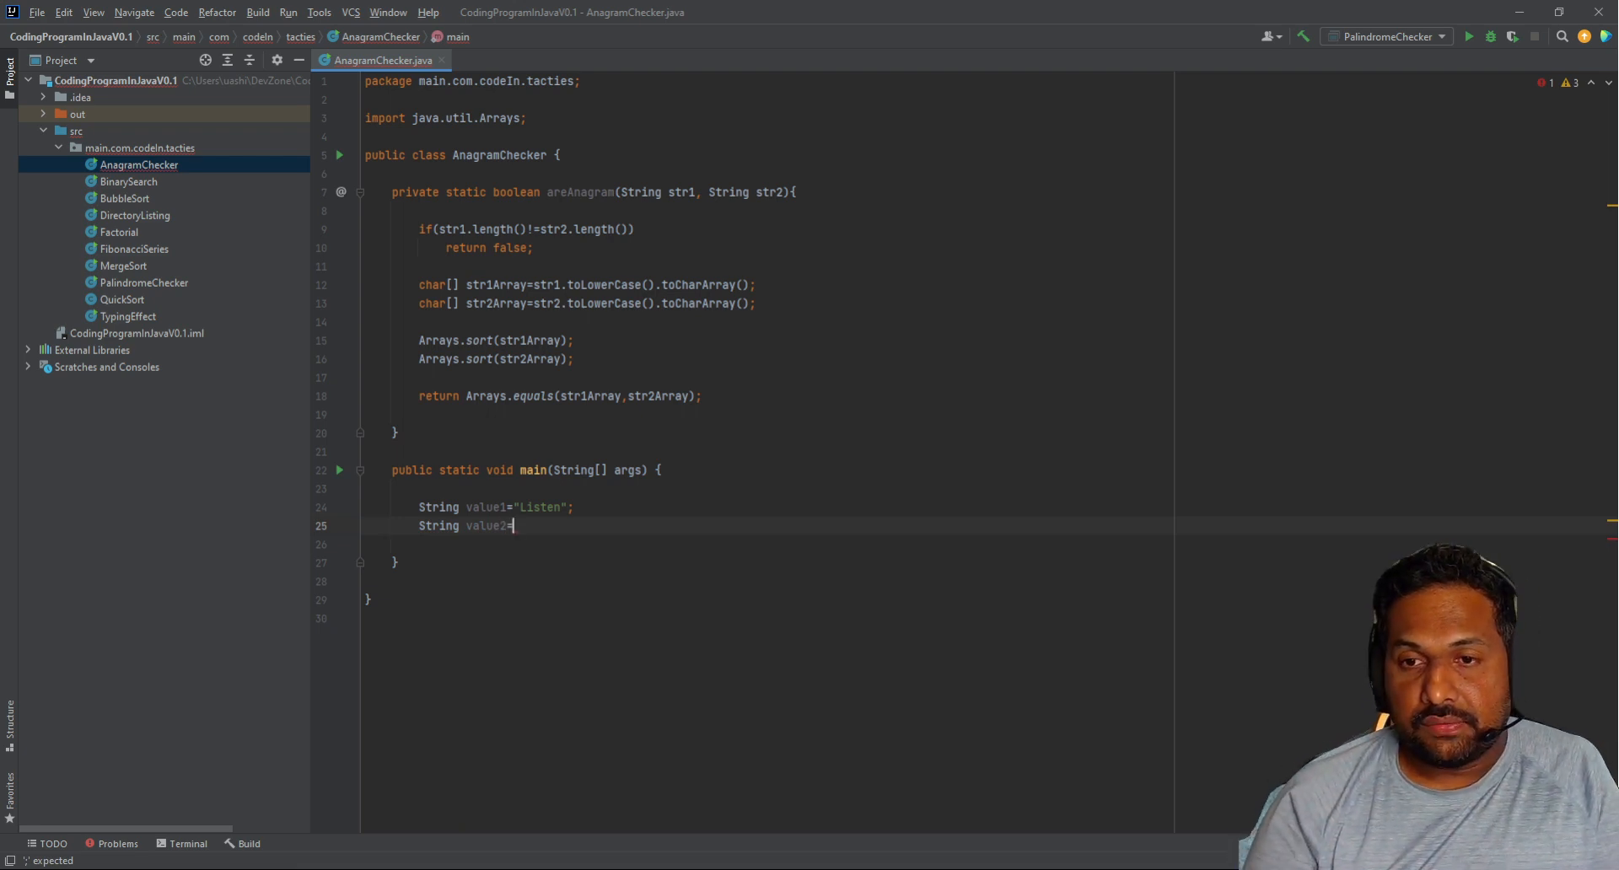
{"action": "type", "text": "\"S\""}
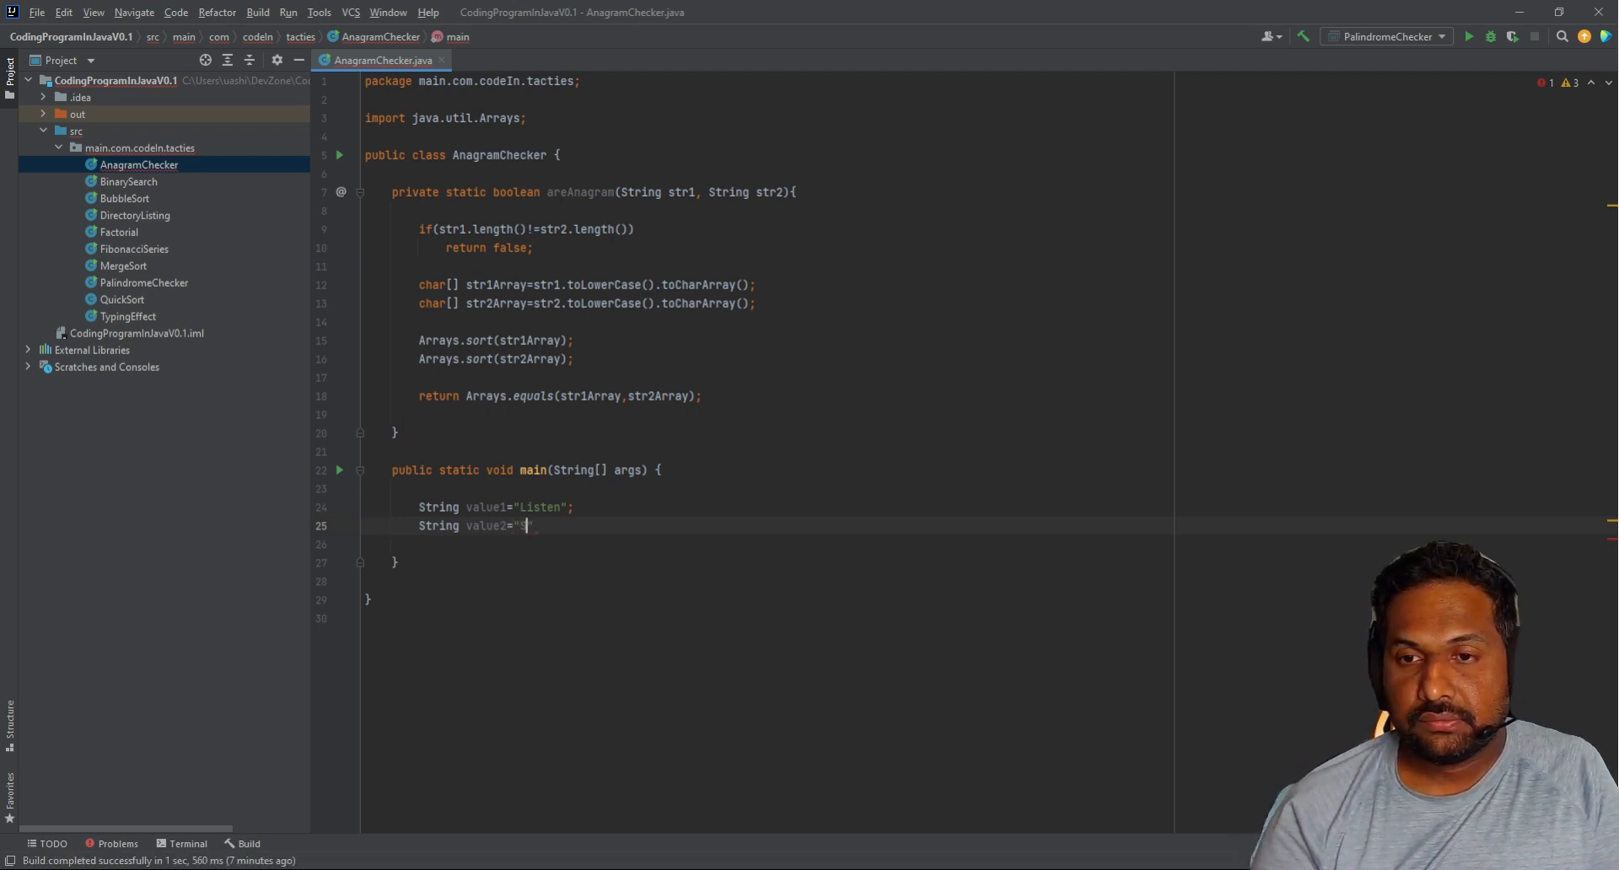
{"action": "type", "text": "Silent"}
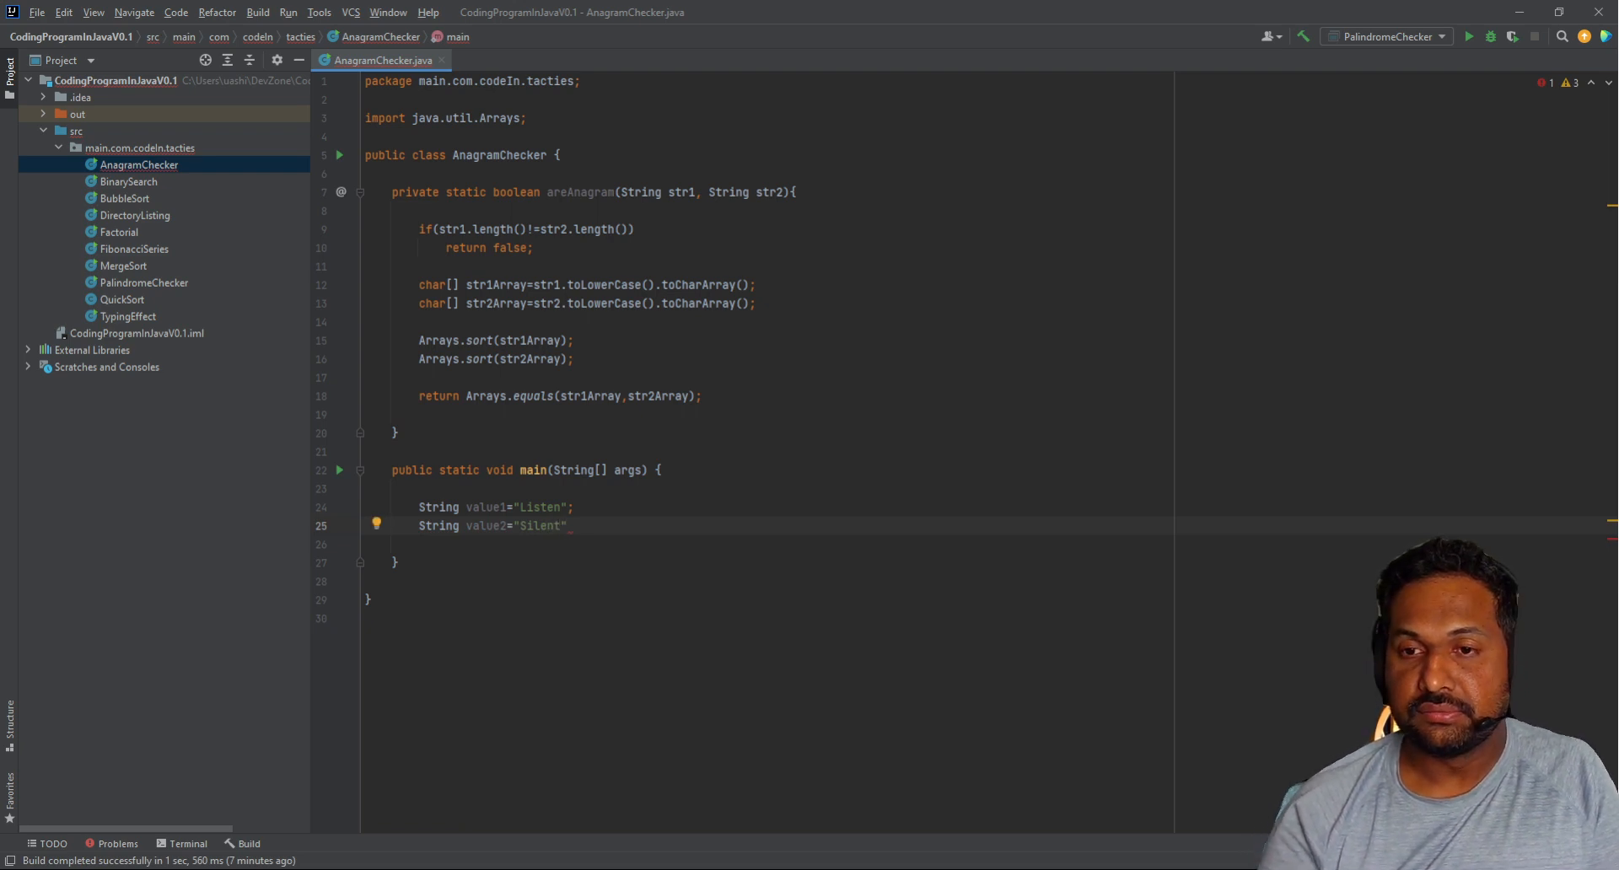
{"action": "key", "text": "enter"}
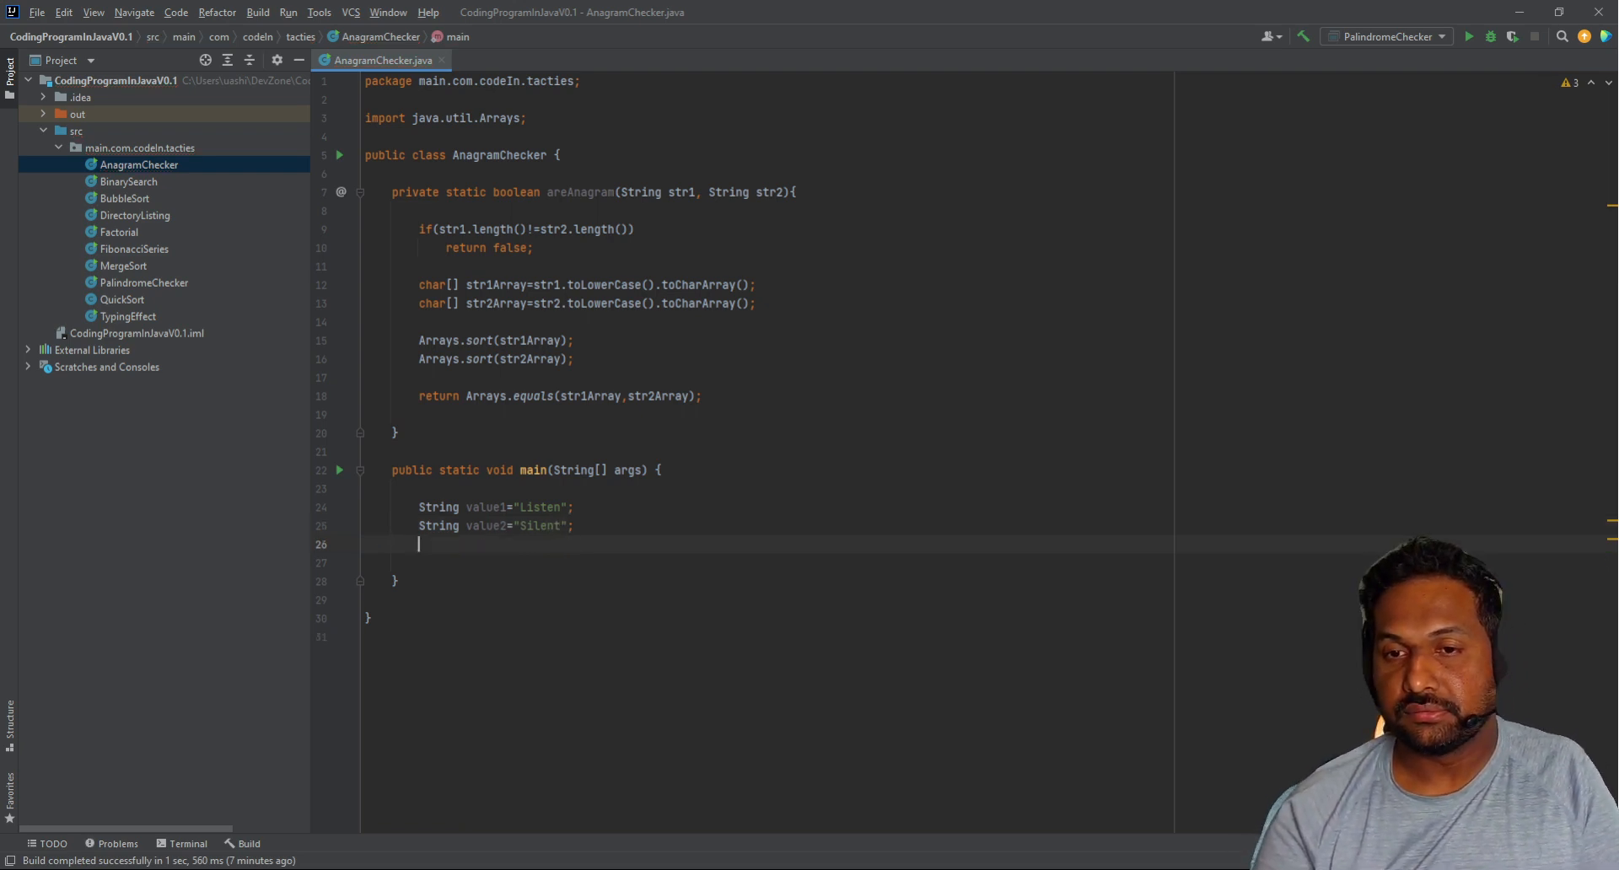
Step: Start a println with value1 + "is a anagram of " as the message
{"action": "type", "text": "System.out.println();"}
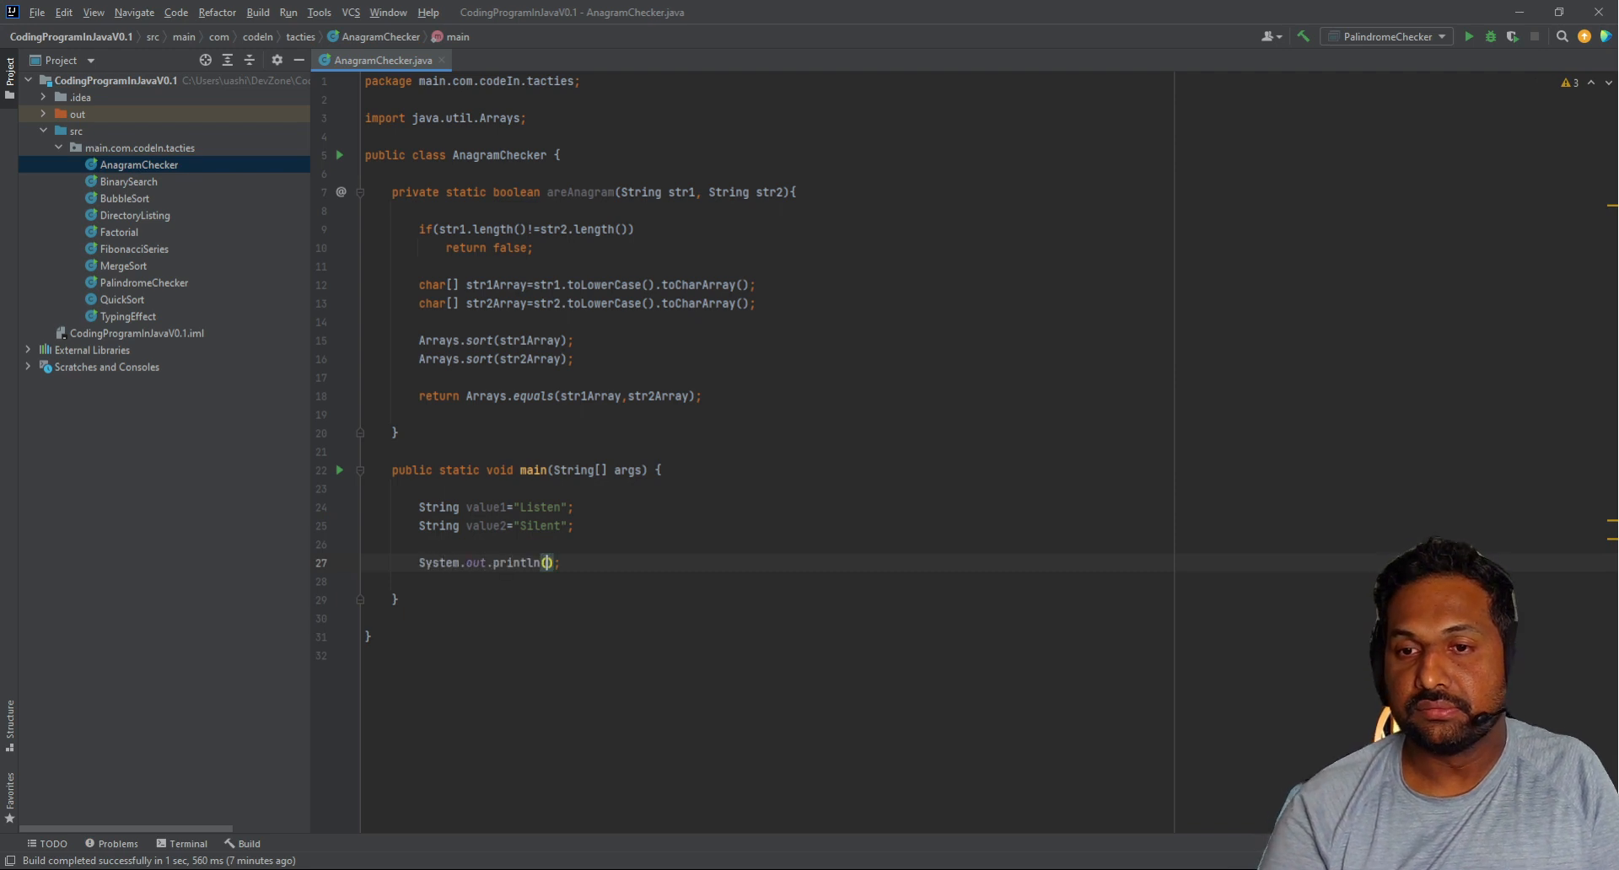
{"action": "type", "text": "\""}
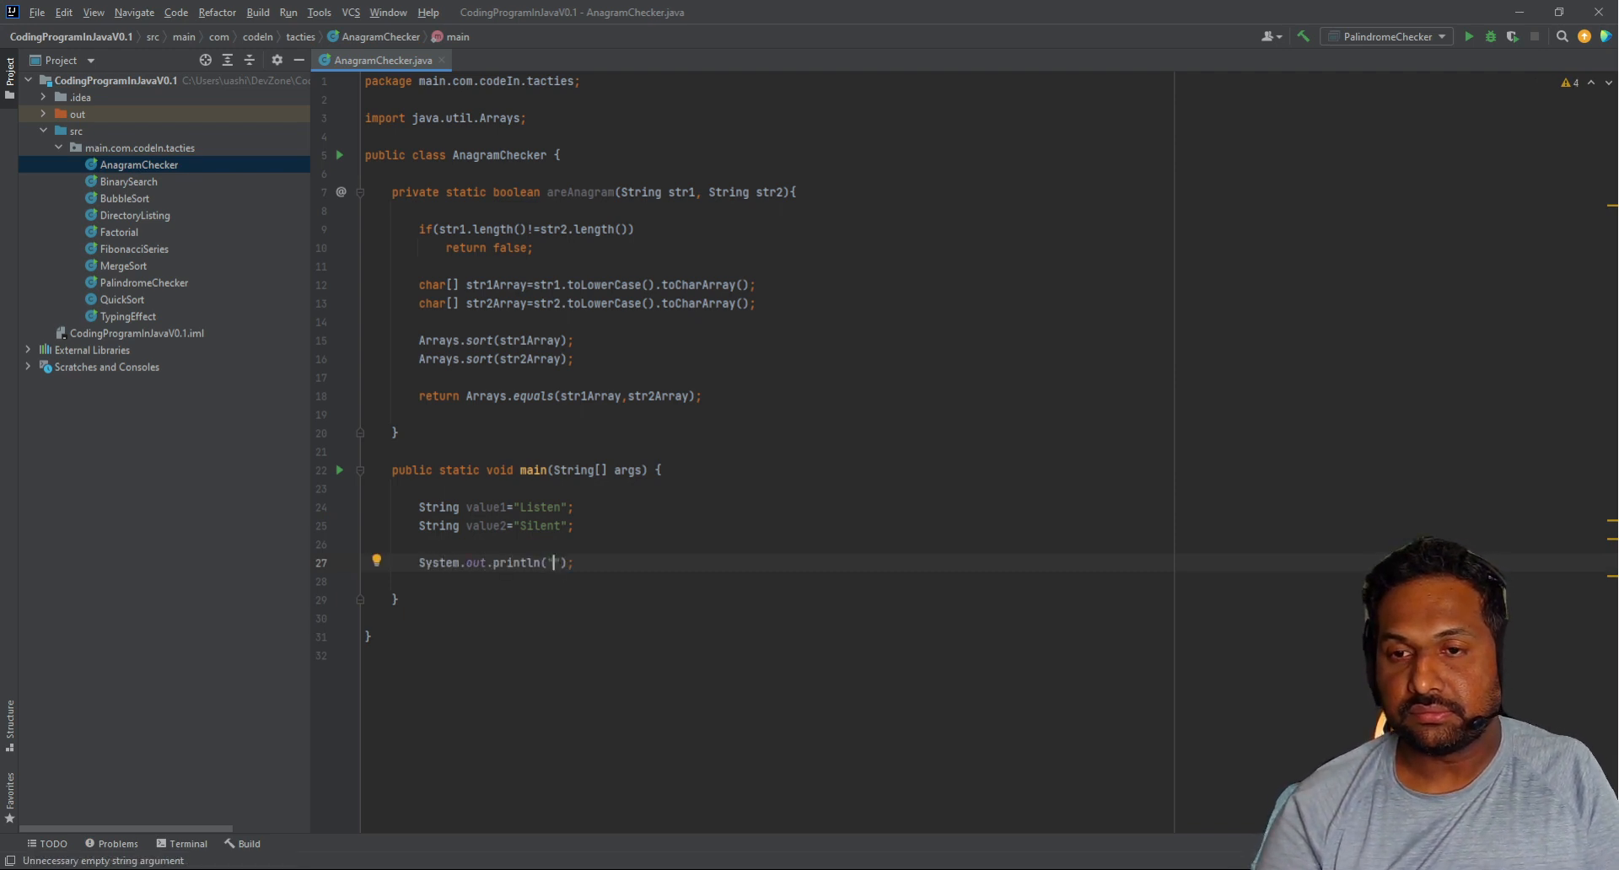
{"action": "type", "text": "value"}
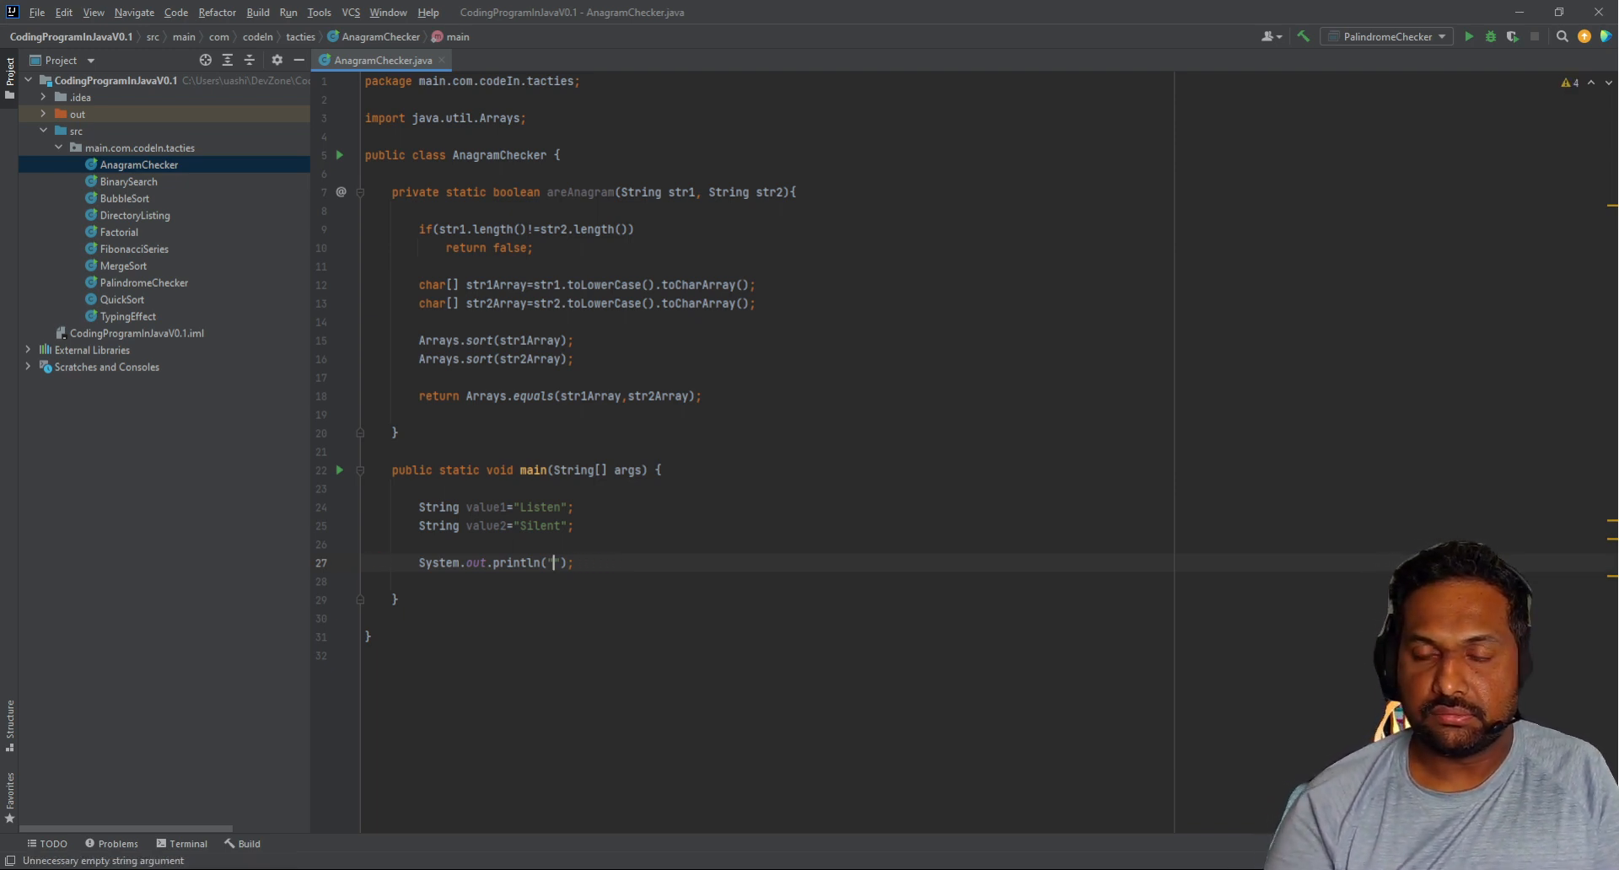
{"action": "type", "text": "value1"}
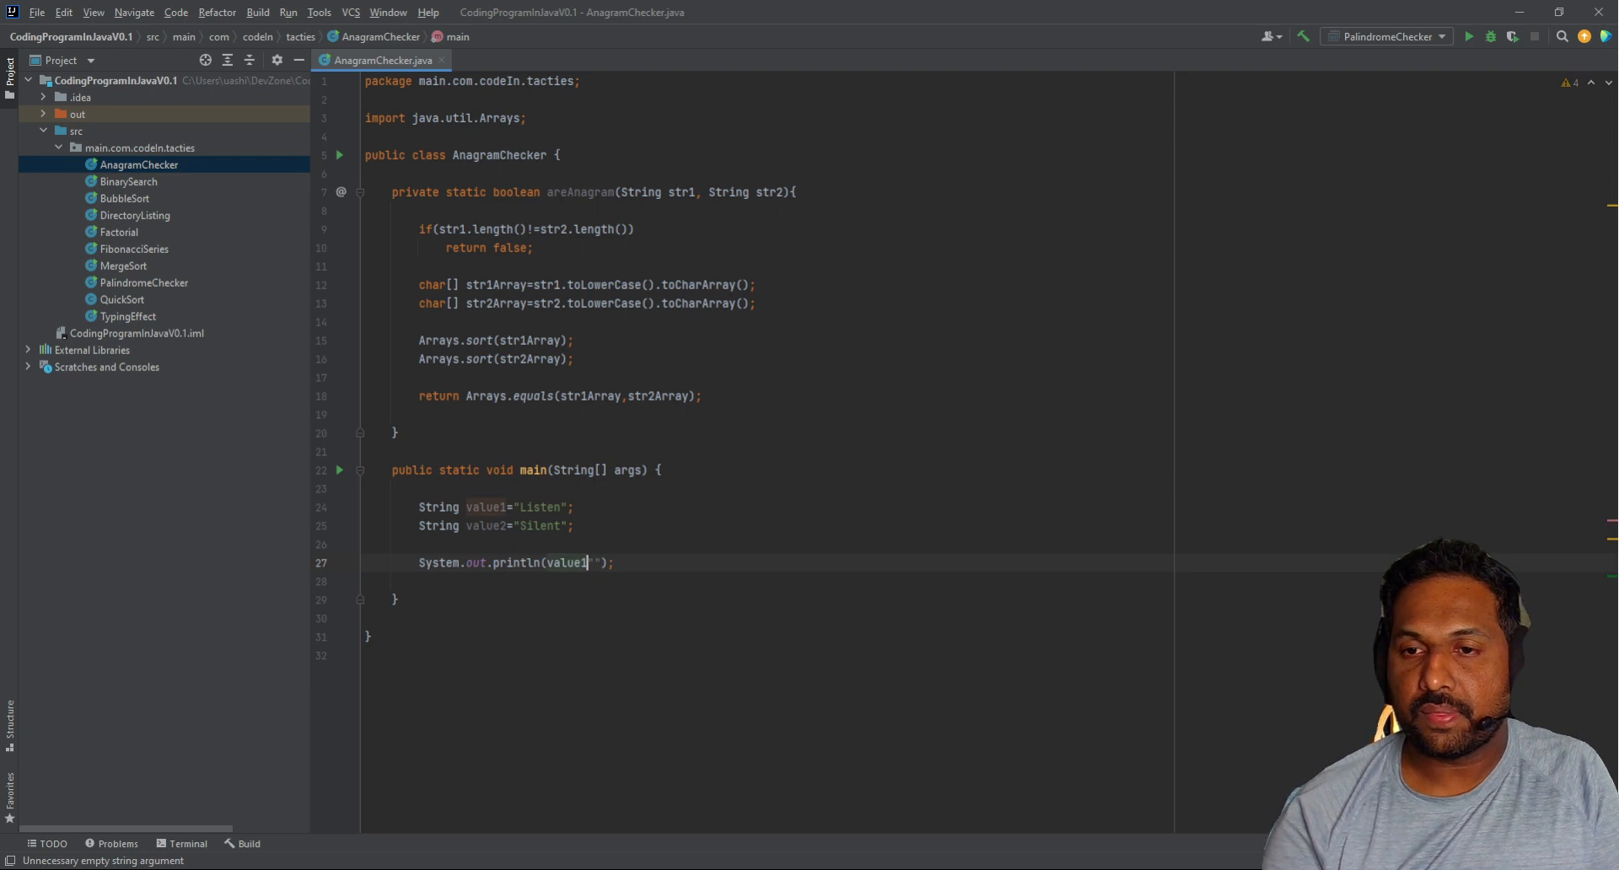
{"action": "type", "text": "+"}
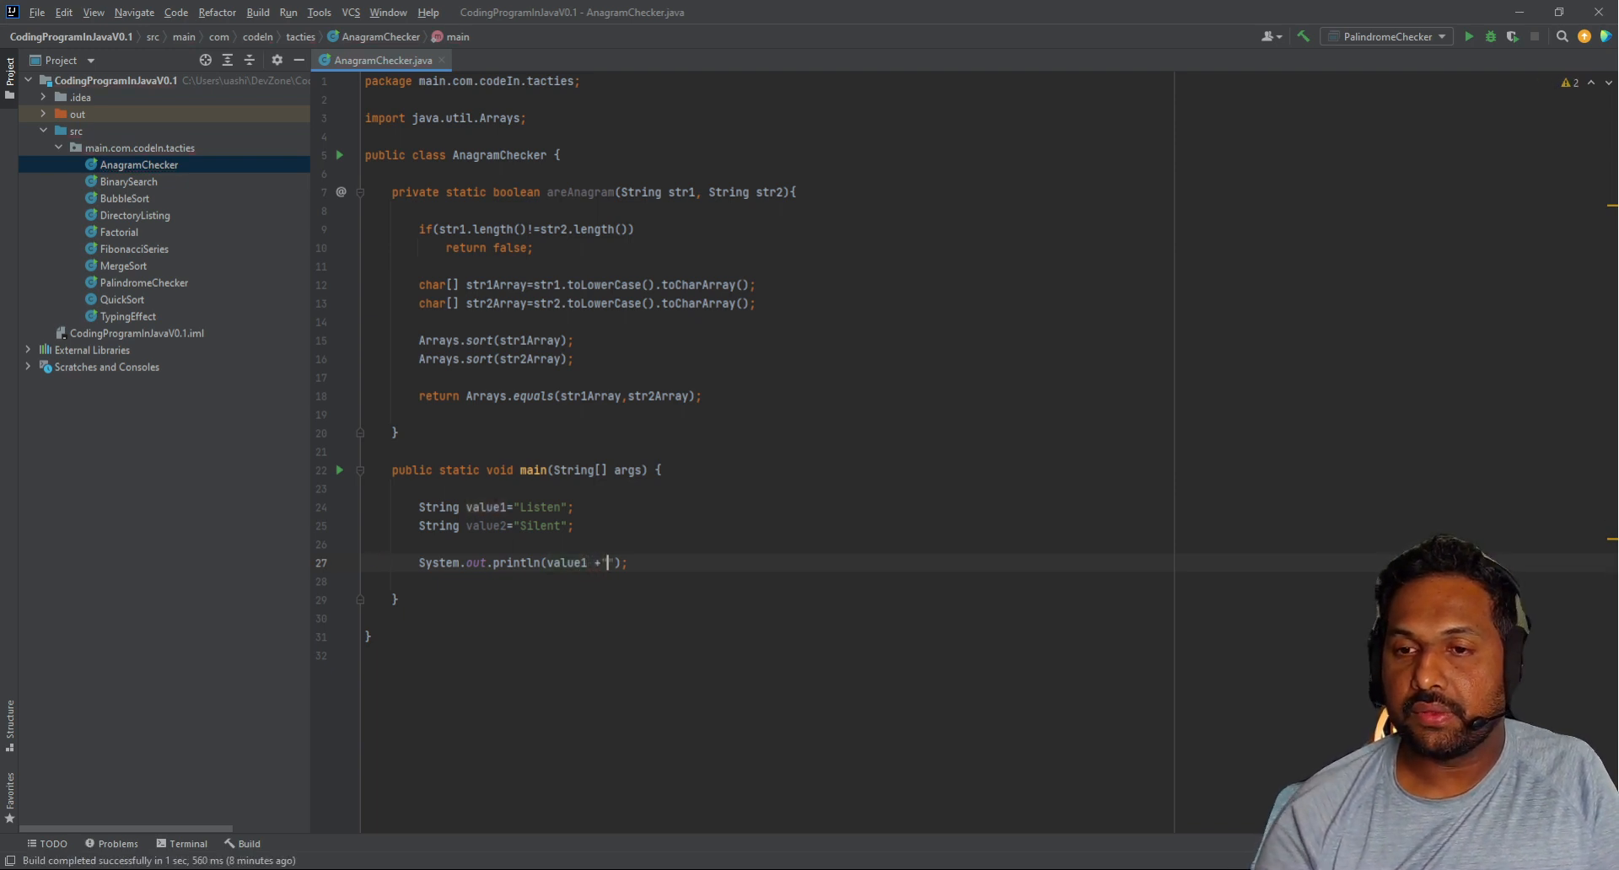
{"action": "type", "text": "is an"}
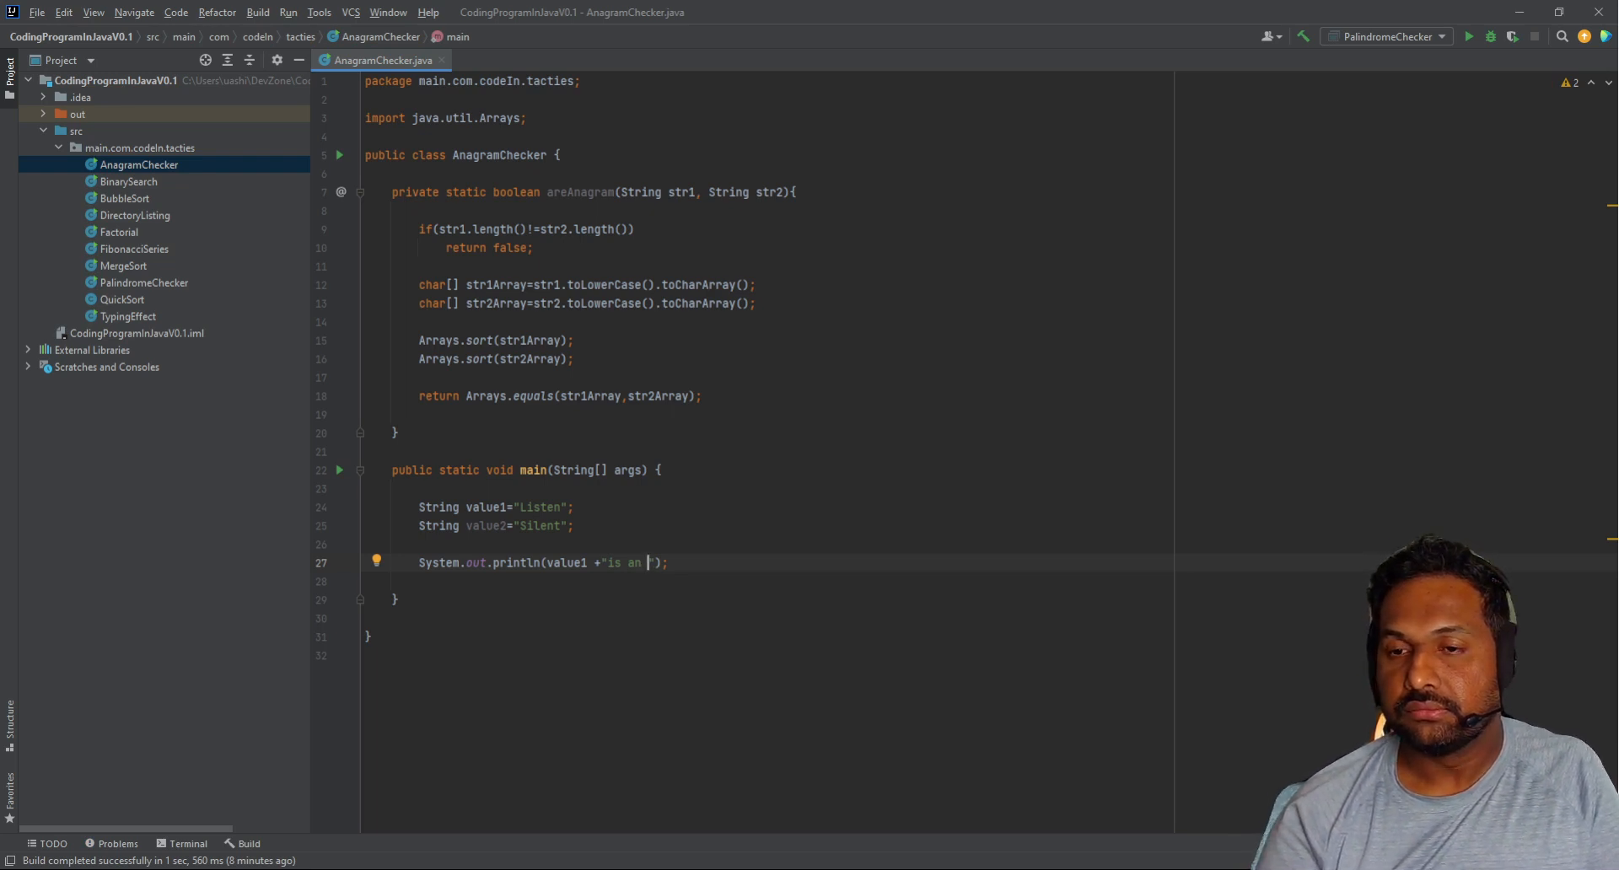
{"action": "key", "text": "Backspace"}
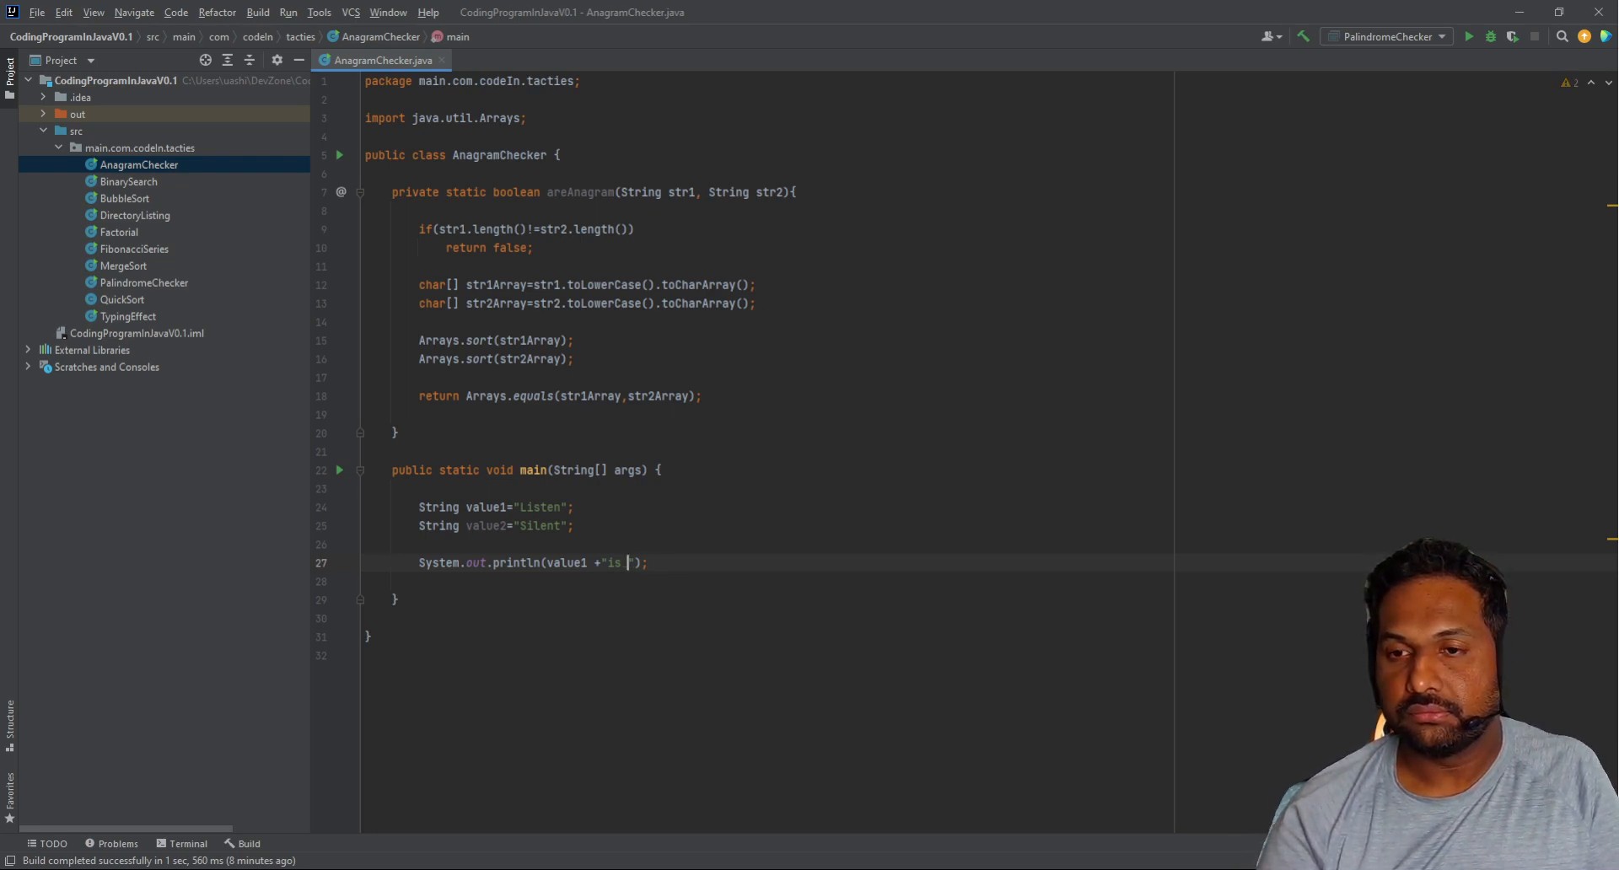
{"action": "type", "text": "a"}
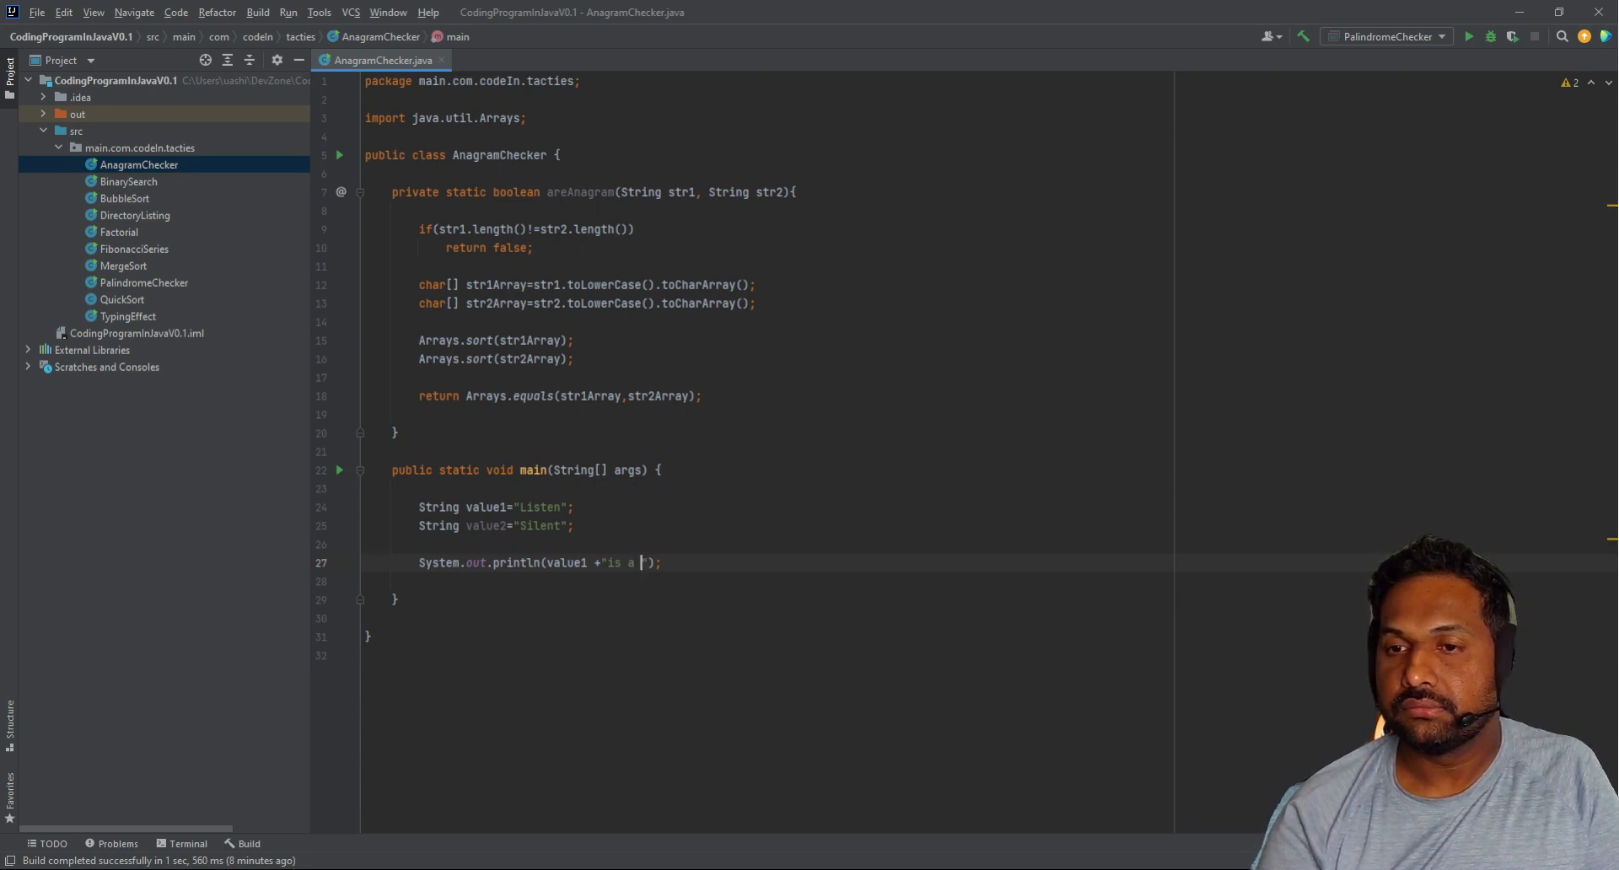
{"action": "type", "text": "nagram of"}
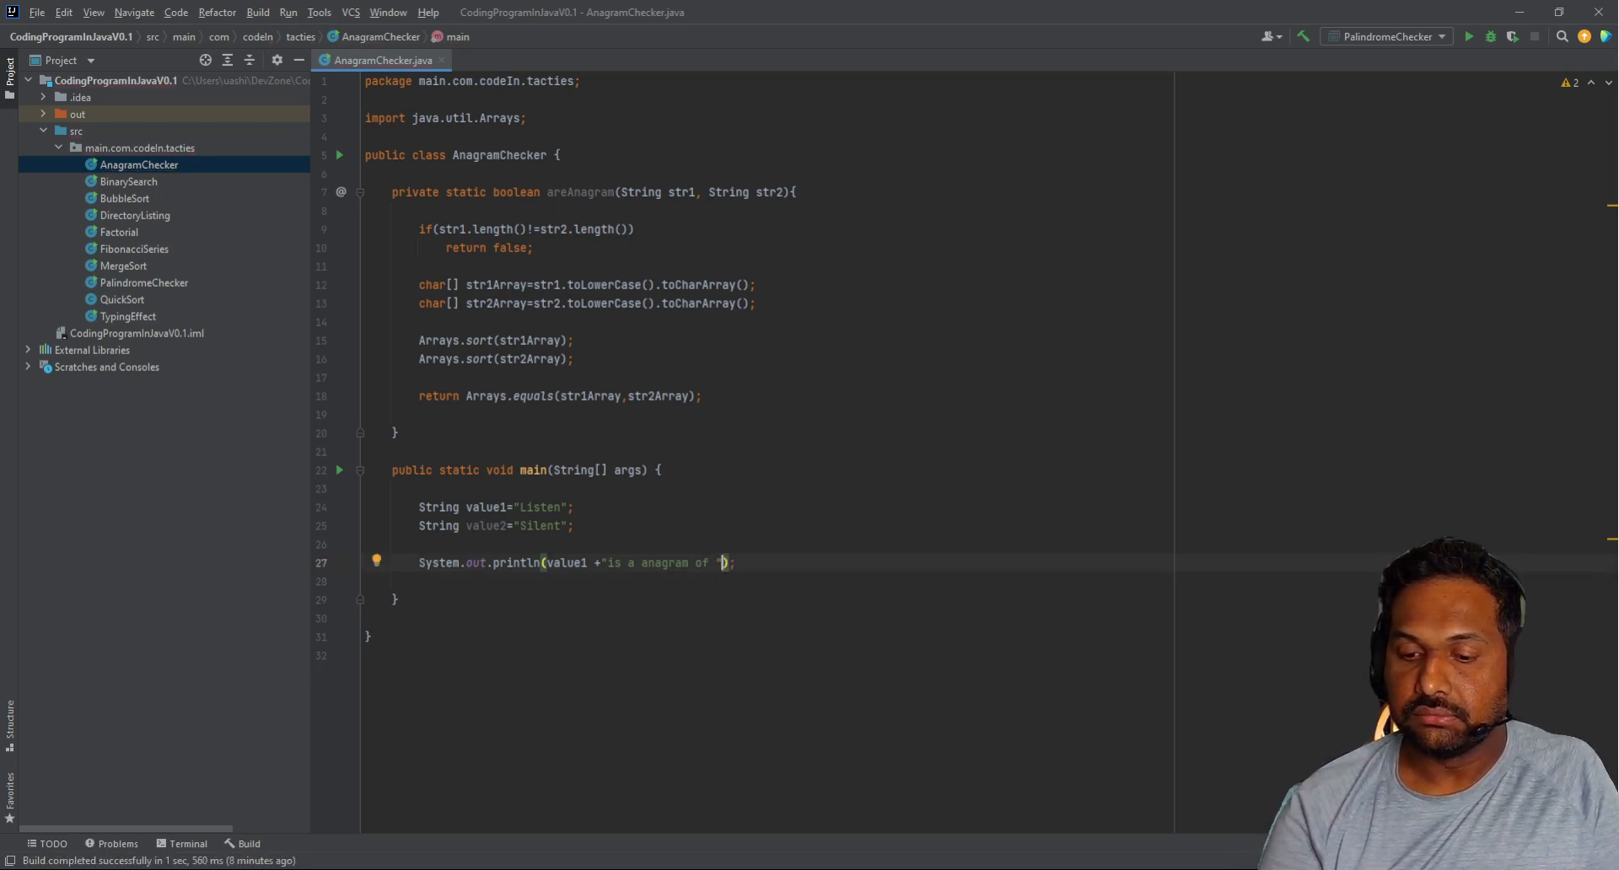
Step: Append value2 and areAnagram(value1, value2) to complete the println
{"action": "type", "text": "+"}
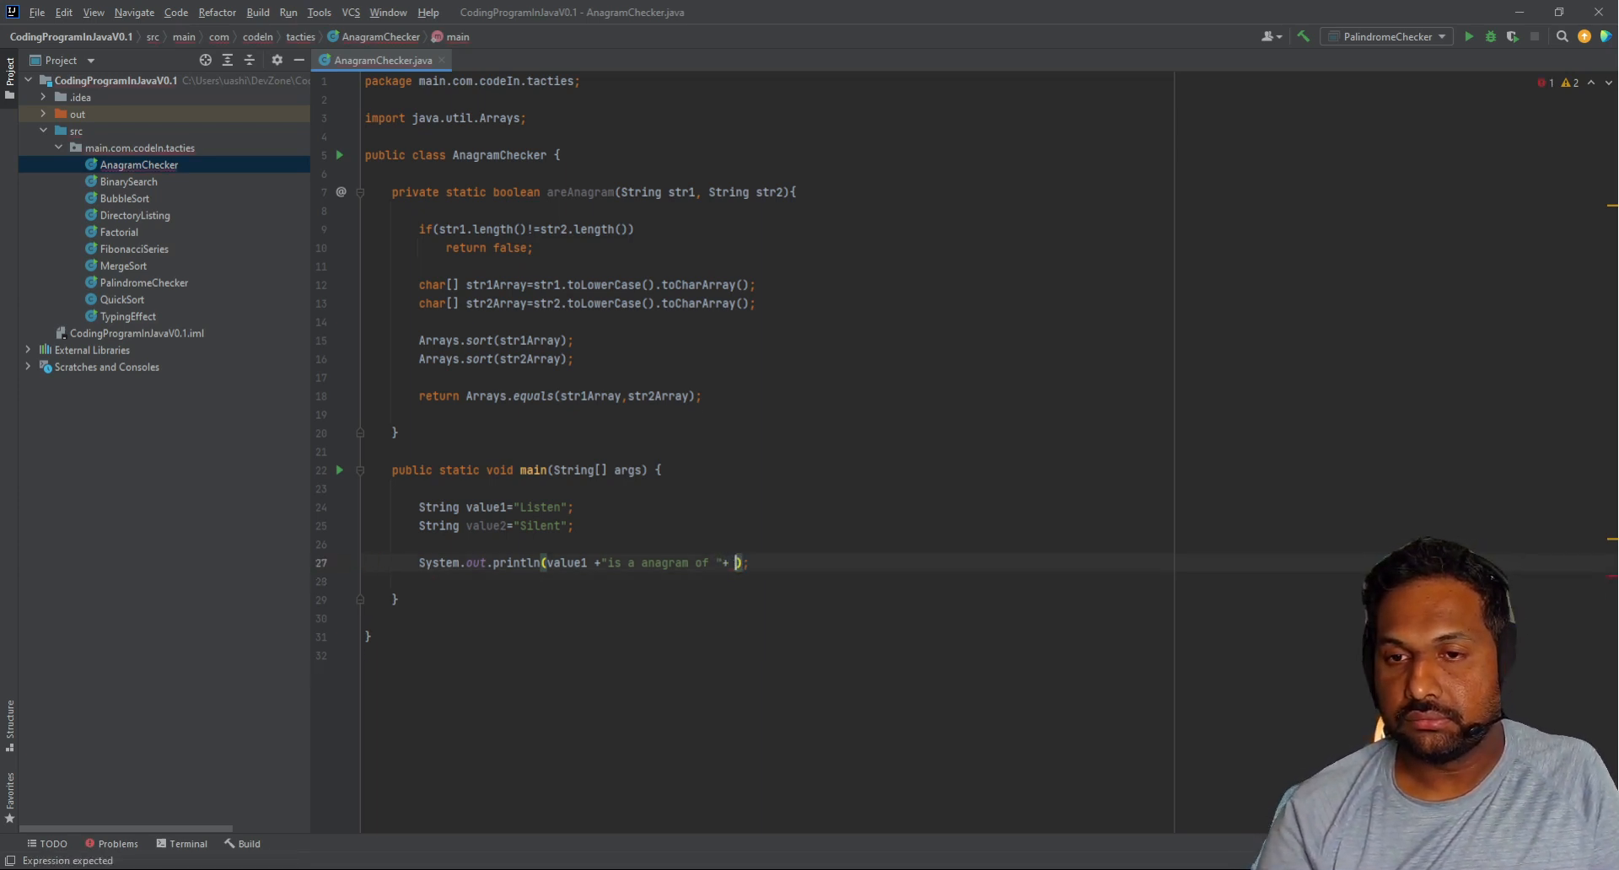
{"action": "type", "text": "value2+\" :"}
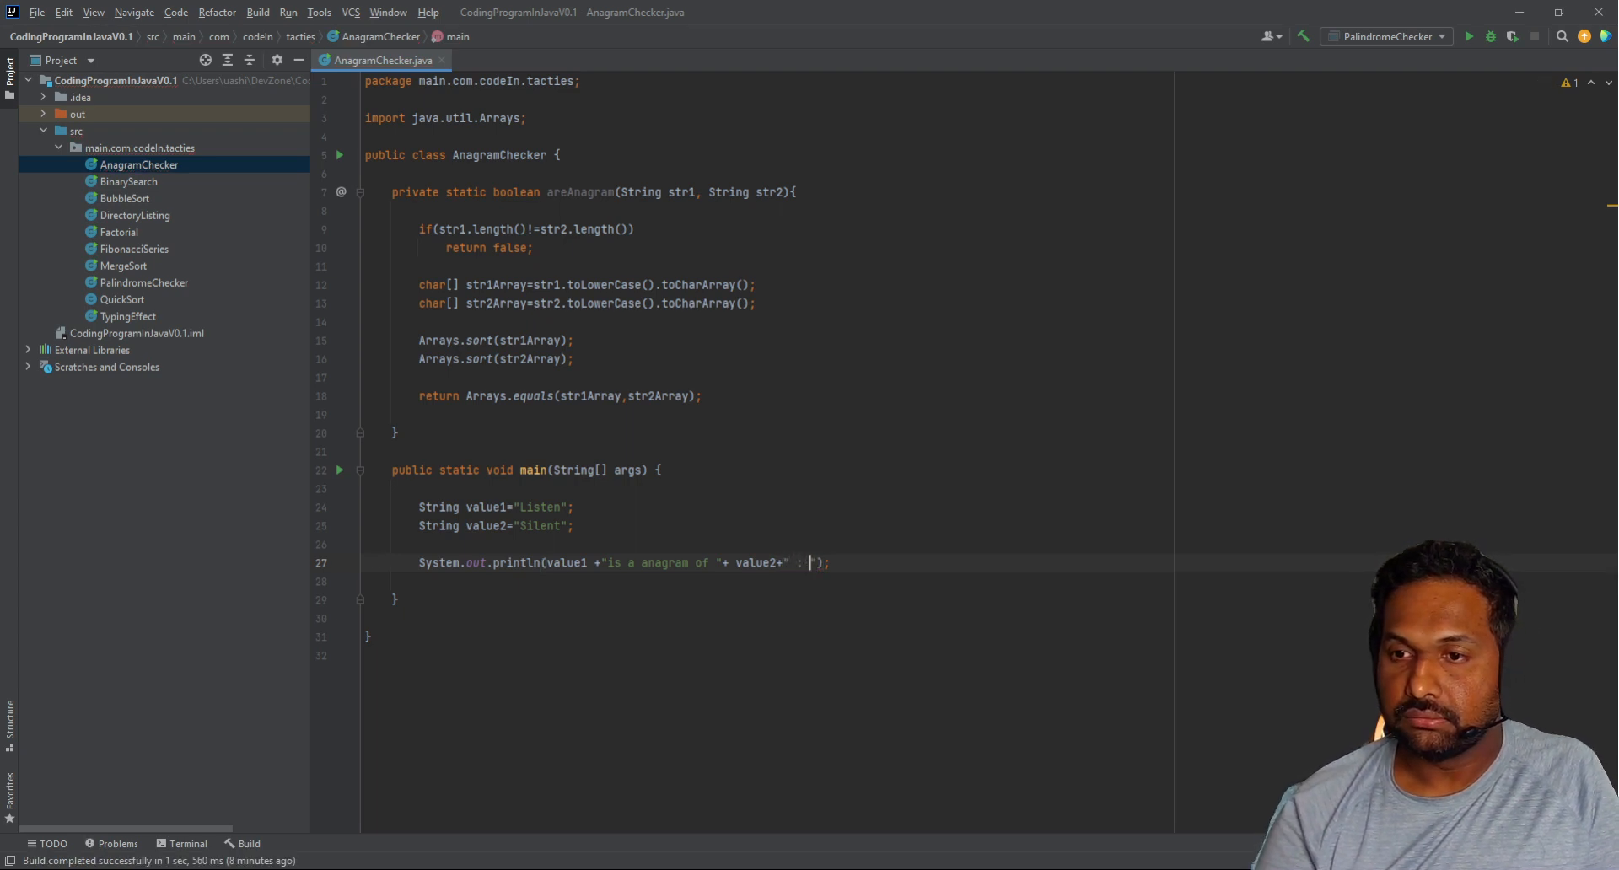
{"action": "type", "text": "are"}
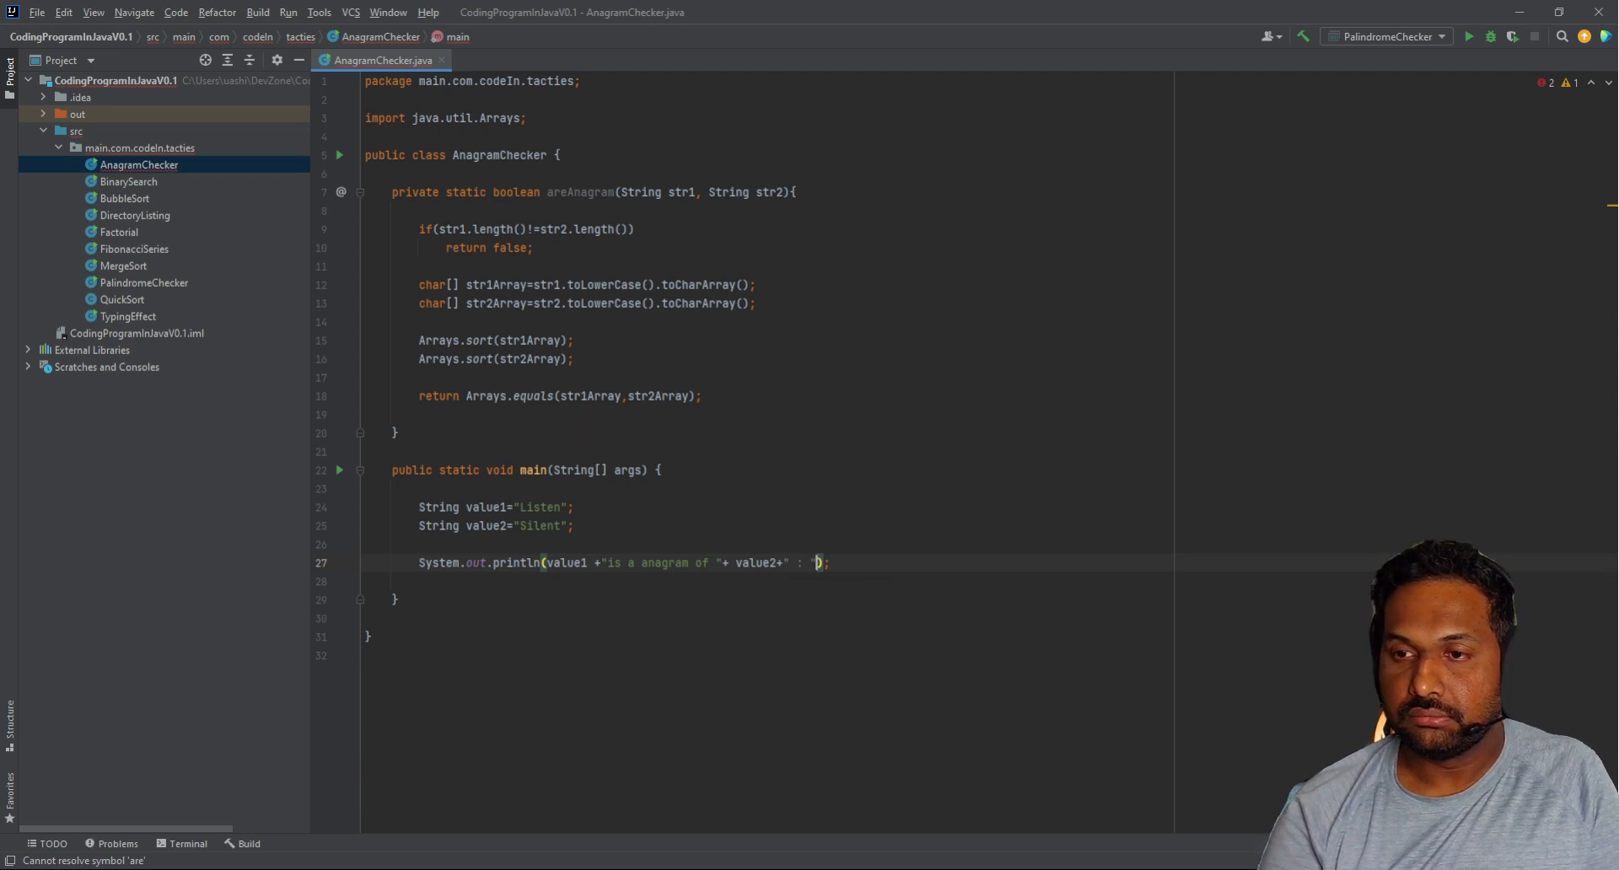
{"action": "type", "text": "areAnagram("}
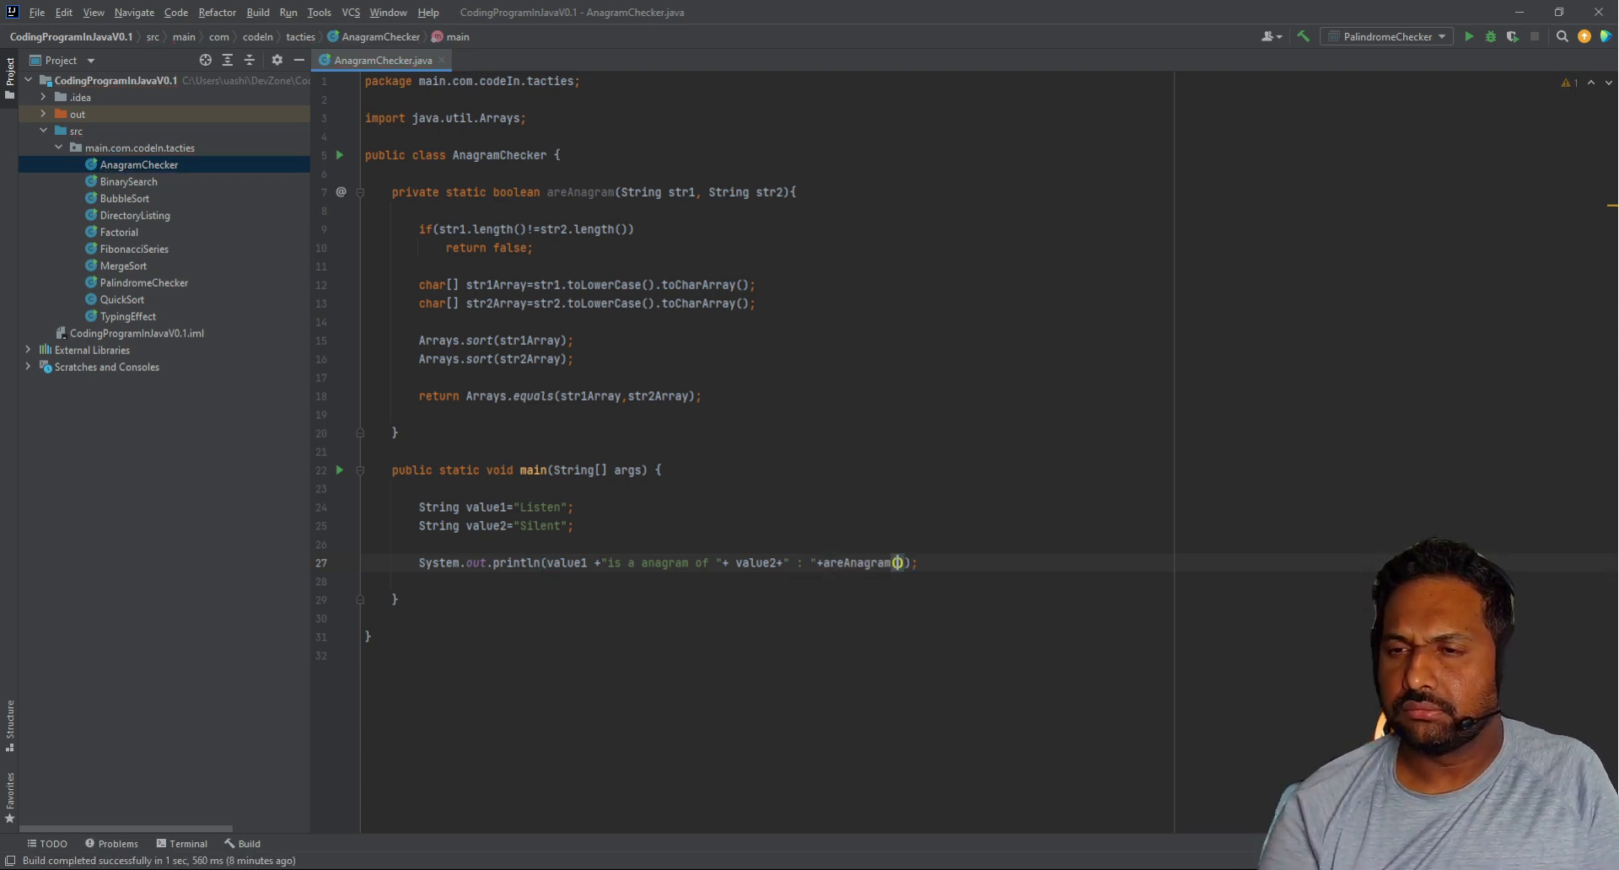
{"action": "type", "text": "value1,v"}
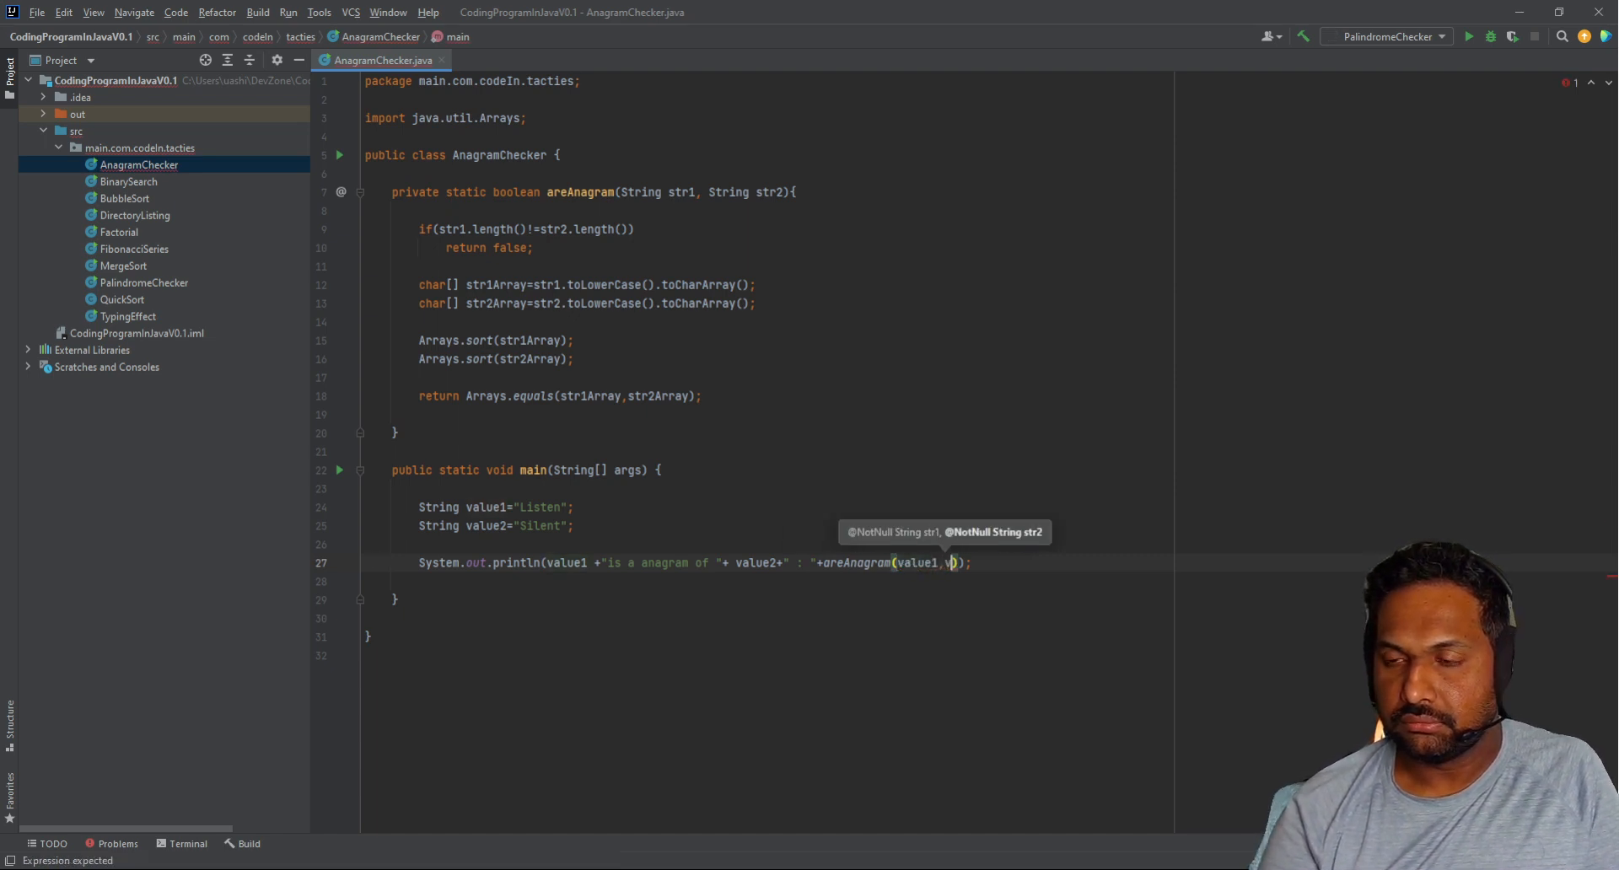
{"action": "type", "text": "alue2"}
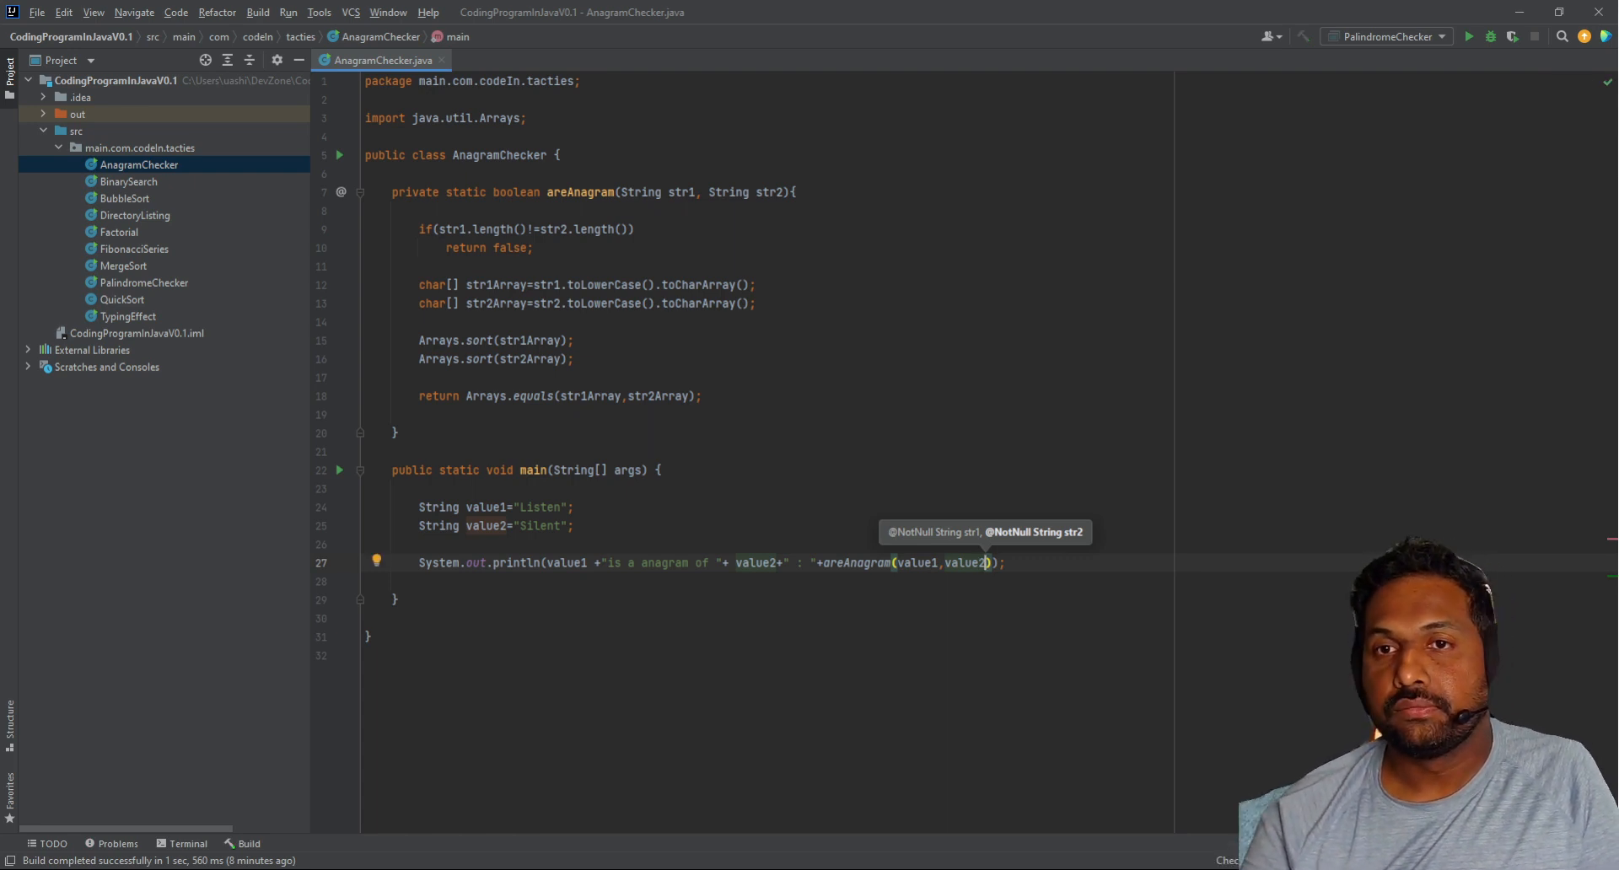
{"action": "mouse_move", "coordinate": [340, 164]}
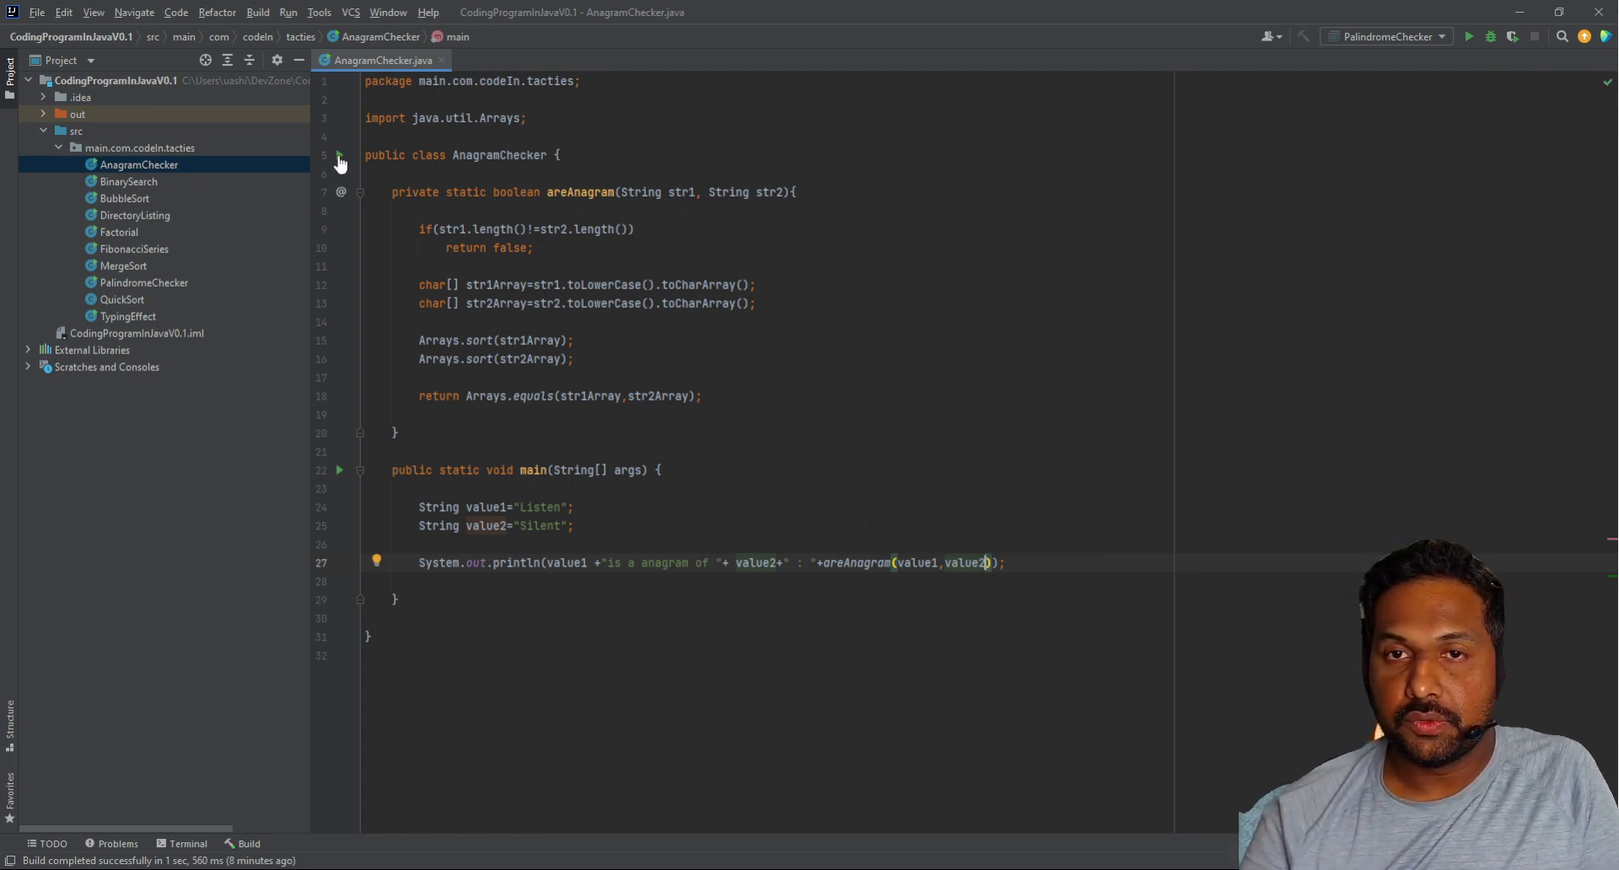